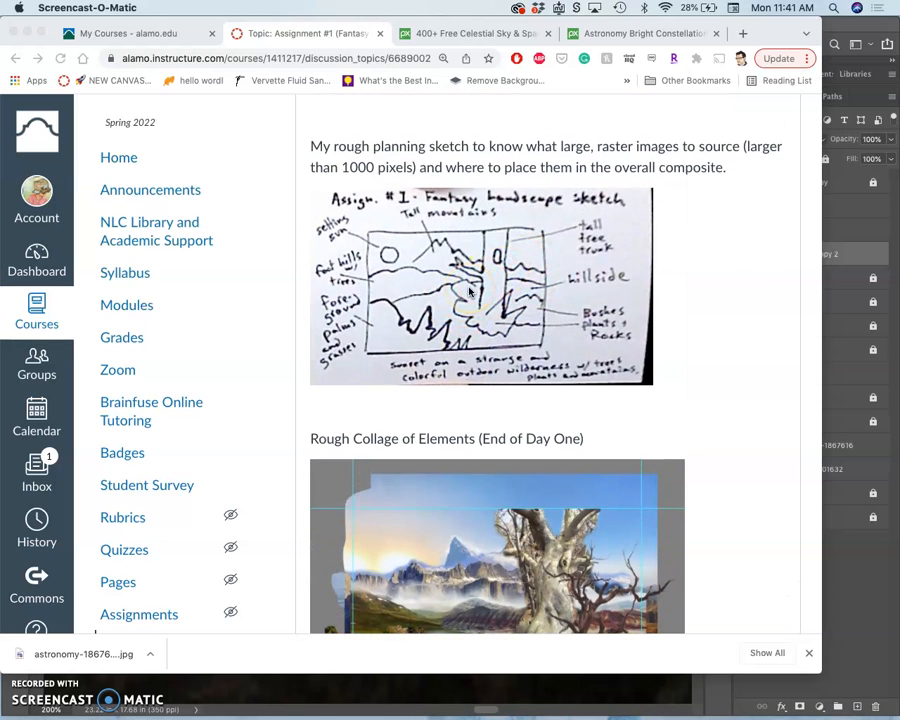
# Step: Scroll the Canvas discussion down to the rough collage image
pyautogui.scroll(-3)
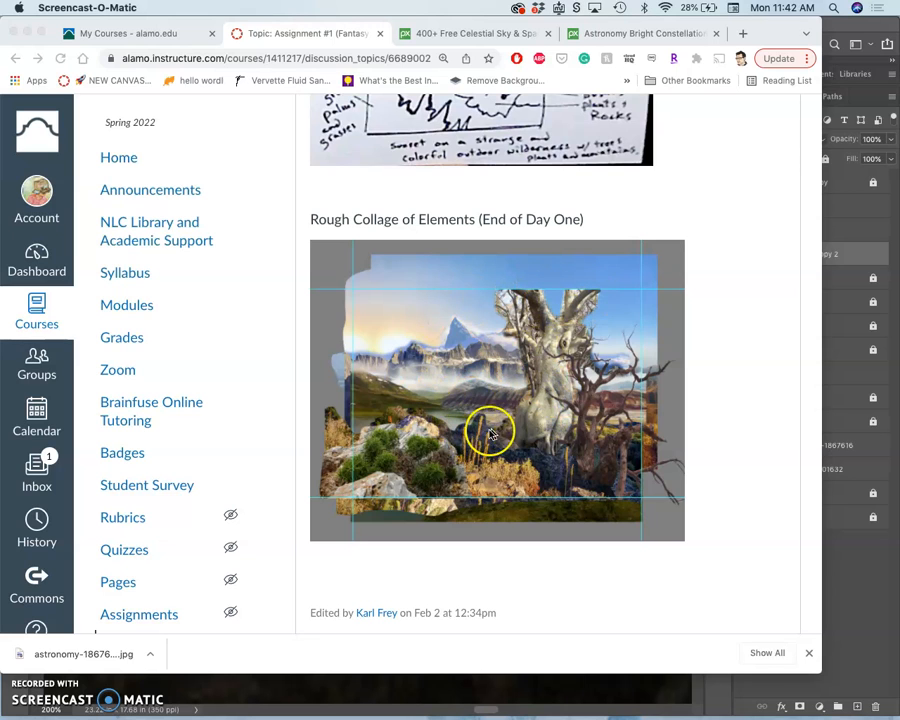
pyautogui.moveTo(564, 390)
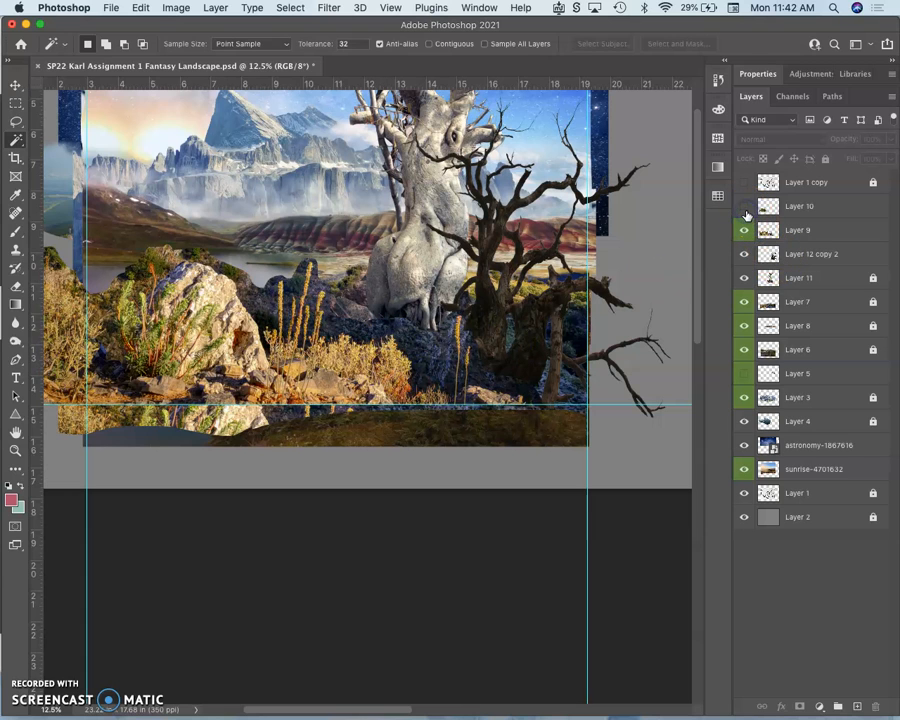
# Step: Show and select Layer 9, then lasso a selection around the rock, grass stalks and hillside edge
pyautogui.click(744, 206)
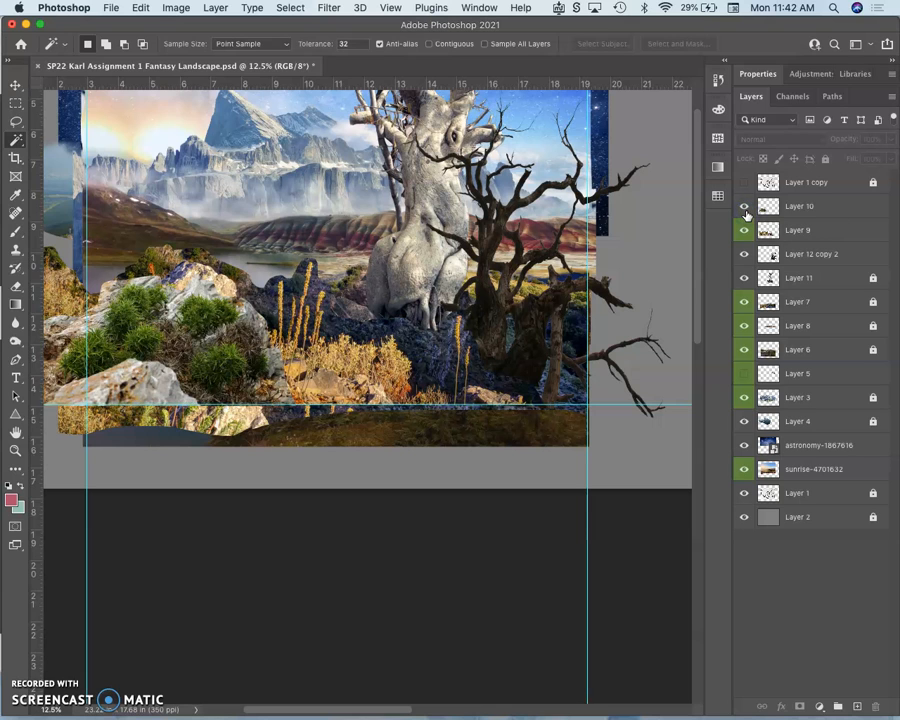
pyautogui.click(800, 230)
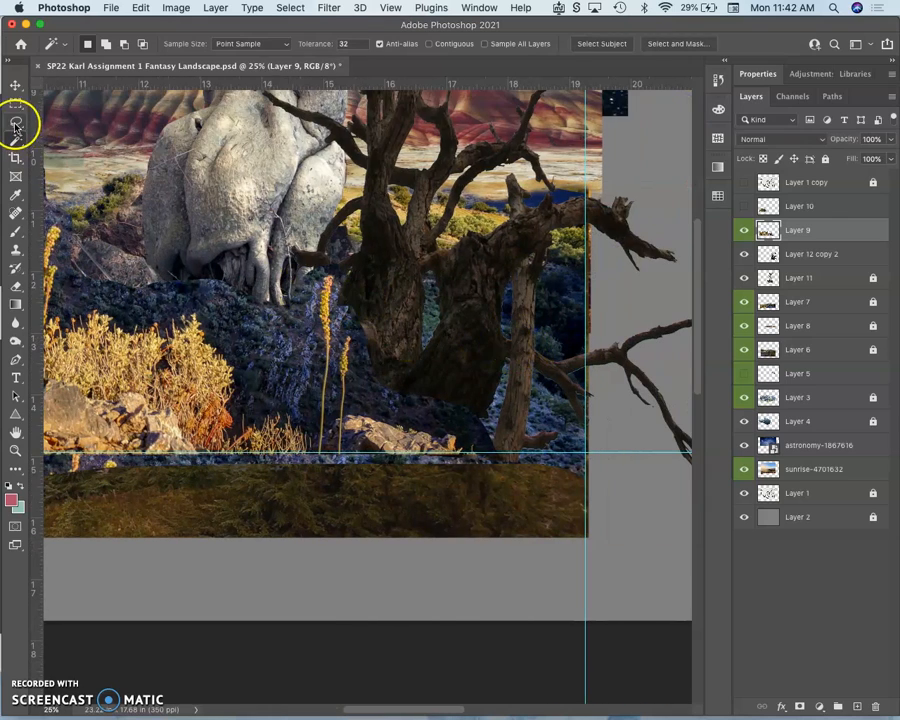
pyautogui.click(16, 122)
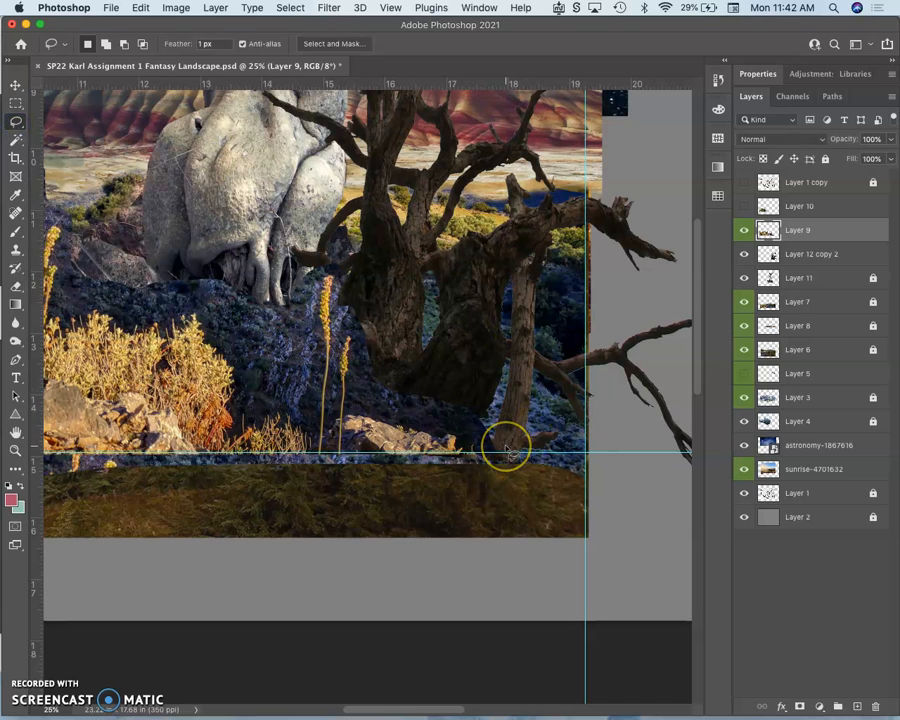
pyautogui.moveTo(510, 452)
pyautogui.write('3')
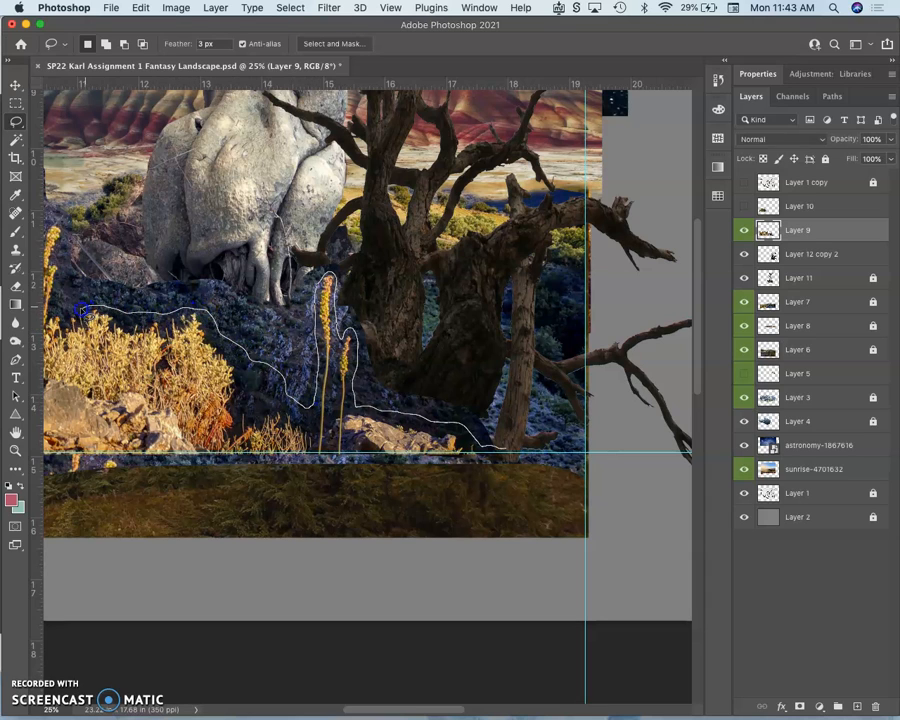
pyautogui.click(64, 224)
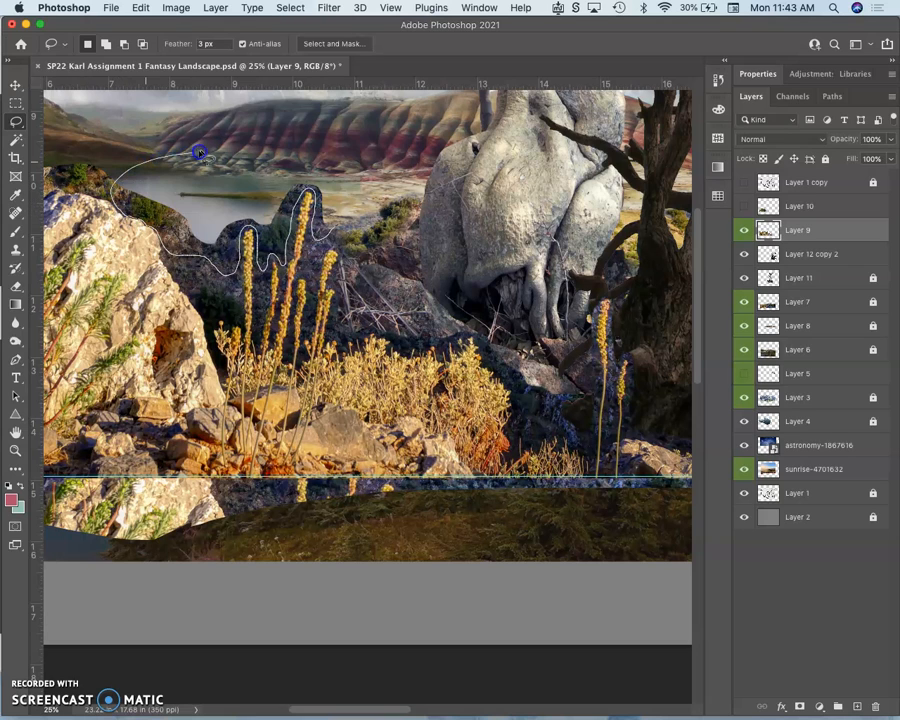
pyautogui.moveTo(350, 188)
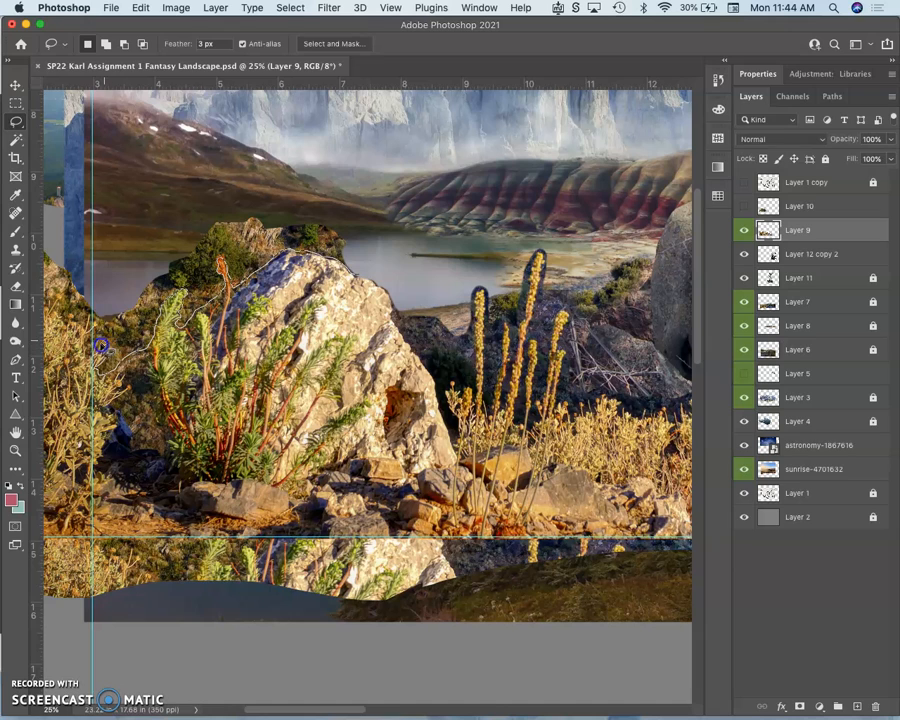
pyautogui.moveTo(100, 344); pyautogui.dragTo(318, 166)
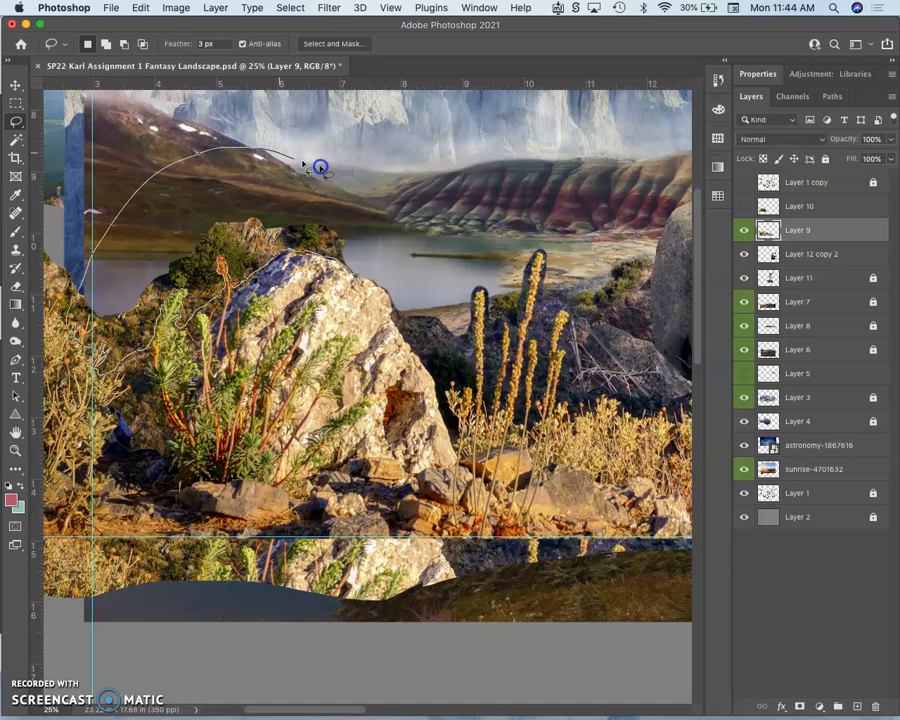
pyautogui.moveTo(408, 248)
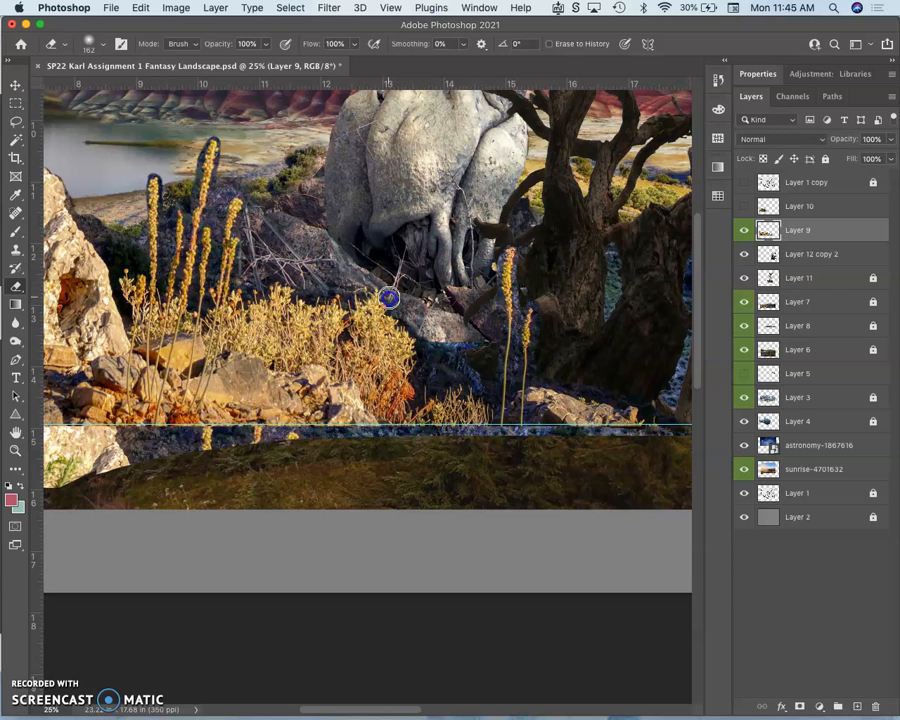
# Step: Erase the dark background around the grass stalks on Layer 9
pyautogui.moveTo(388, 298); pyautogui.dragTo(276, 264)
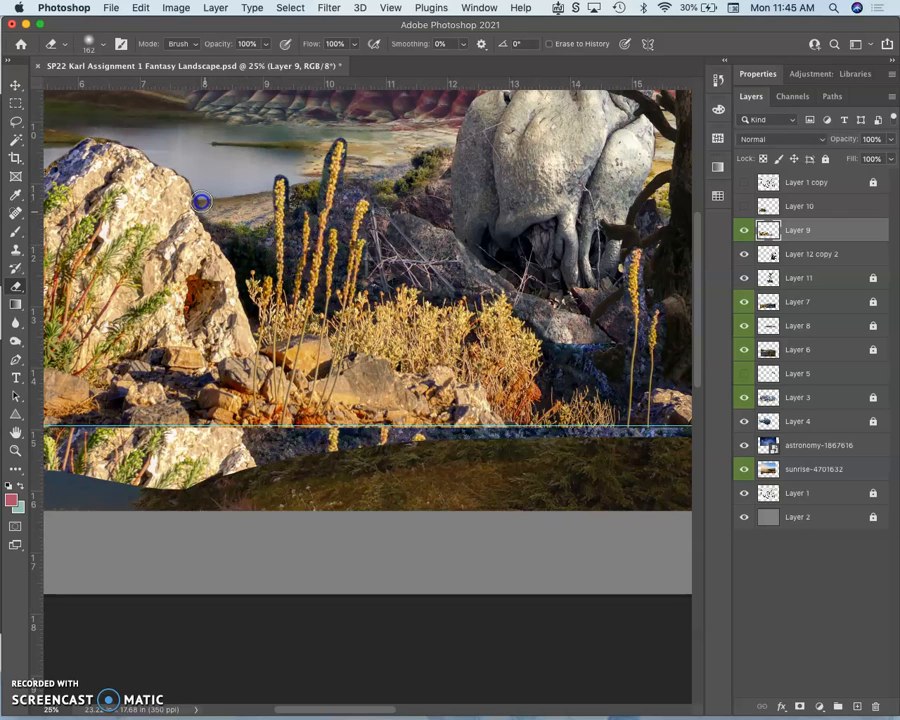
pyautogui.moveTo(214, 224)
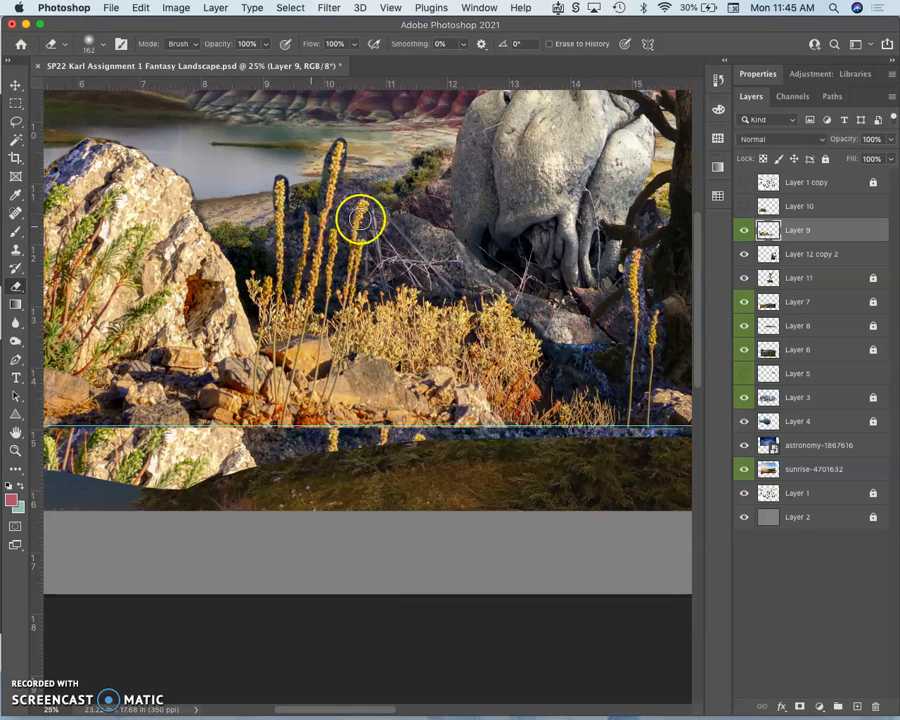
pyautogui.moveTo(300, 204)
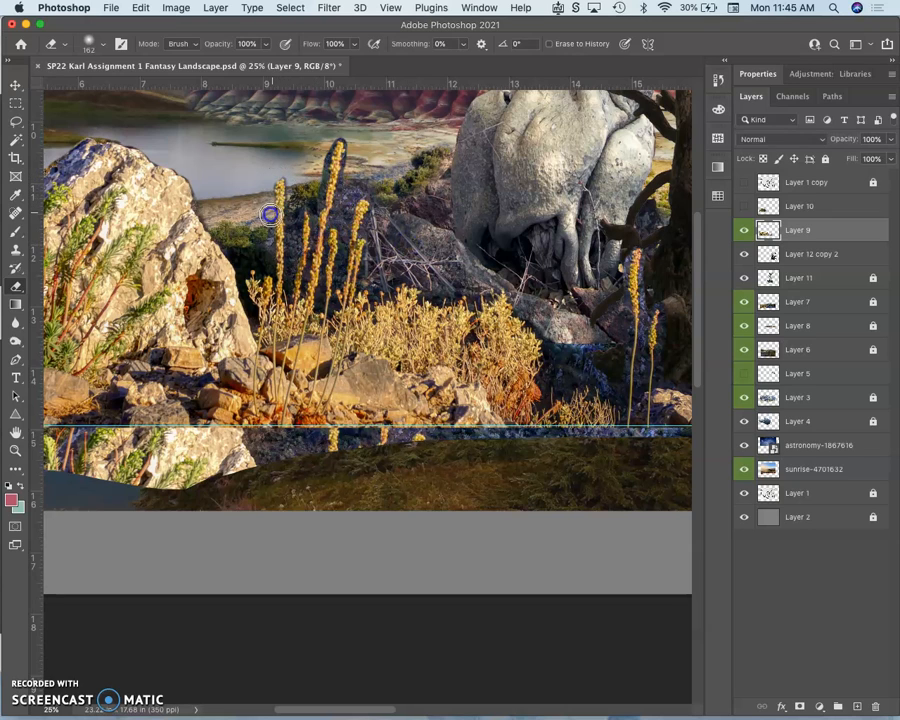
pyautogui.moveTo(328, 148)
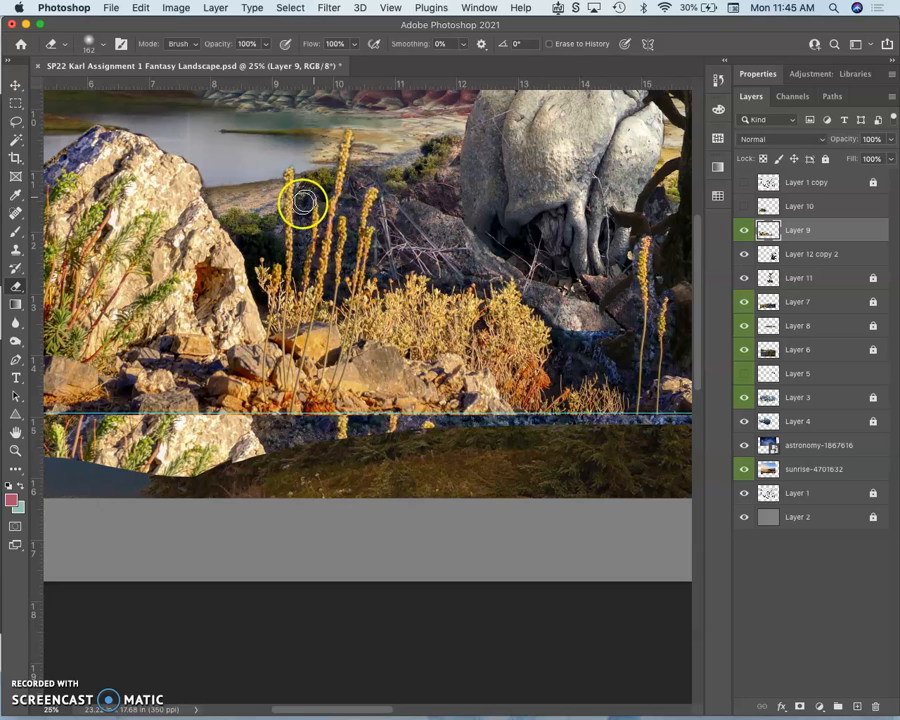
pyautogui.moveTo(276, 228)
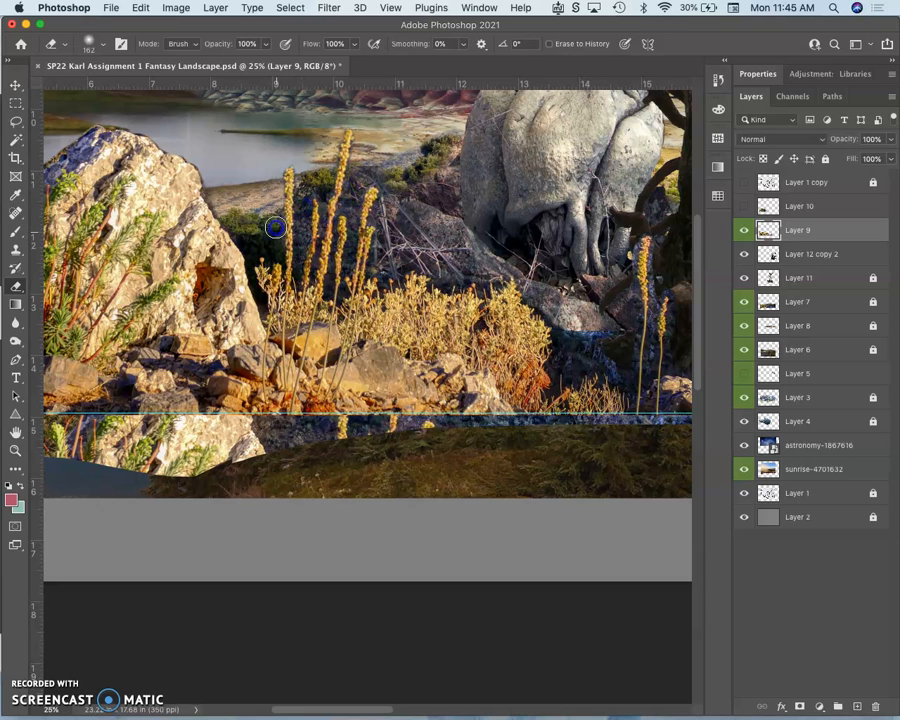
pyautogui.moveTo(288, 252)
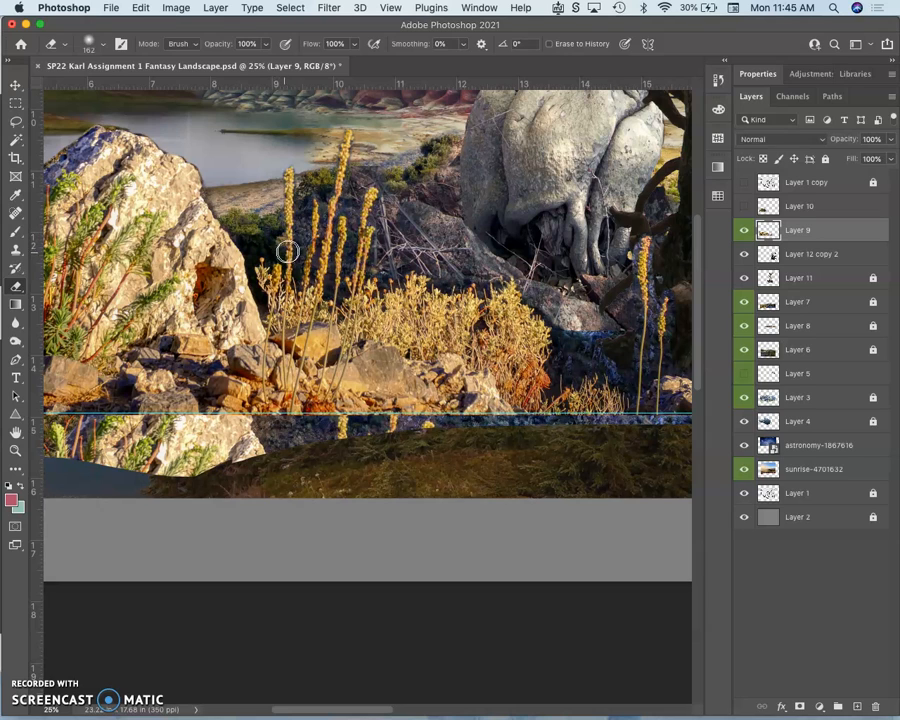
pyautogui.moveTo(276, 230)
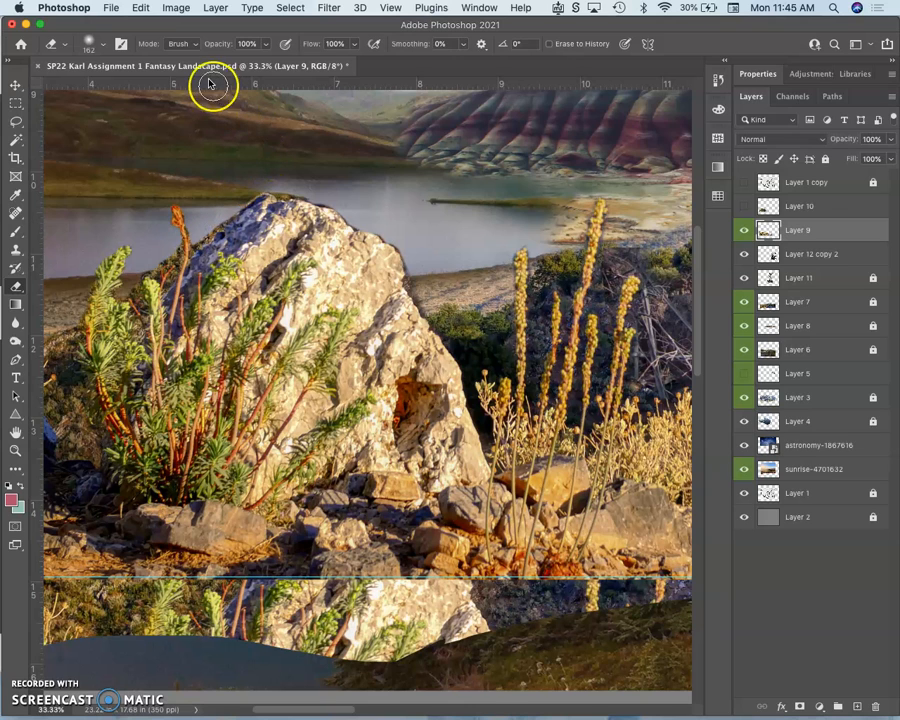
# Step: Shrink the eraser tip and raise its hardness to about 84% for edge cleanup
pyautogui.click(92, 44)
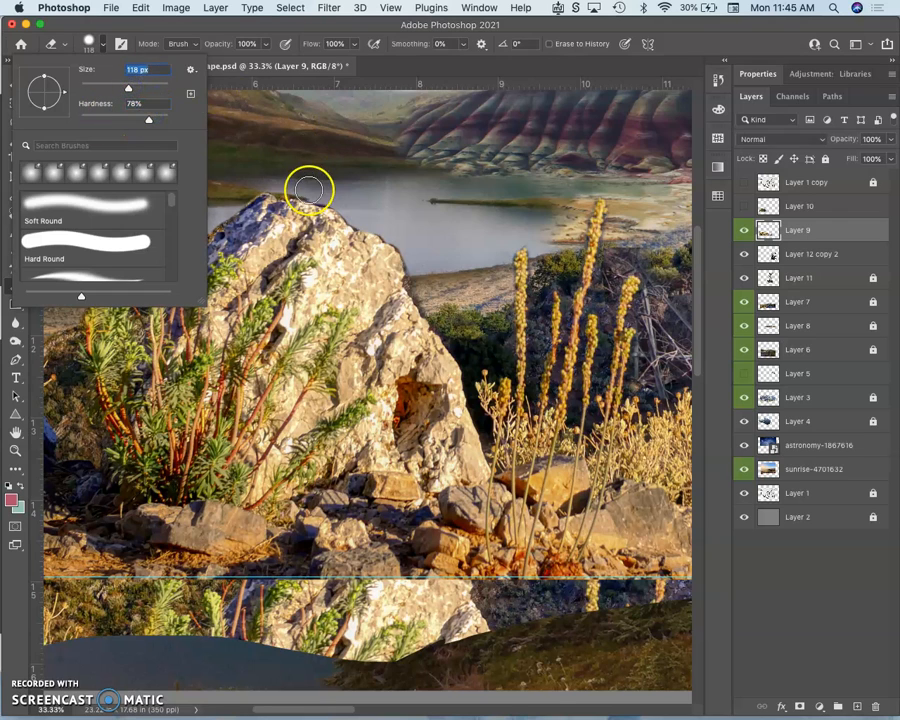
pyautogui.moveTo(148, 118); pyautogui.dragTo(156, 118)
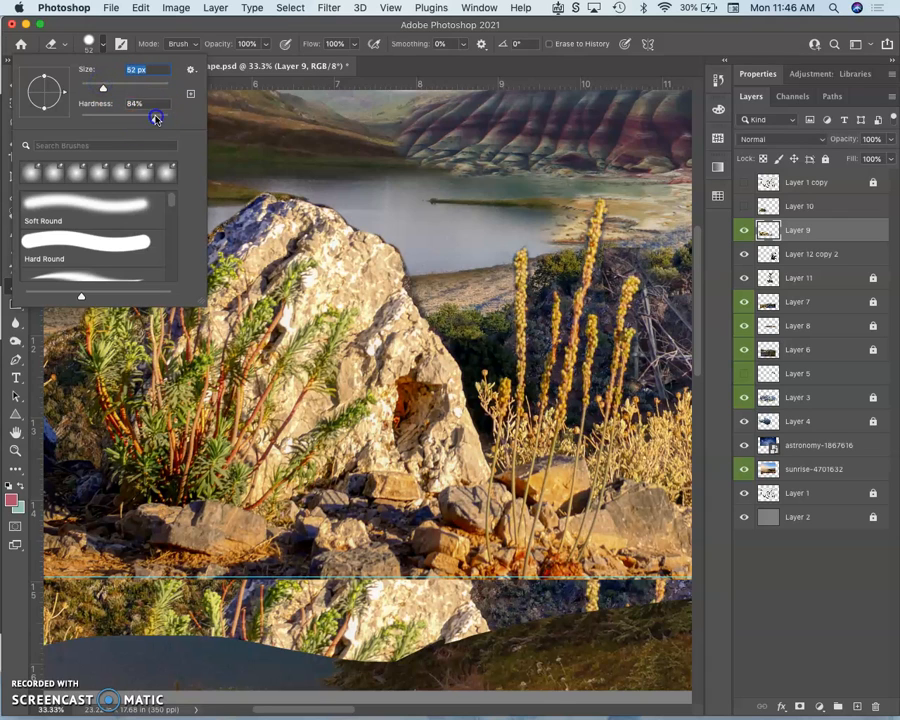
pyautogui.click(356, 228)
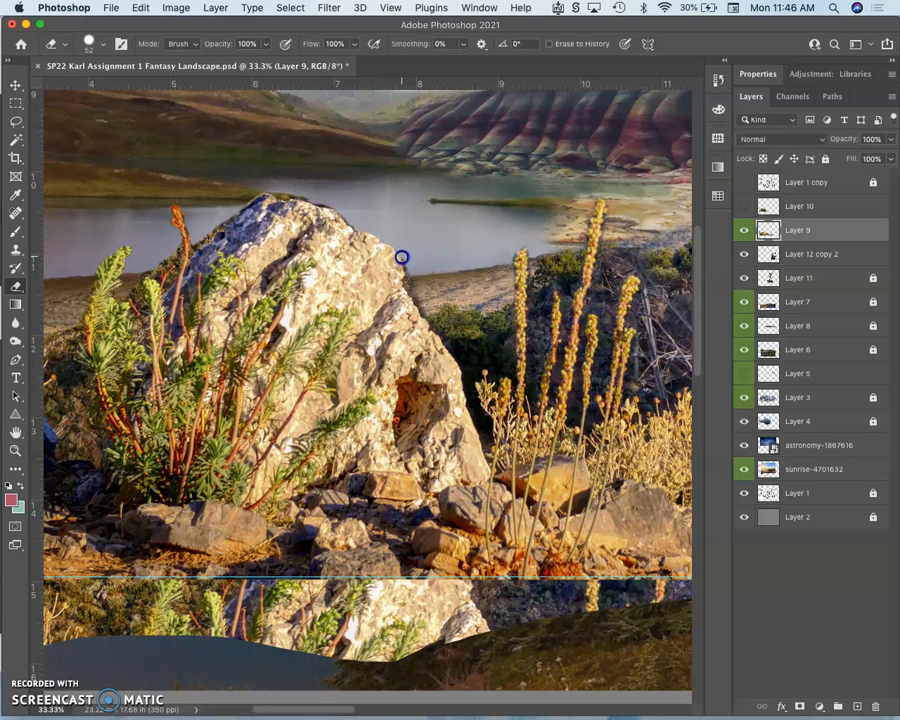
pyautogui.moveTo(408, 288)
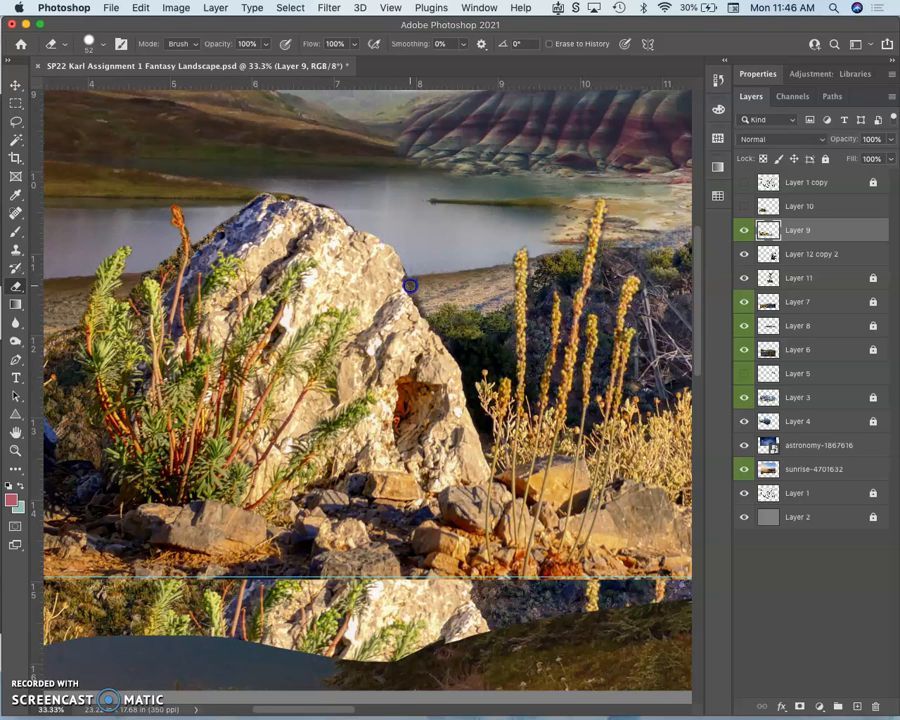
pyautogui.moveTo(356, 228)
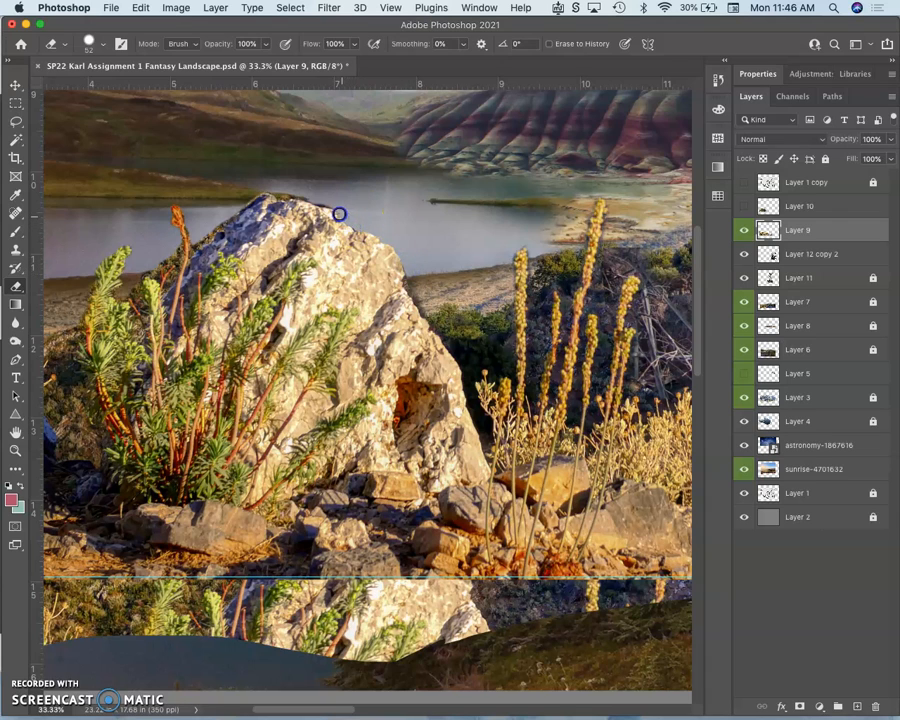
pyautogui.moveTo(304, 196)
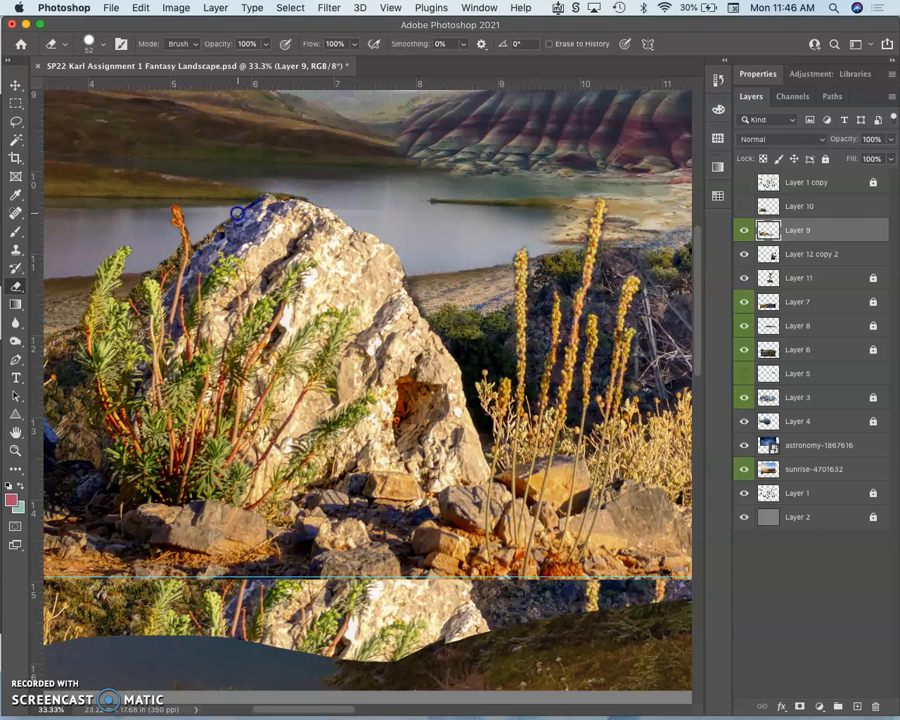
pyautogui.moveTo(200, 240)
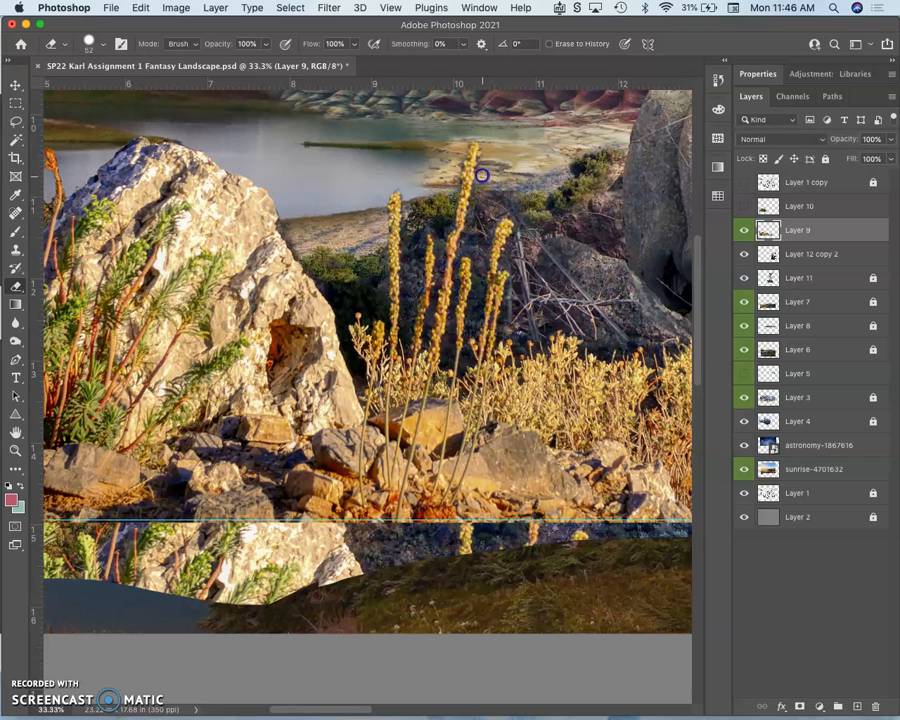
pyautogui.moveTo(474, 188)
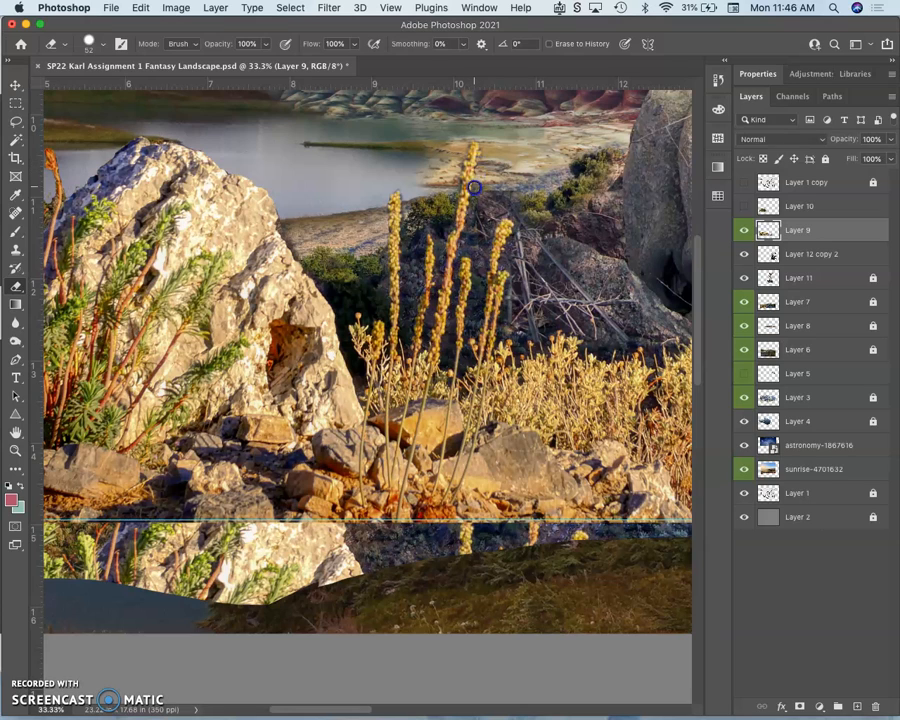
pyautogui.moveTo(458, 186)
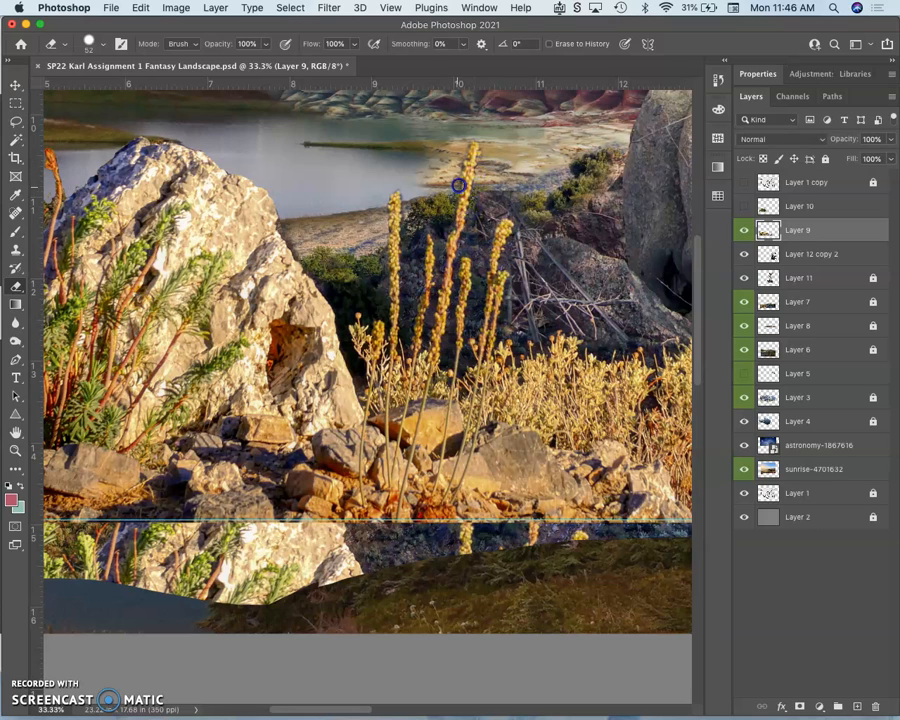
pyautogui.moveTo(462, 160)
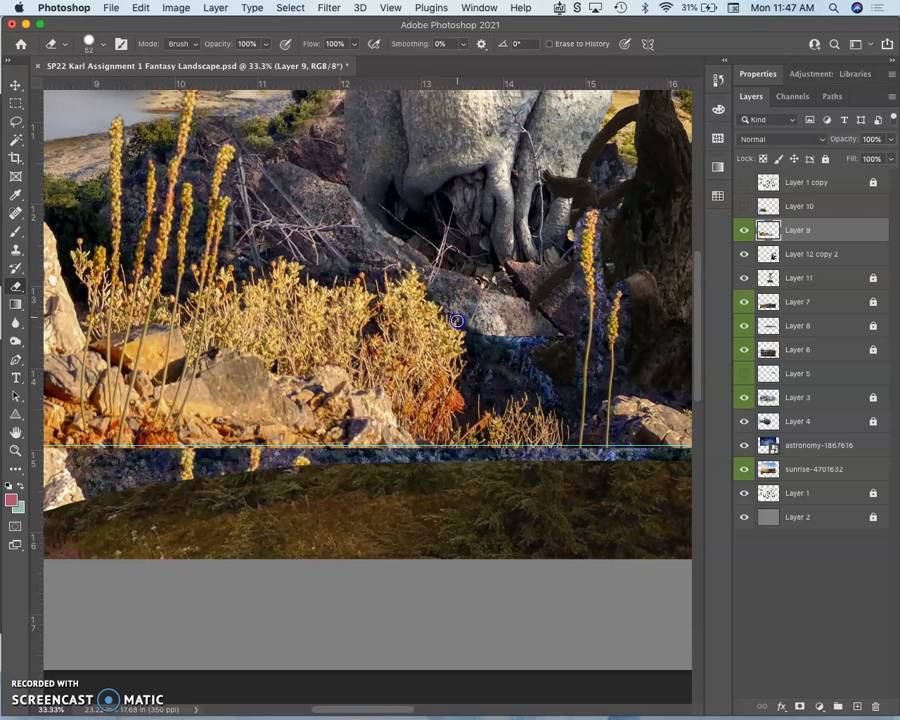
pyautogui.moveTo(480, 336)
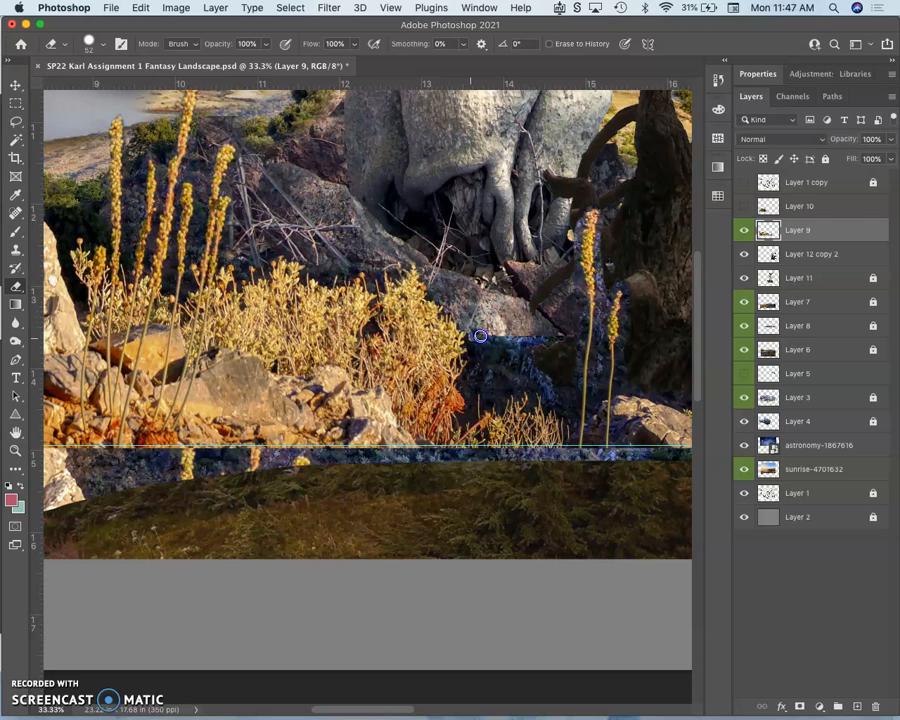
pyautogui.moveTo(530, 310)
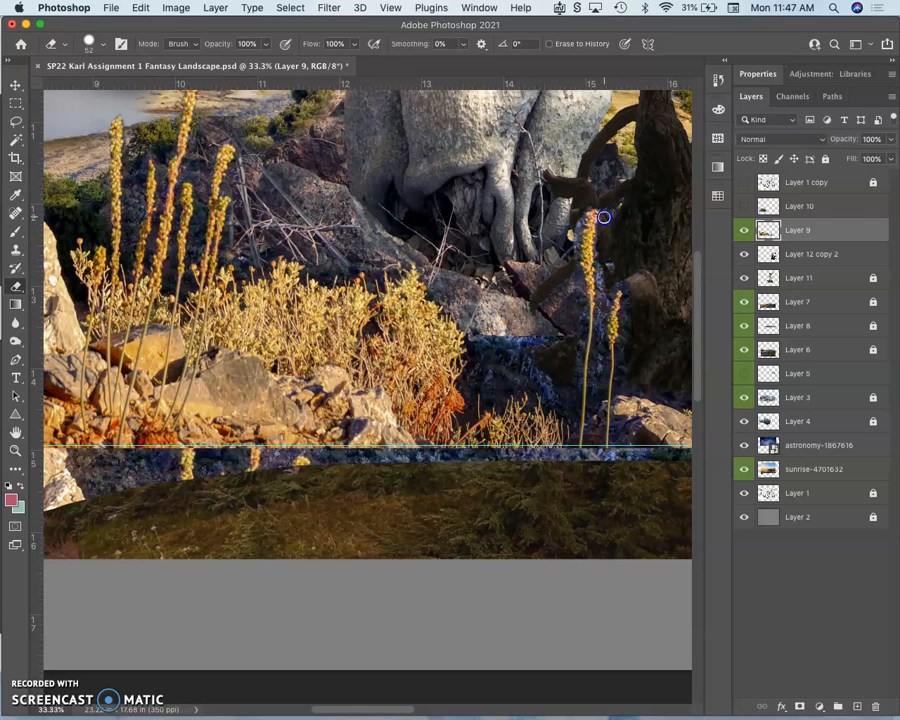
pyautogui.moveTo(578, 226)
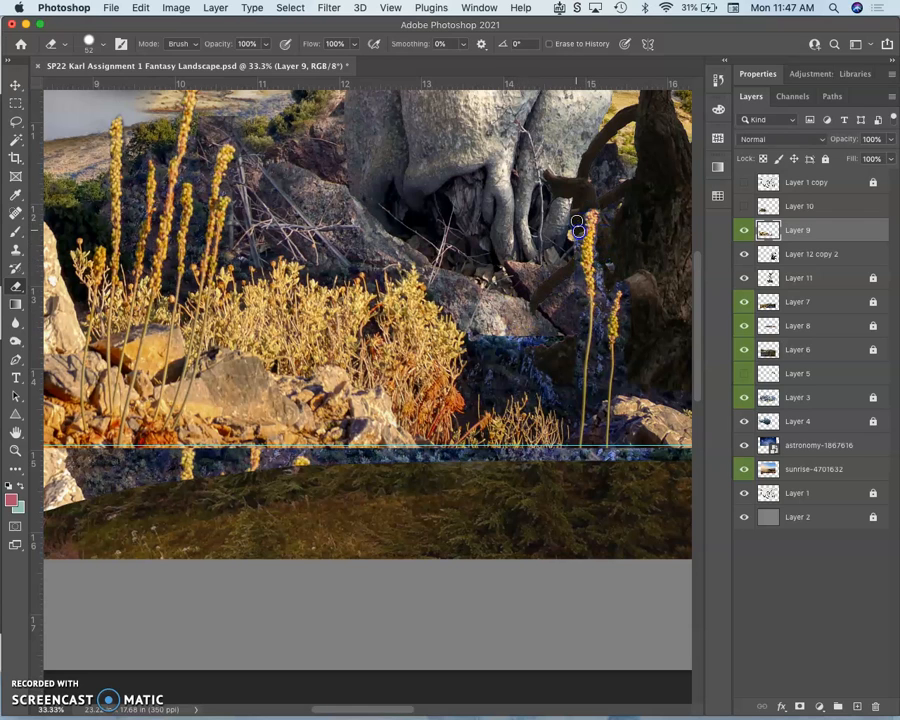
pyautogui.moveTo(576, 270)
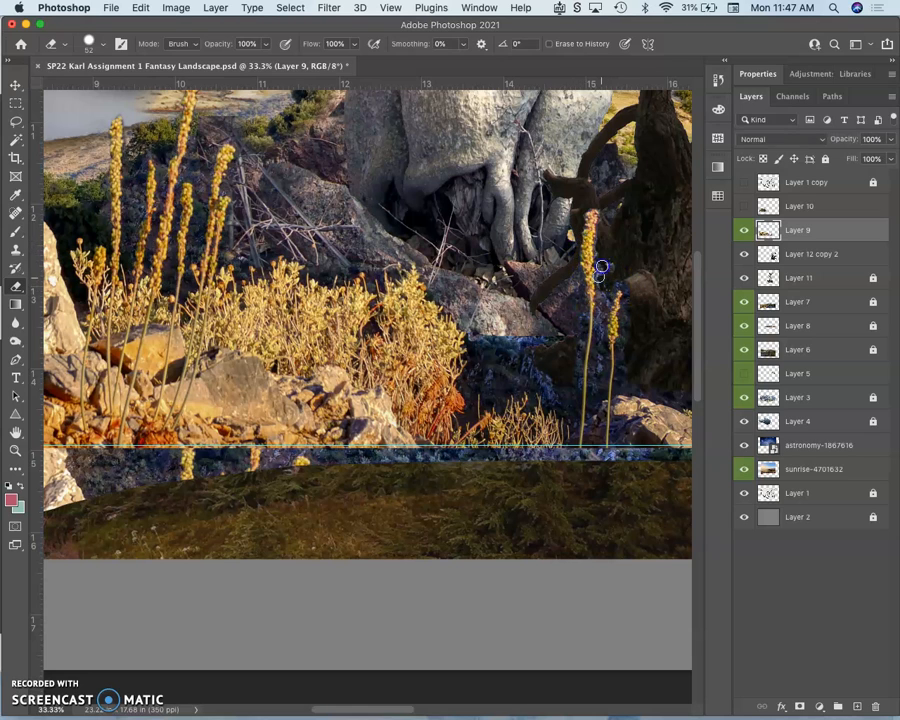
pyautogui.moveTo(608, 296)
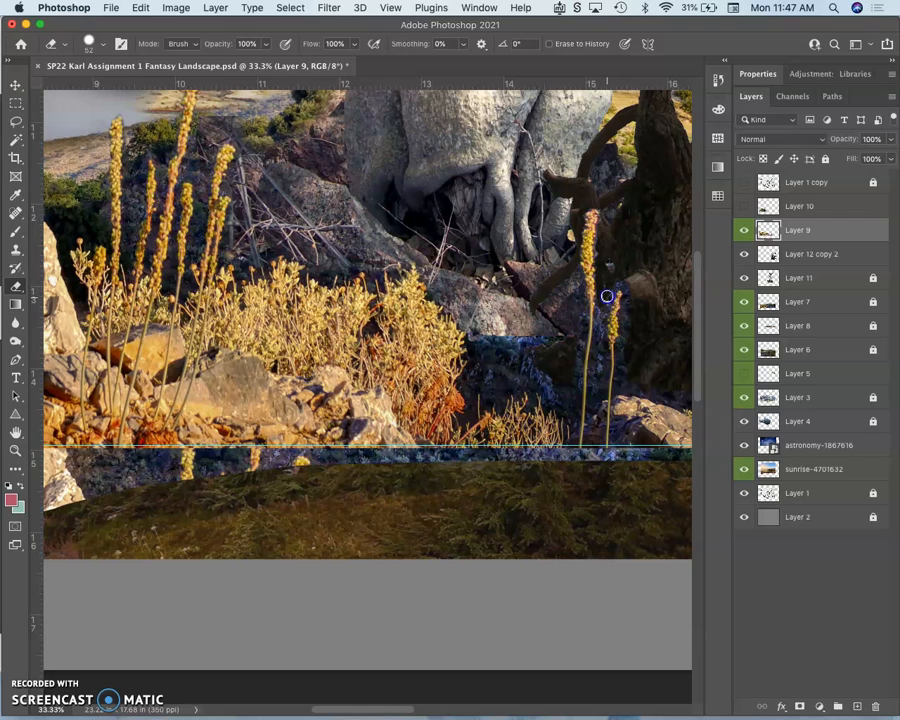
pyautogui.moveTo(628, 300)
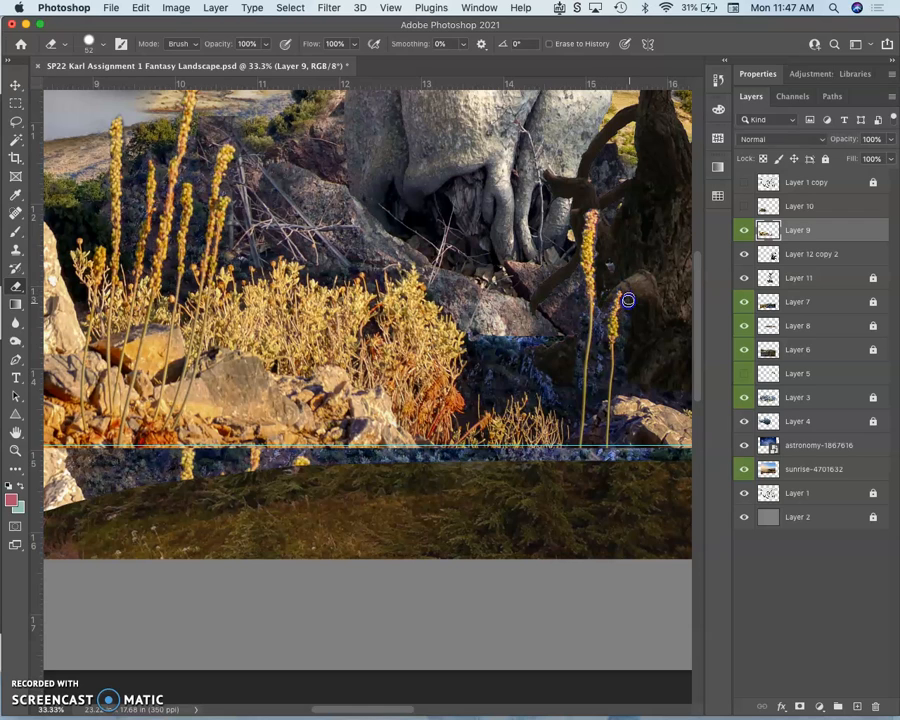
pyautogui.moveTo(624, 330)
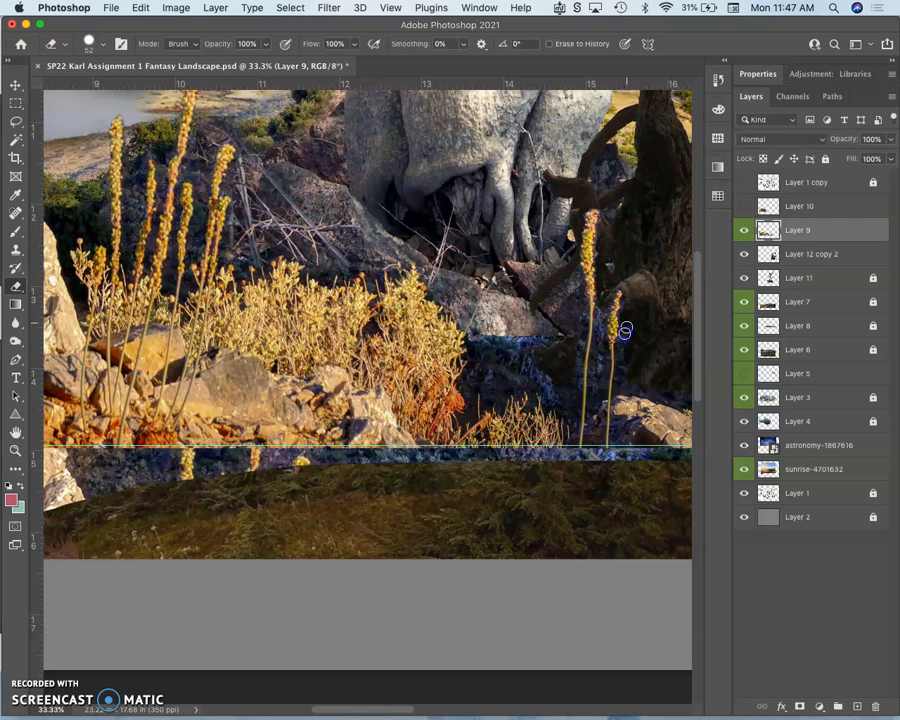
pyautogui.moveTo(604, 324)
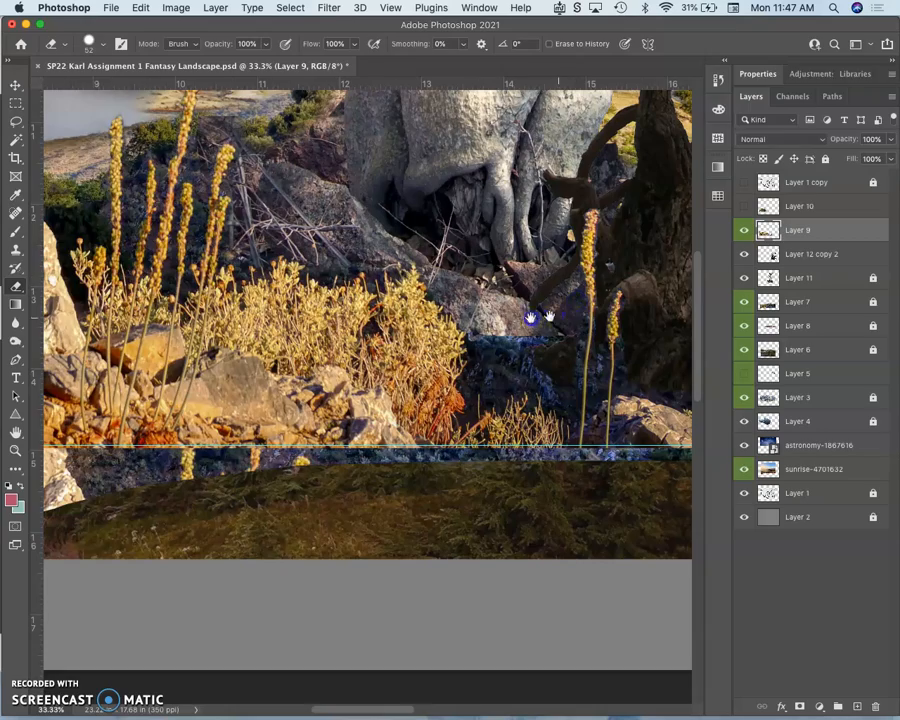
# Step: Pan to the tree trunk and hide the foreground grass layer to inspect it
pyautogui.moveTo(540, 318); pyautogui.dragTo(376, 312)
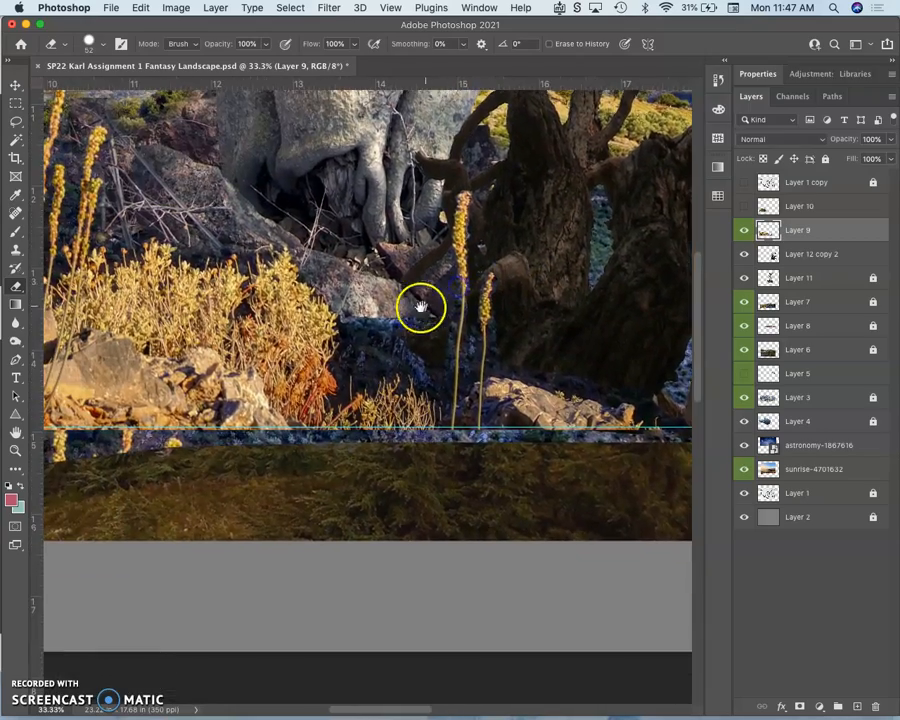
pyautogui.click(744, 230)
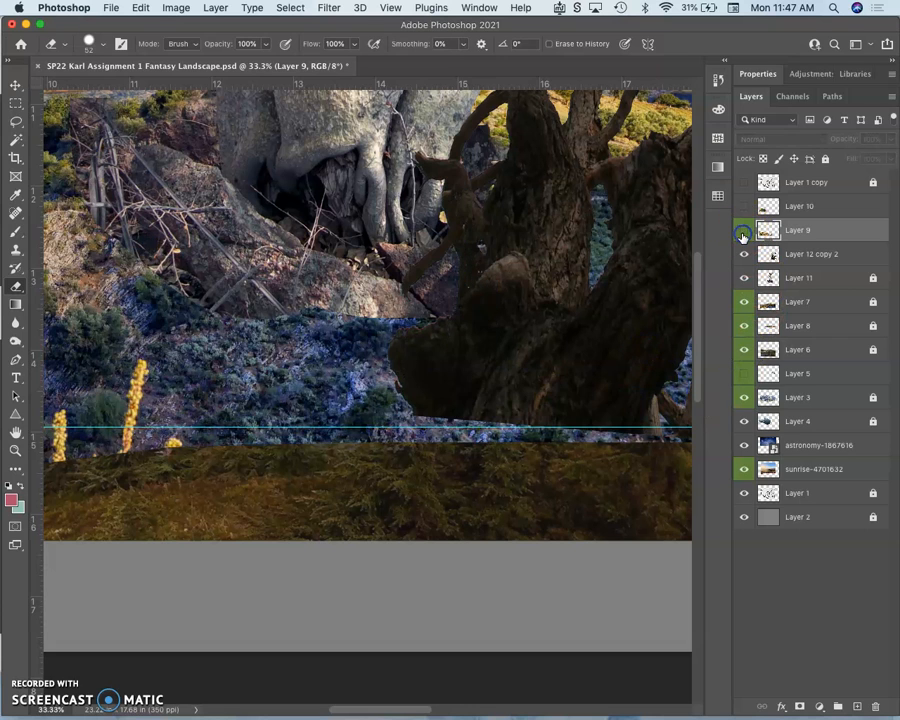
# Step: Reshow the grass, retouch Layer 11, then soften the tree's base behind the stalks at 53% opacity
pyautogui.click(744, 230)
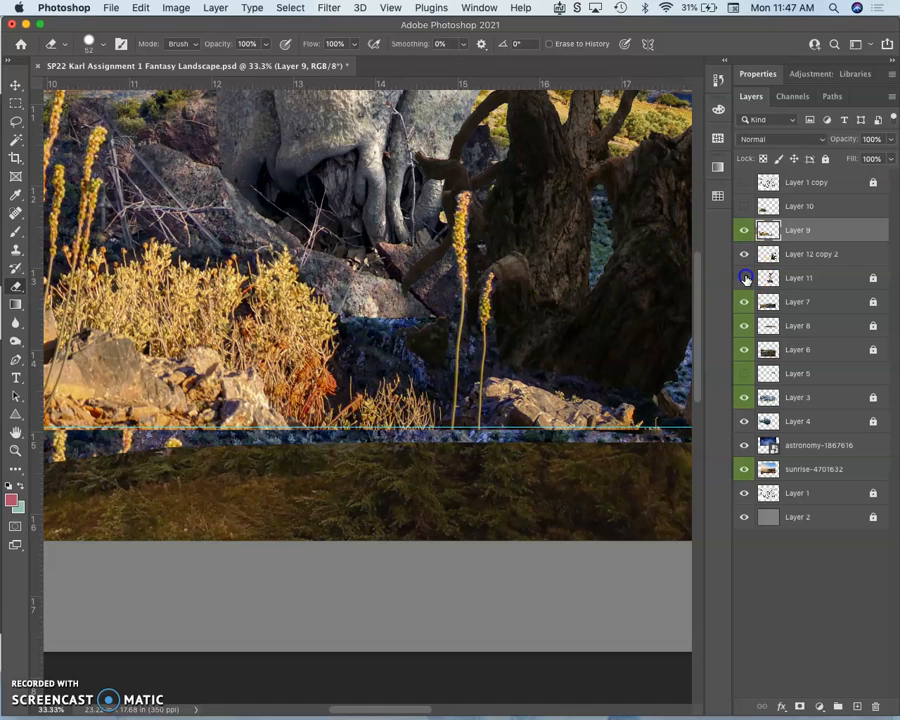
pyautogui.click(798, 278)
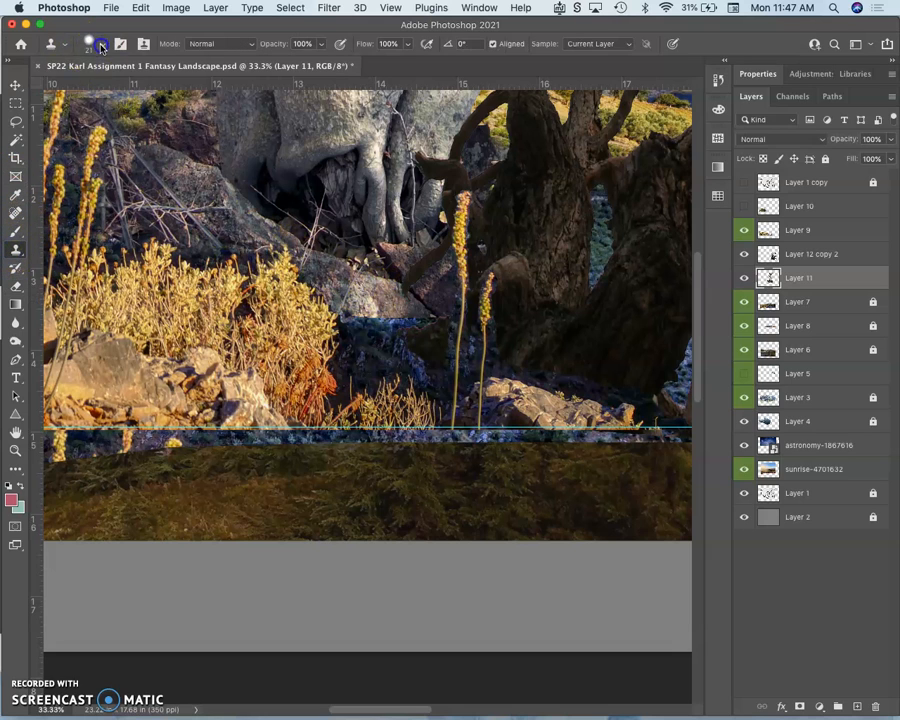
pyautogui.click(104, 44)
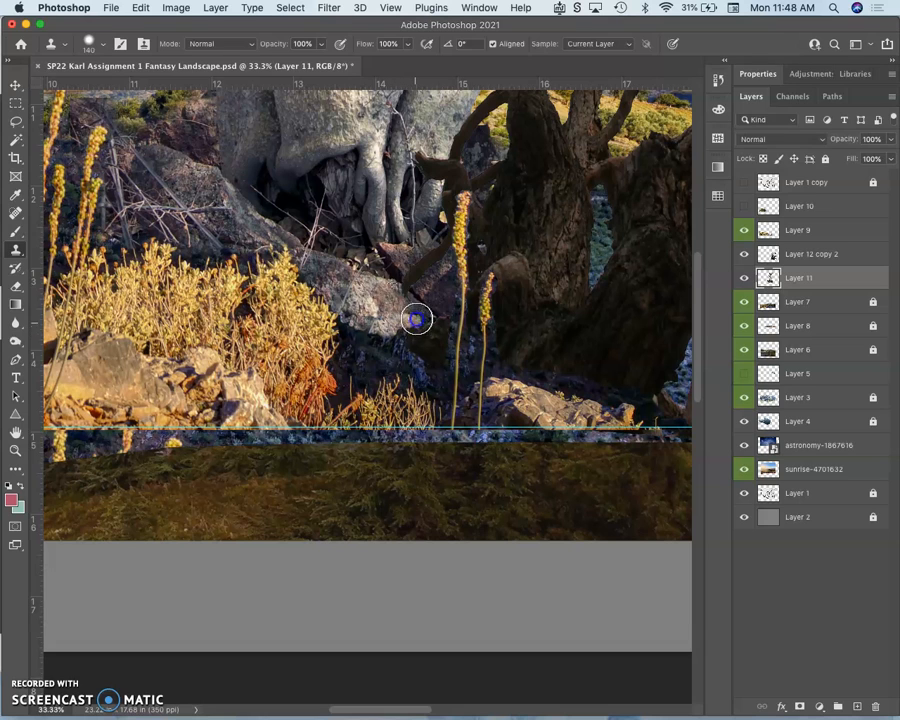
pyautogui.moveTo(432, 320)
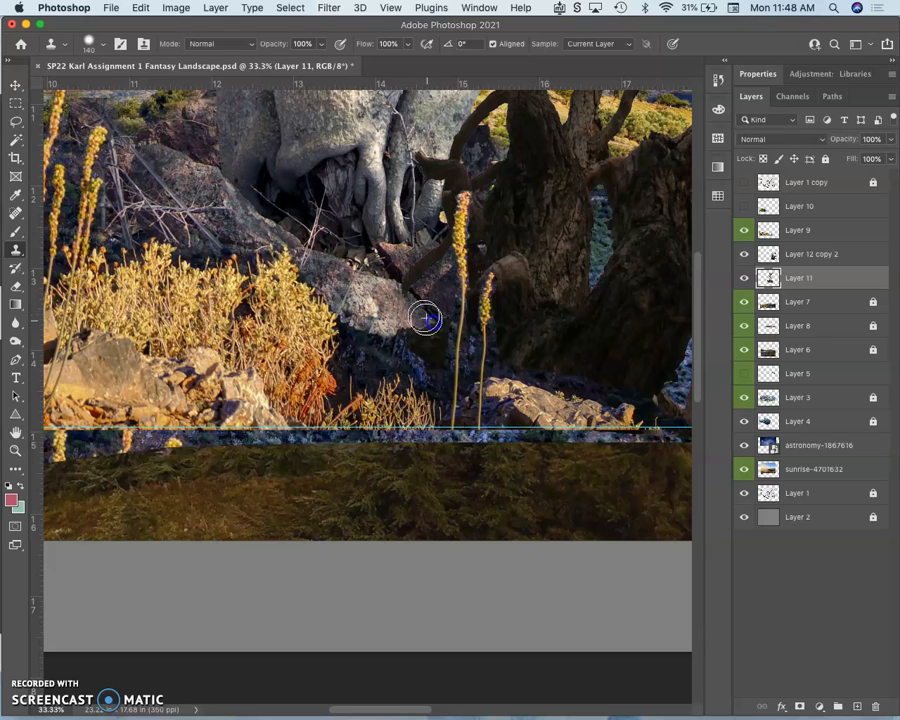
pyautogui.moveTo(408, 320)
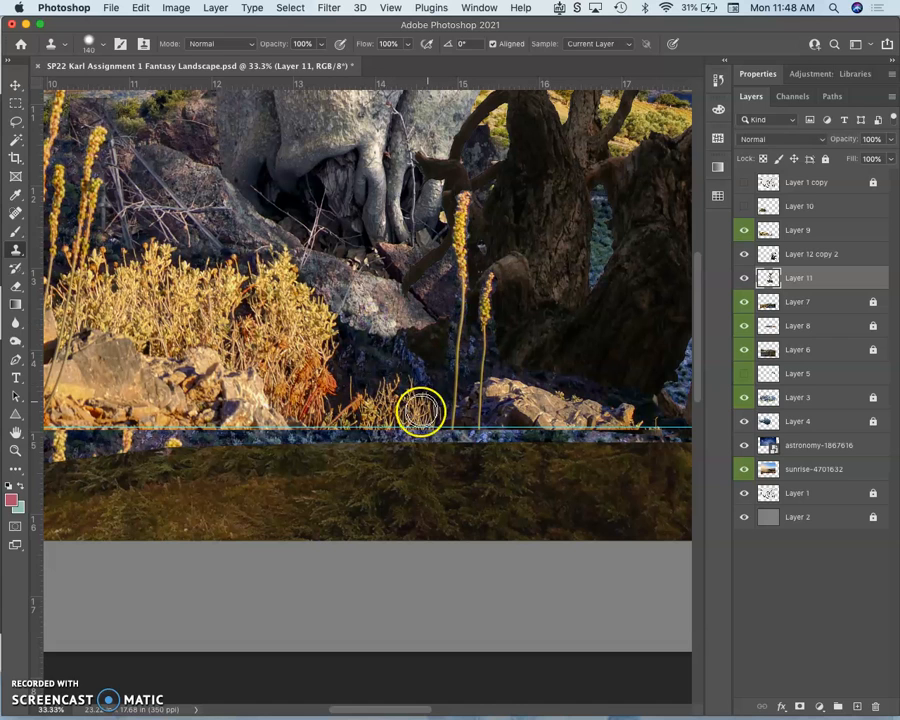
pyautogui.moveTo(532, 350)
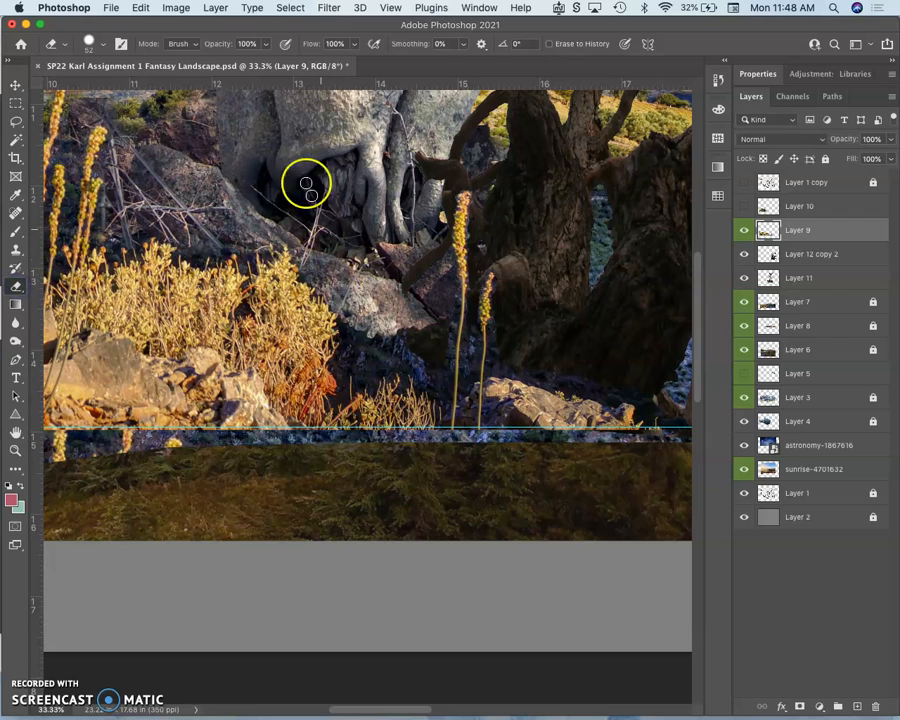
pyautogui.click(104, 44)
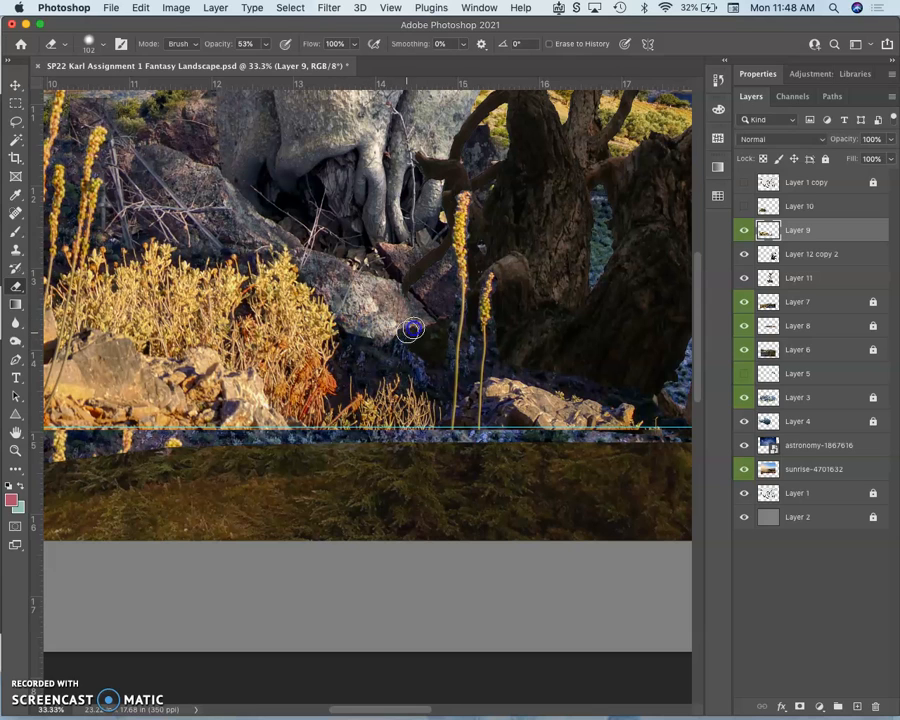
pyautogui.moveTo(420, 288)
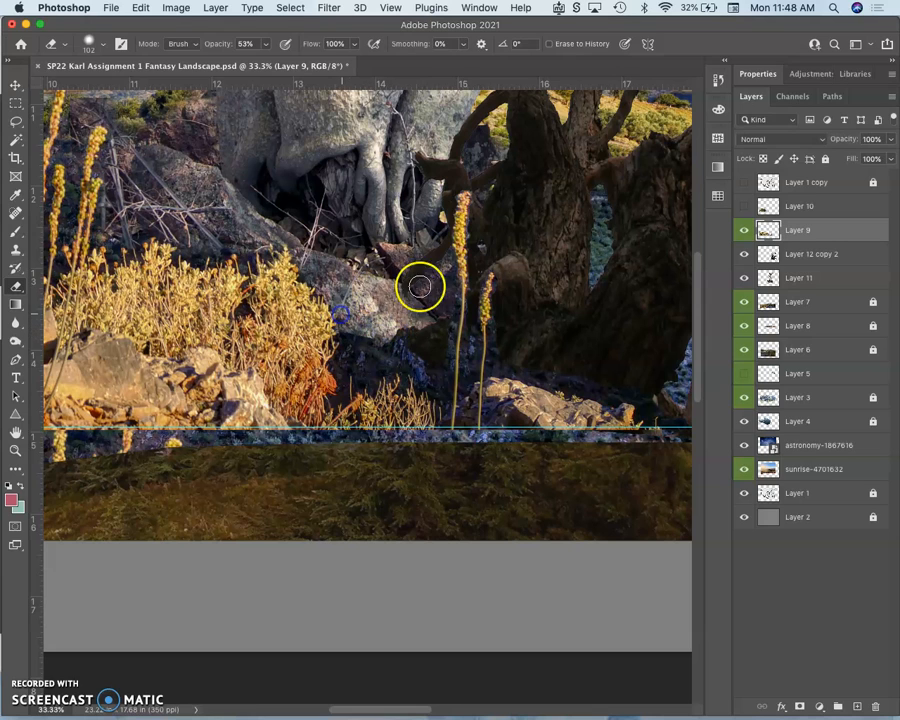
pyautogui.moveTo(420, 288); pyautogui.dragTo(368, 292)
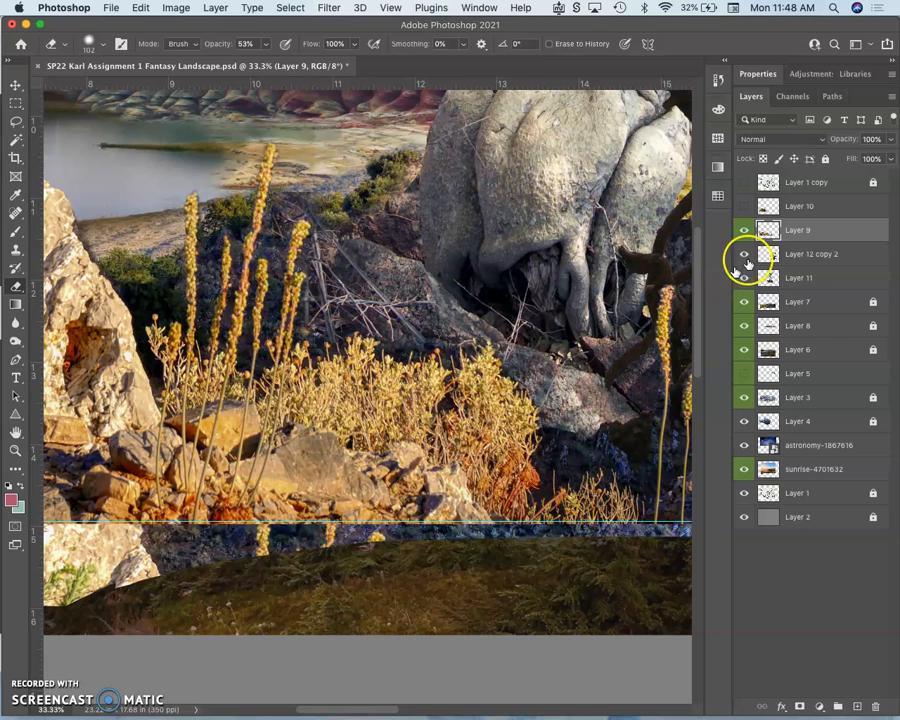
# Step: Toggle the red hills layer to check beneath, select Layer 7 and ready the eraser for the branches
pyautogui.click(812, 278)
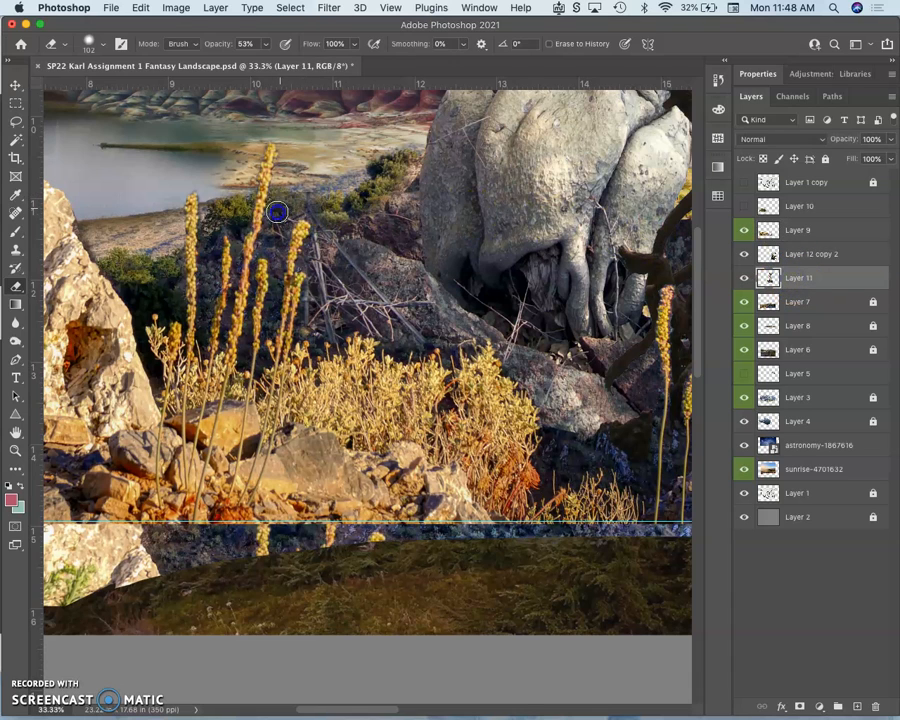
pyautogui.moveTo(330, 208)
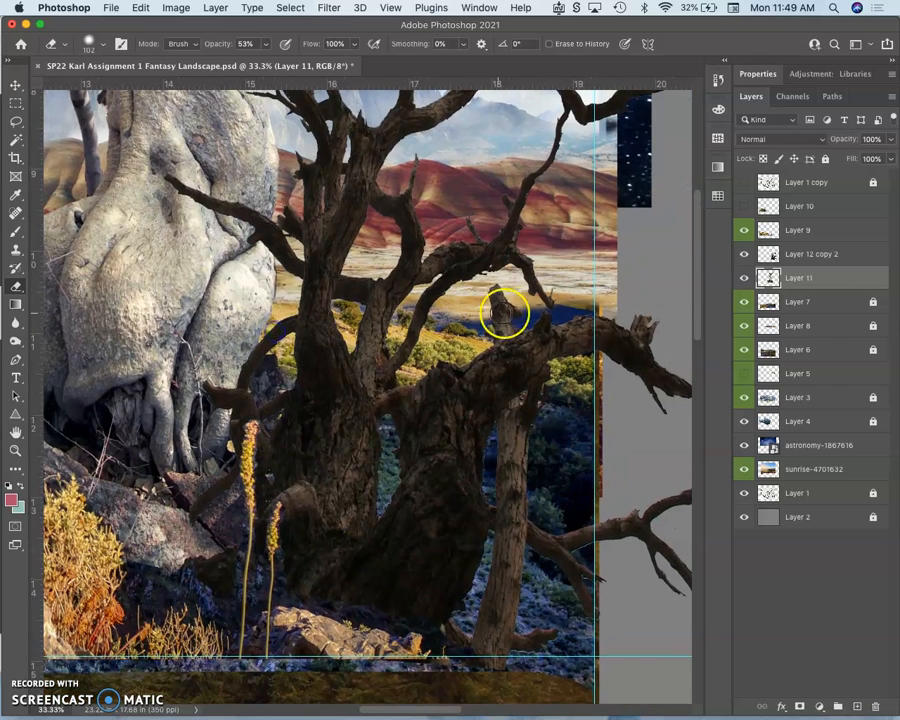
pyautogui.moveTo(644, 328)
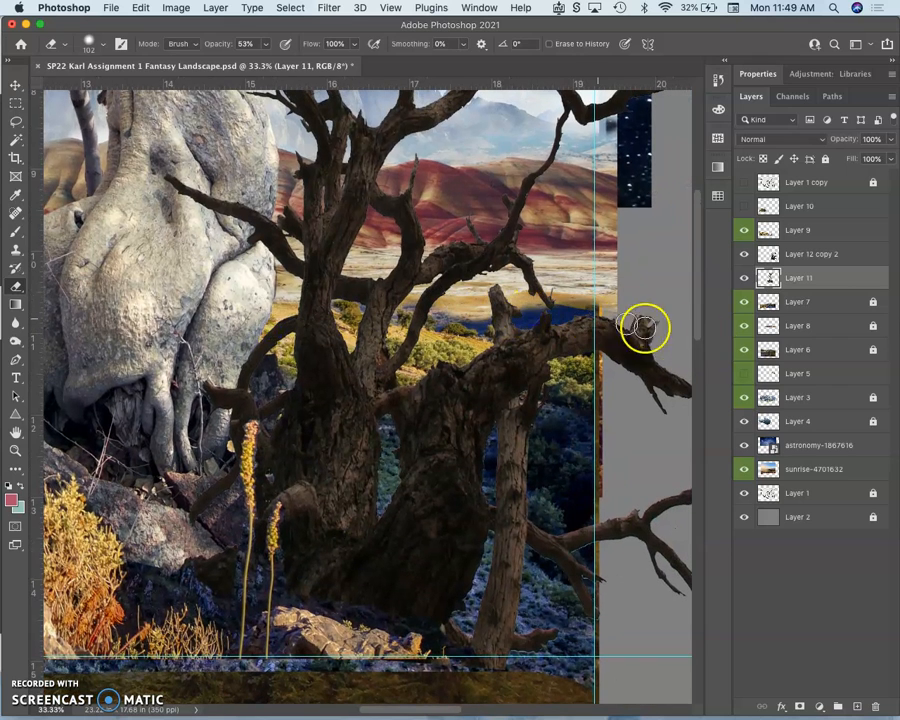
pyautogui.click(744, 420)
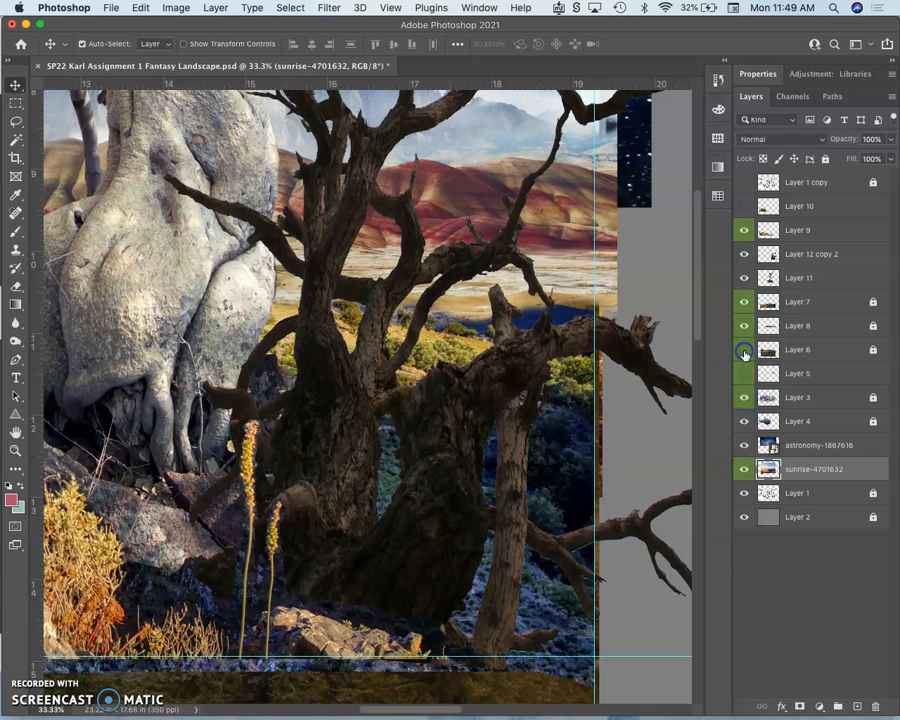
pyautogui.click(744, 324)
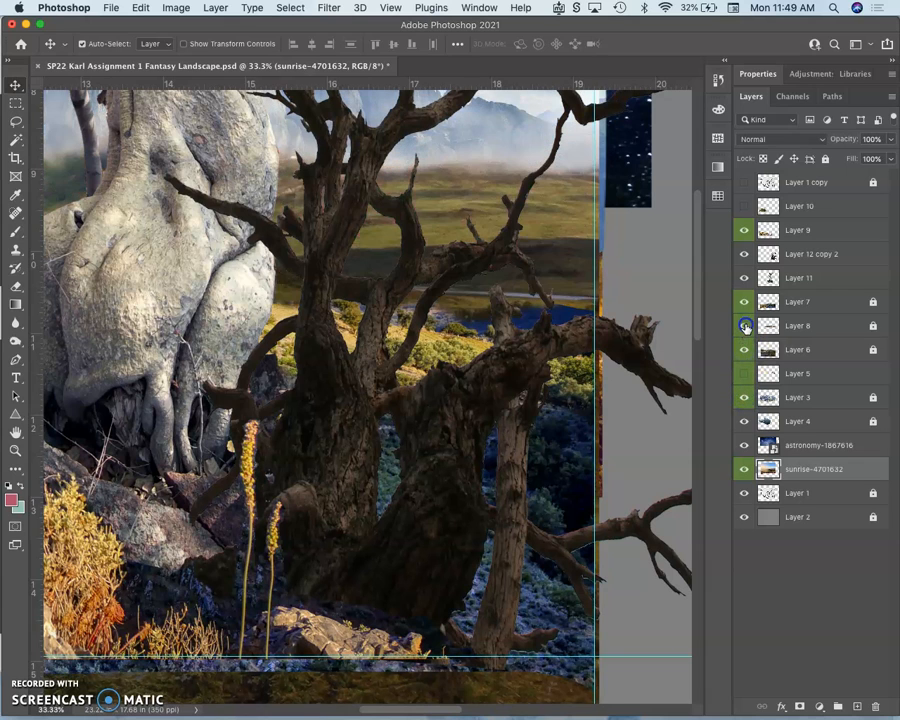
pyautogui.click(744, 324)
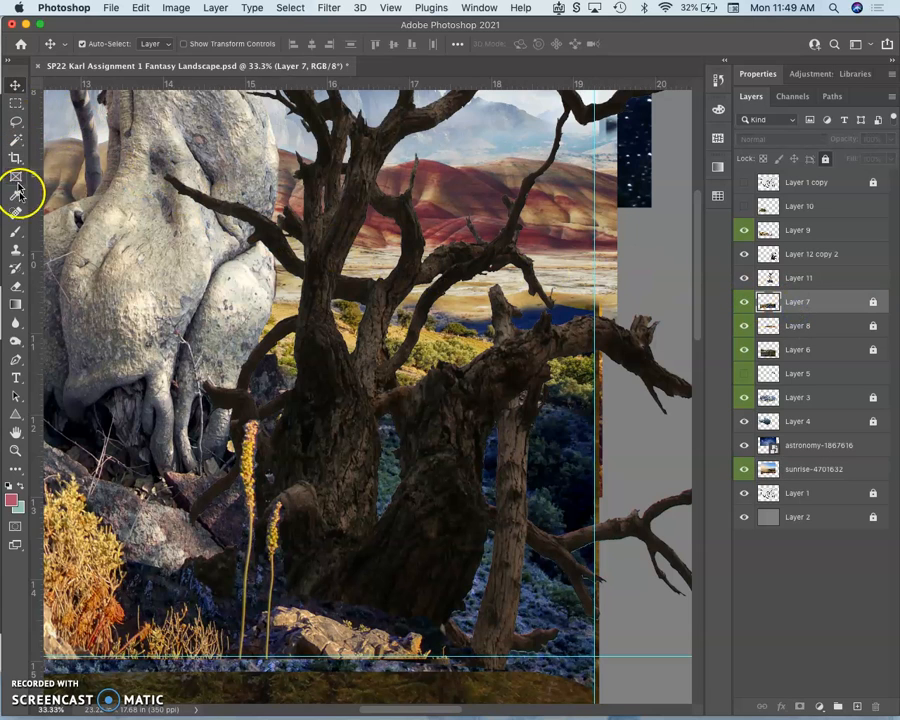
pyautogui.click(16, 194)
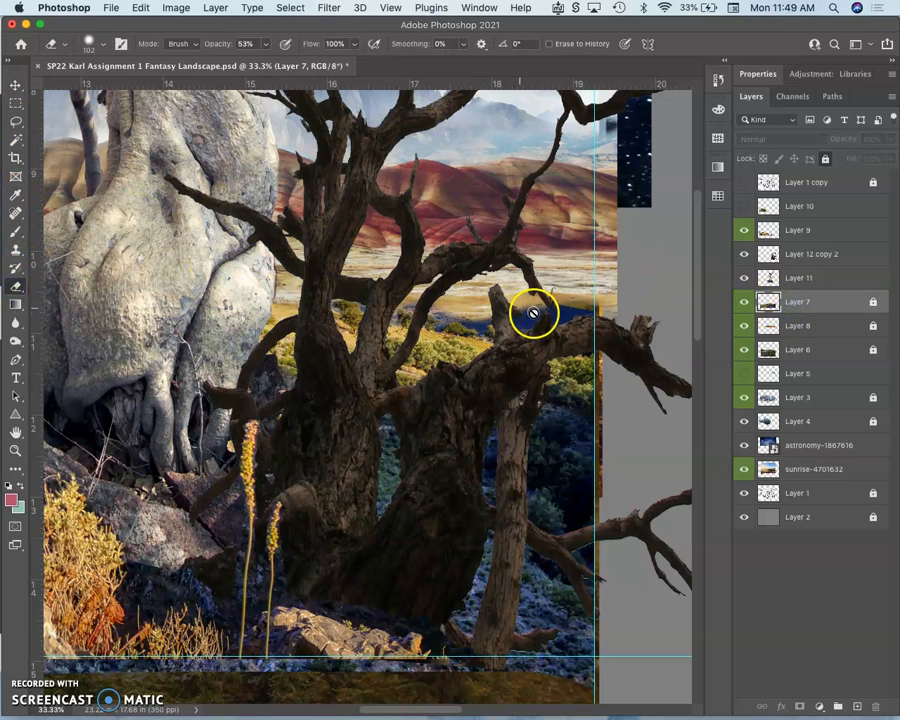
pyautogui.moveTo(820, 156)
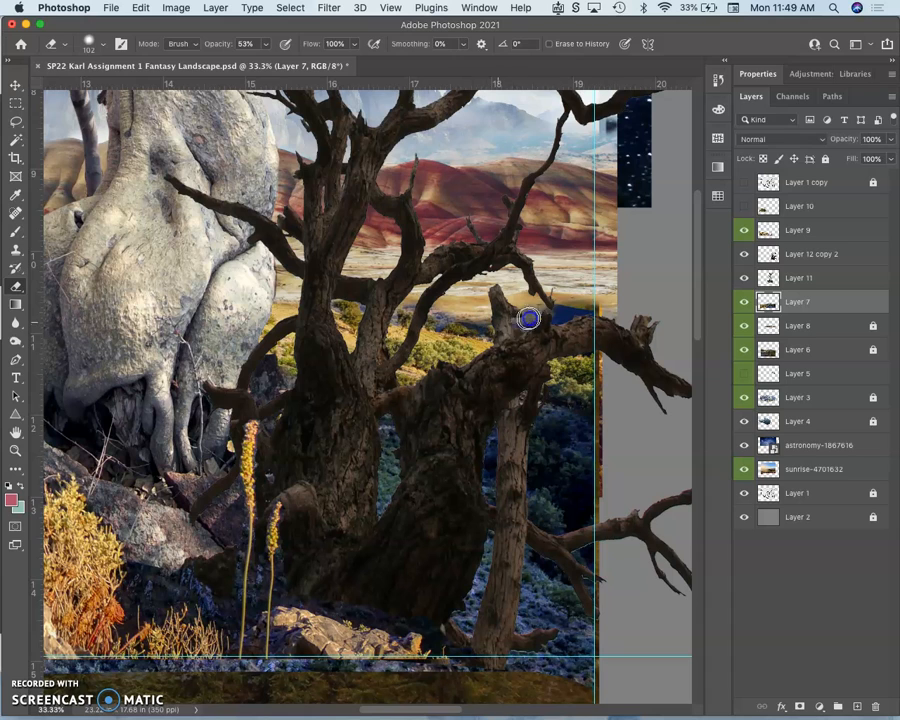
pyautogui.moveTo(560, 320)
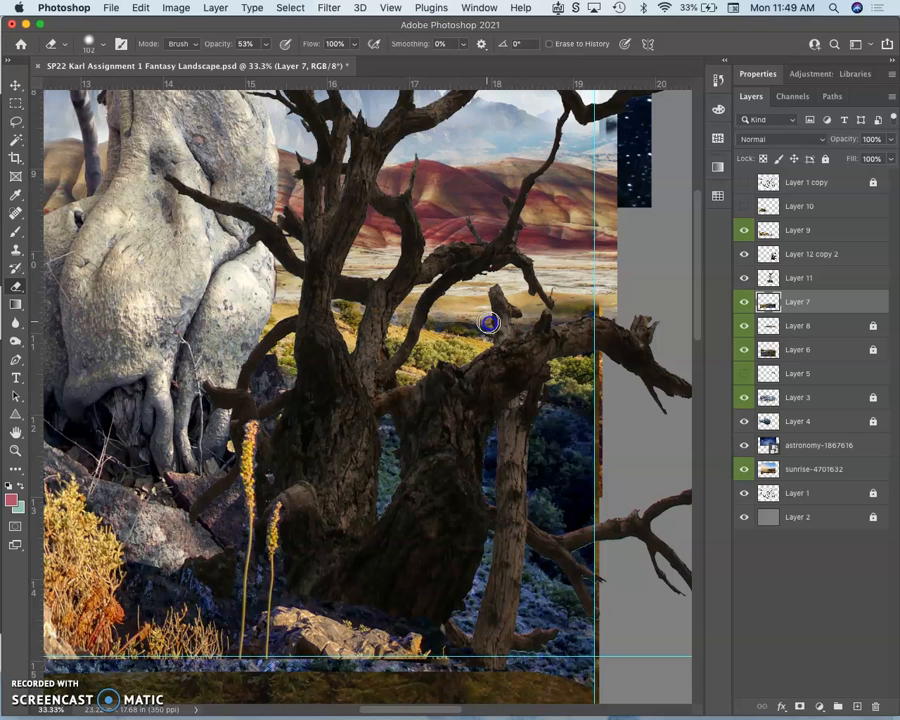
pyautogui.moveTo(524, 320)
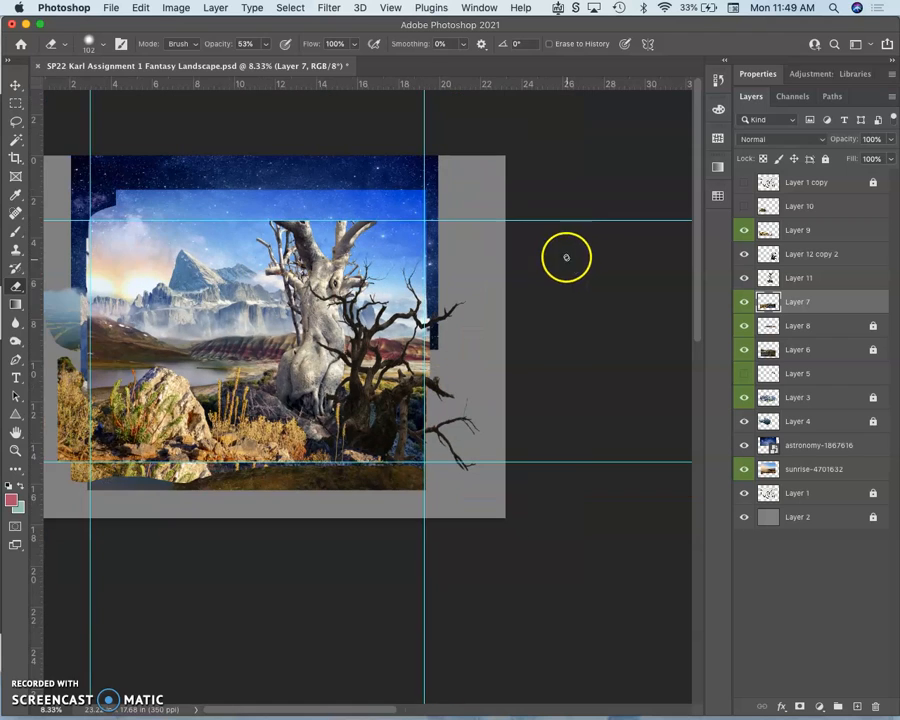
pyautogui.moveTo(444, 310)
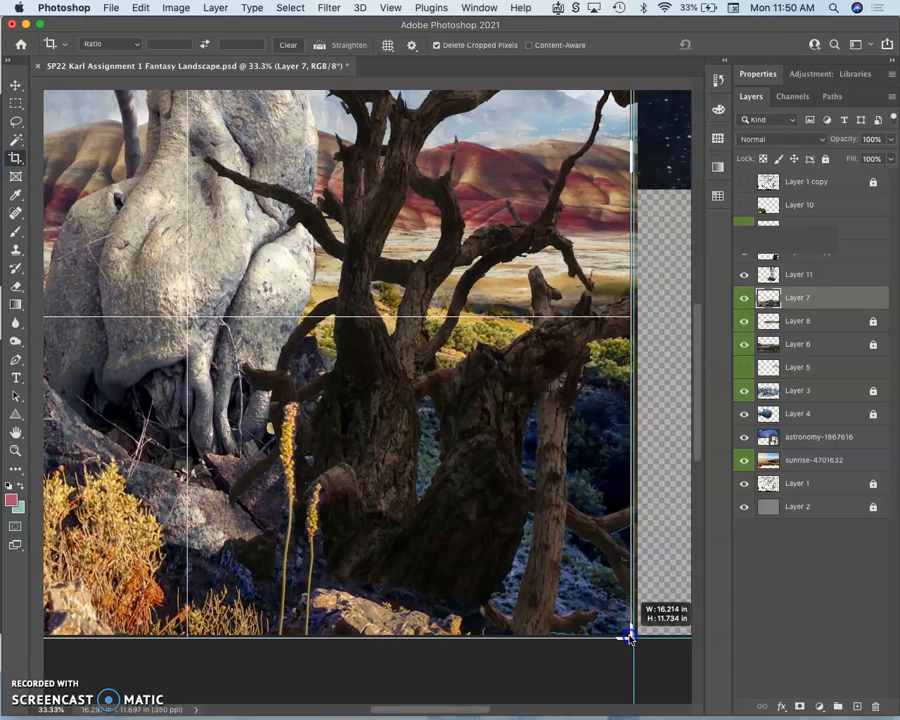
# Step: Pull the crop edges in over the empty and transparent strips and commit the crop
pyautogui.moveTo(630, 636); pyautogui.dragTo(630, 636)
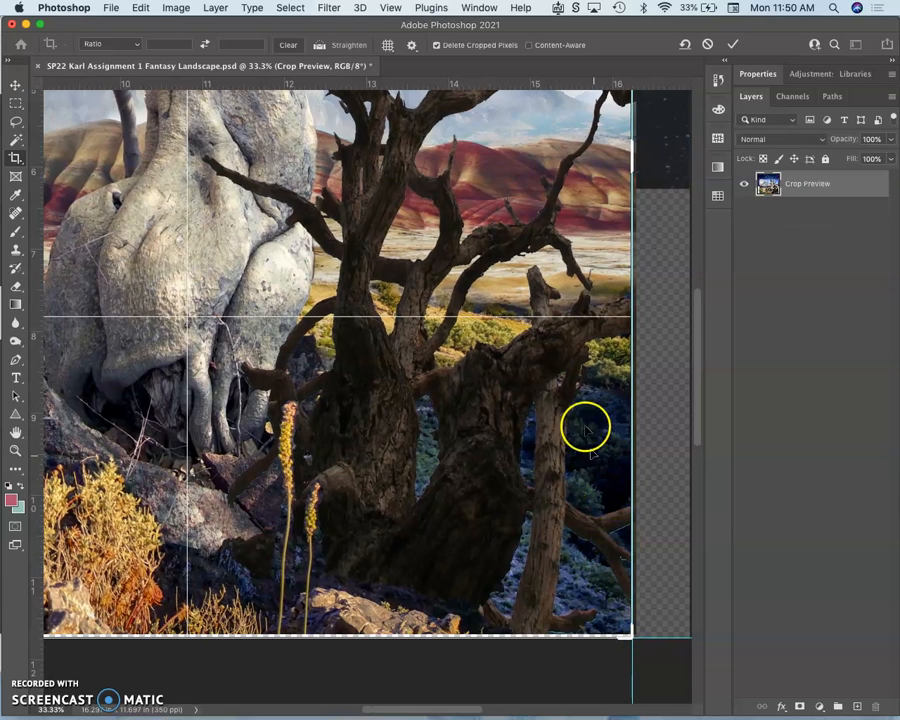
pyautogui.moveTo(424, 28)
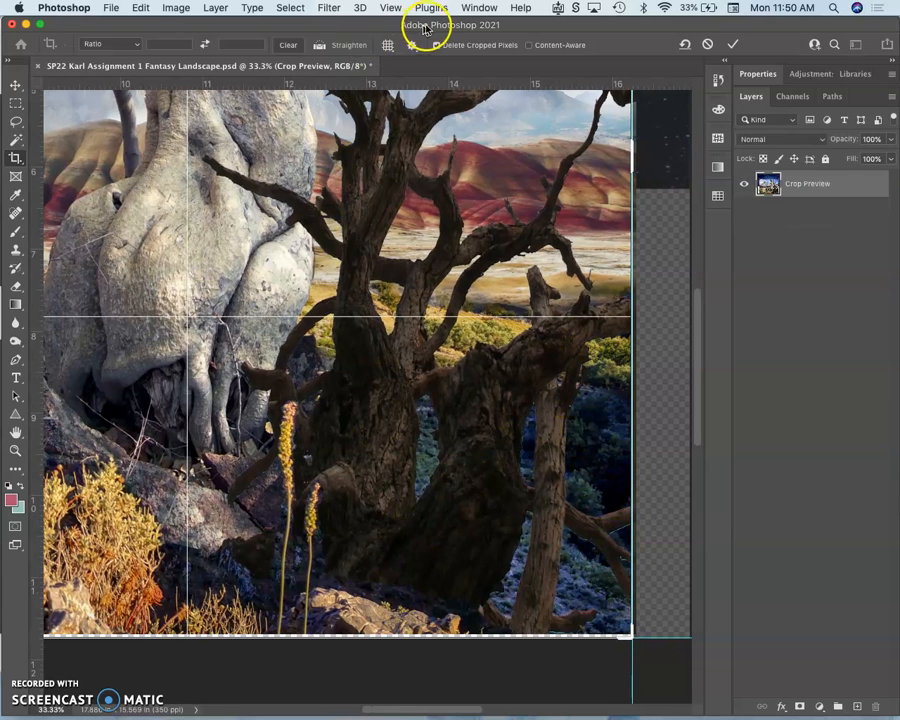
pyautogui.click(392, 8)
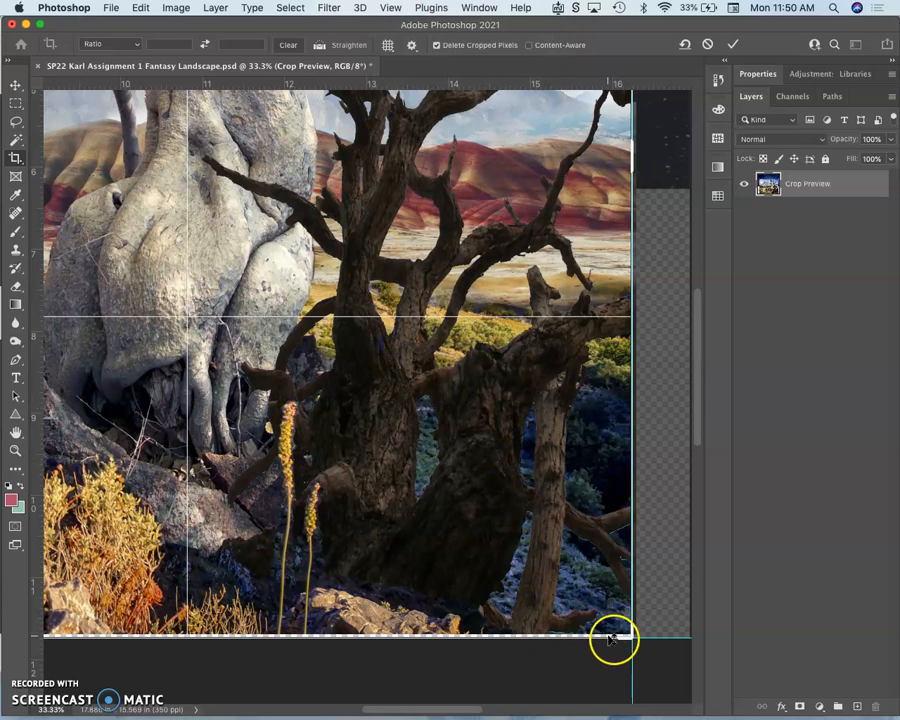
pyautogui.moveTo(616, 638); pyautogui.dragTo(620, 640)
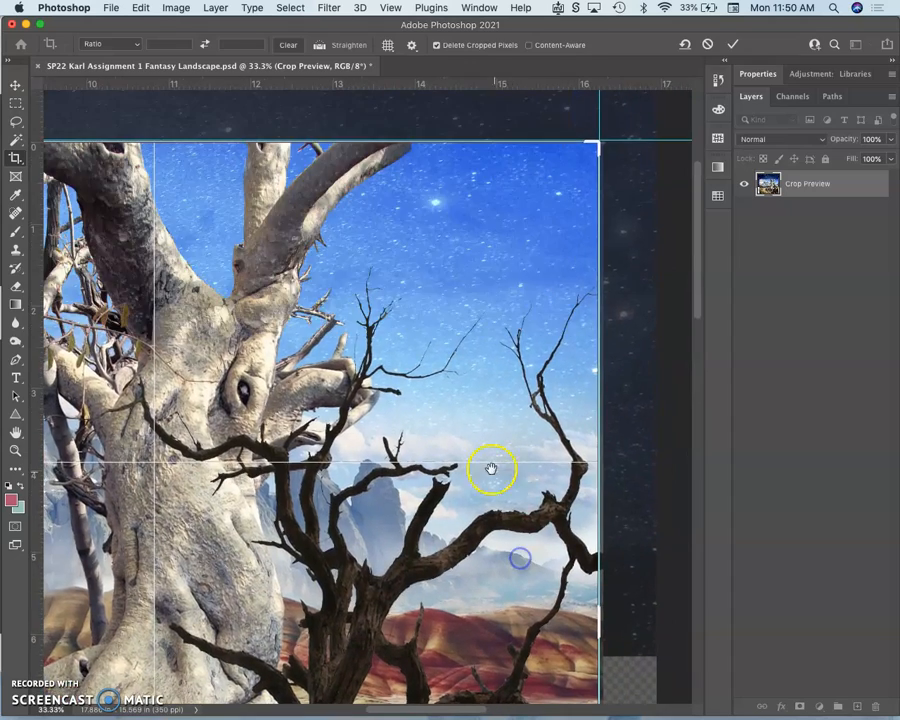
pyautogui.moveTo(492, 468); pyautogui.dragTo(280, 348)
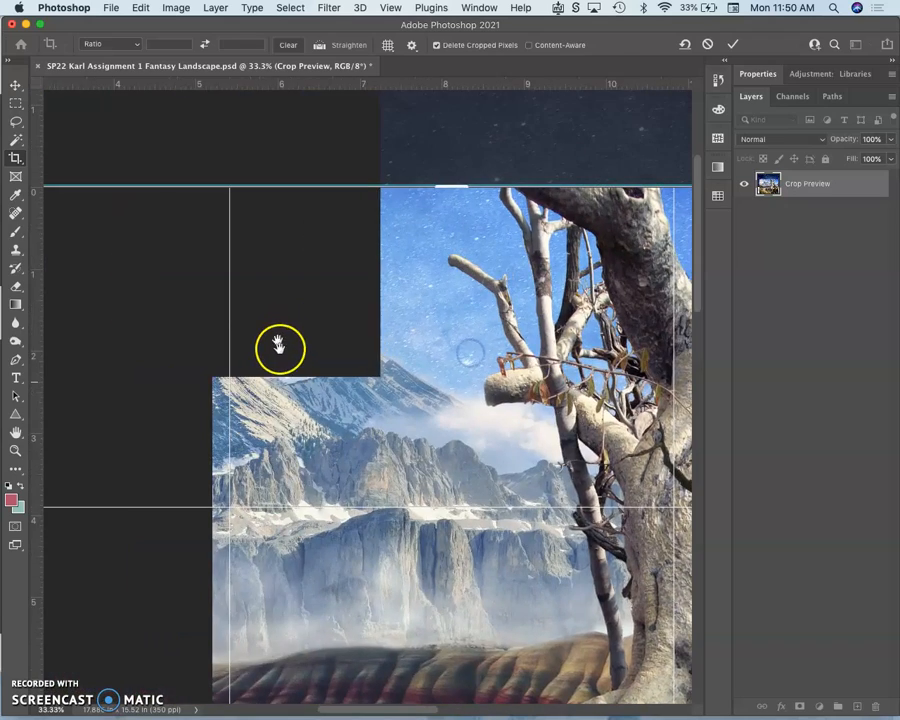
pyautogui.moveTo(280, 348); pyautogui.dragTo(392, 388)
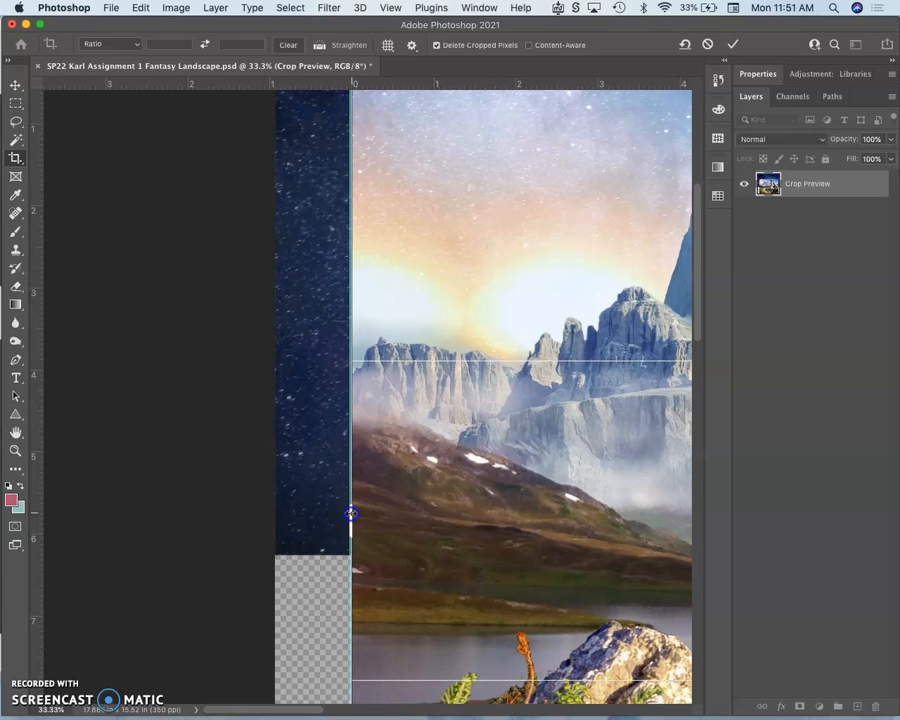
pyautogui.moveTo(276, 516); pyautogui.dragTo(352, 516)
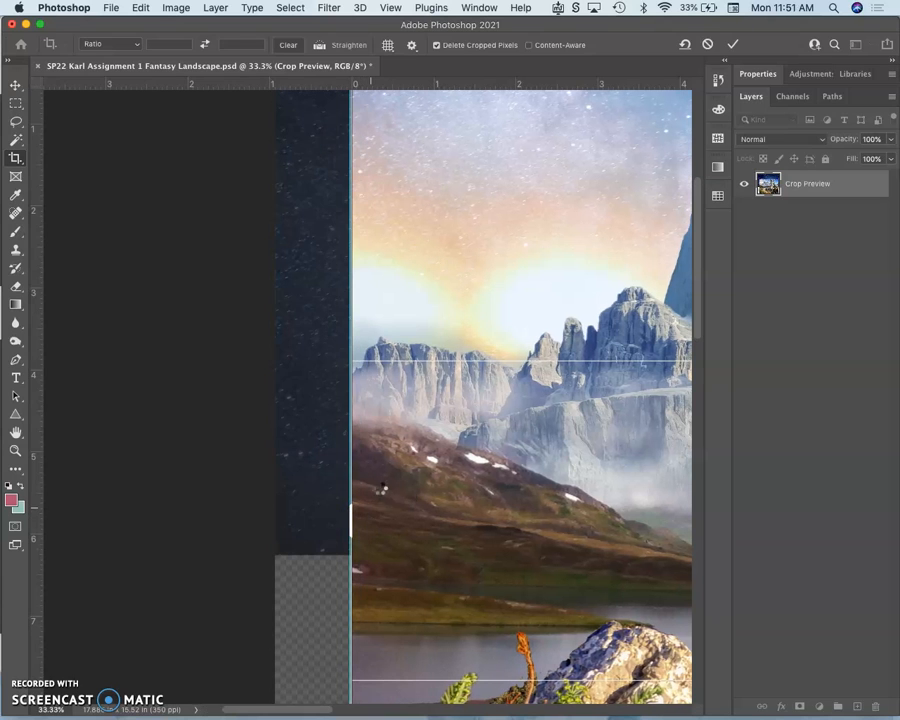
pyautogui.click(732, 44)
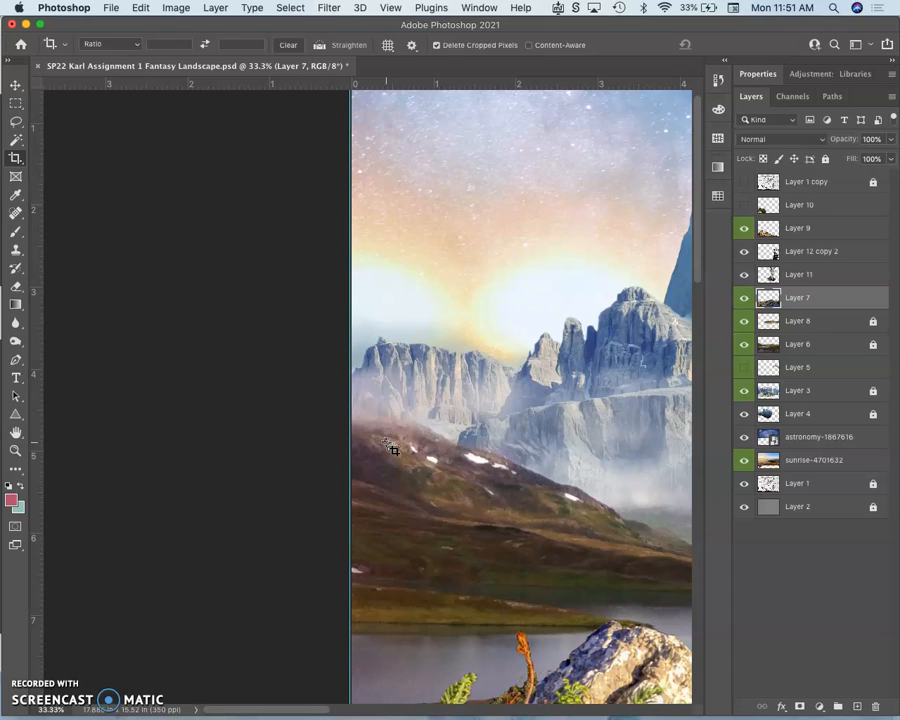
# Step: Select Layer 9 and bring up a Levels adjustment, moved off the picture
pyautogui.scroll(-3)
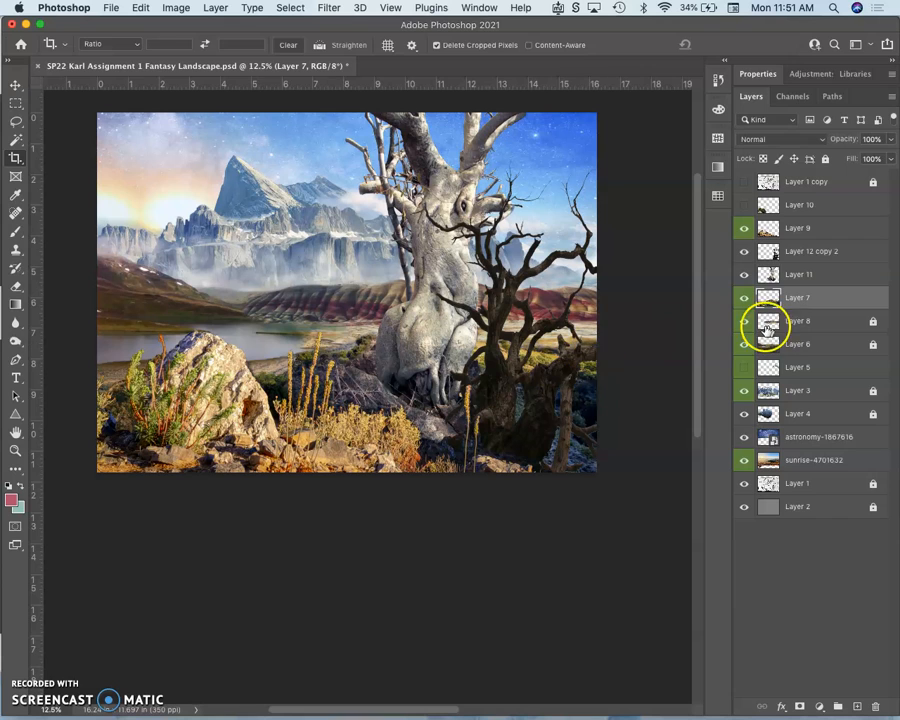
pyautogui.click(796, 228)
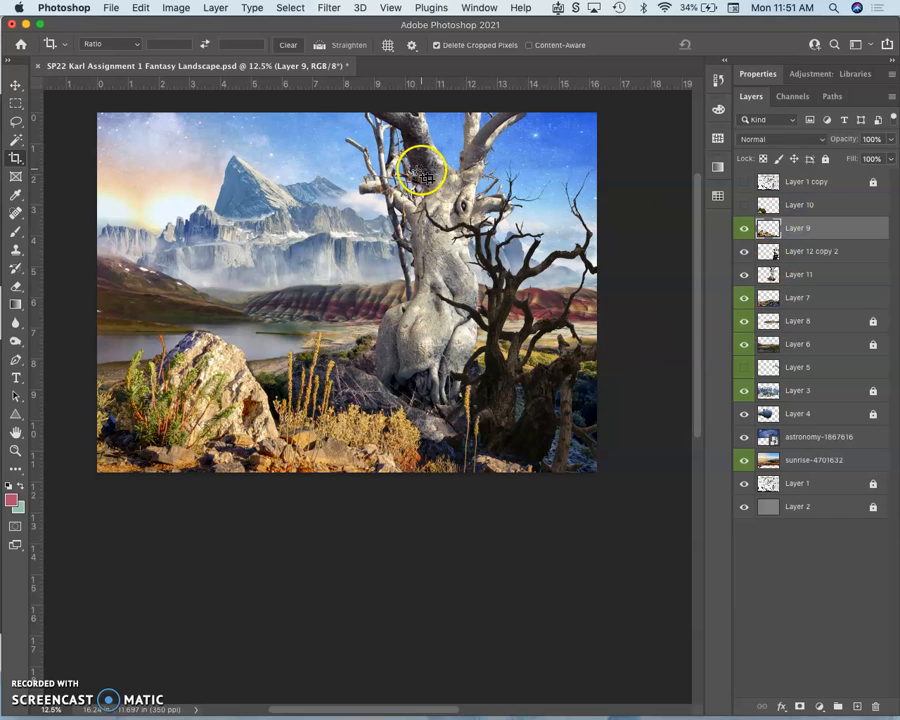
pyautogui.click(176, 8)
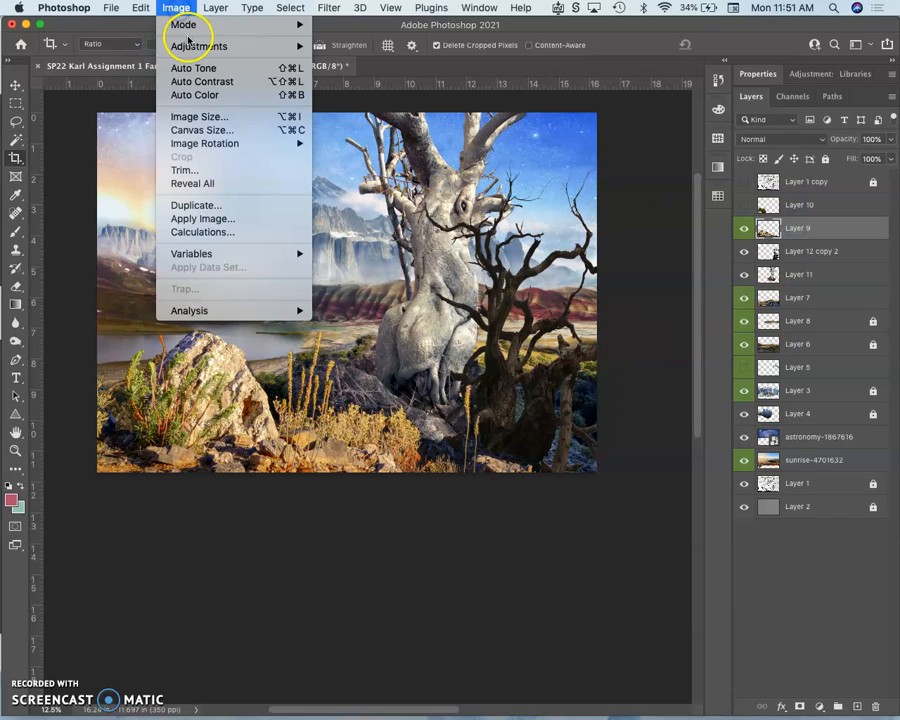
pyautogui.click(200, 46)
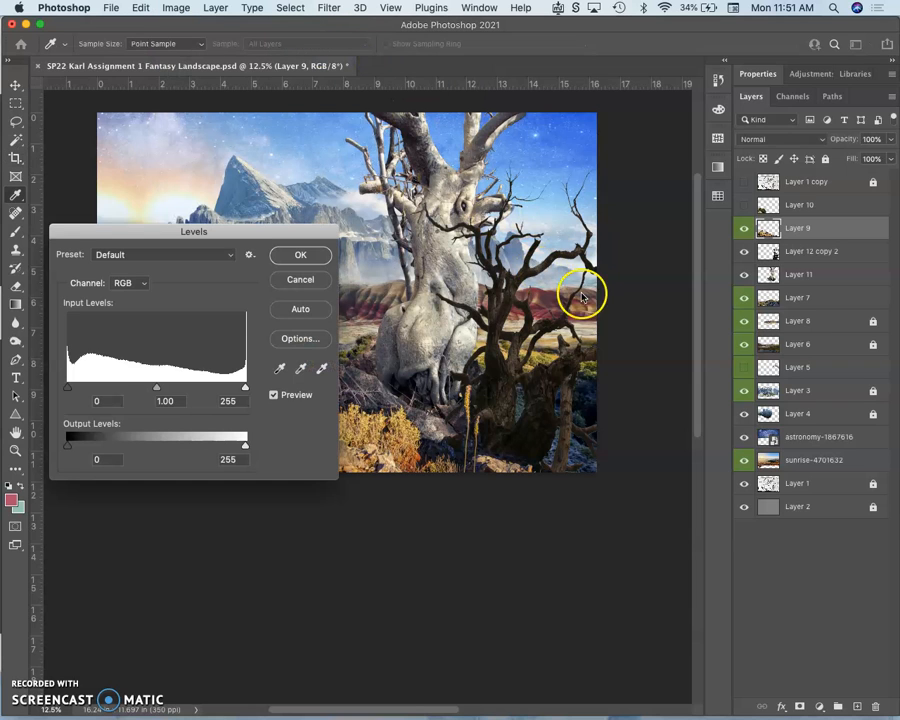
pyautogui.moveTo(192, 232); pyautogui.dragTo(668, 72)
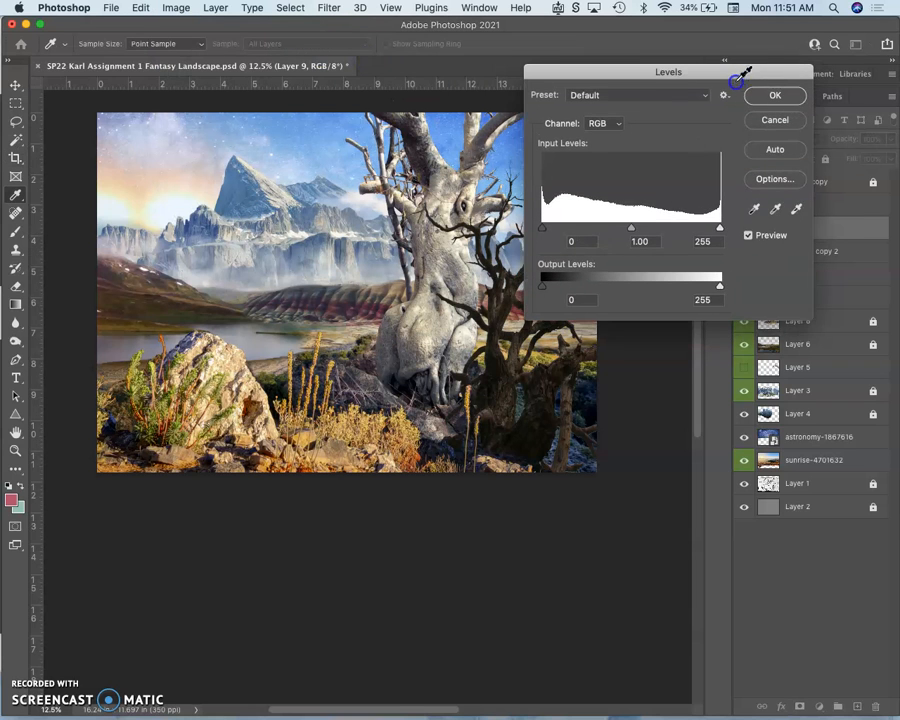
# Step: Settle the midtone slider at about 1.11 for a slight lightening and apply it
pyautogui.moveTo(632, 228); pyautogui.dragTo(648, 232)
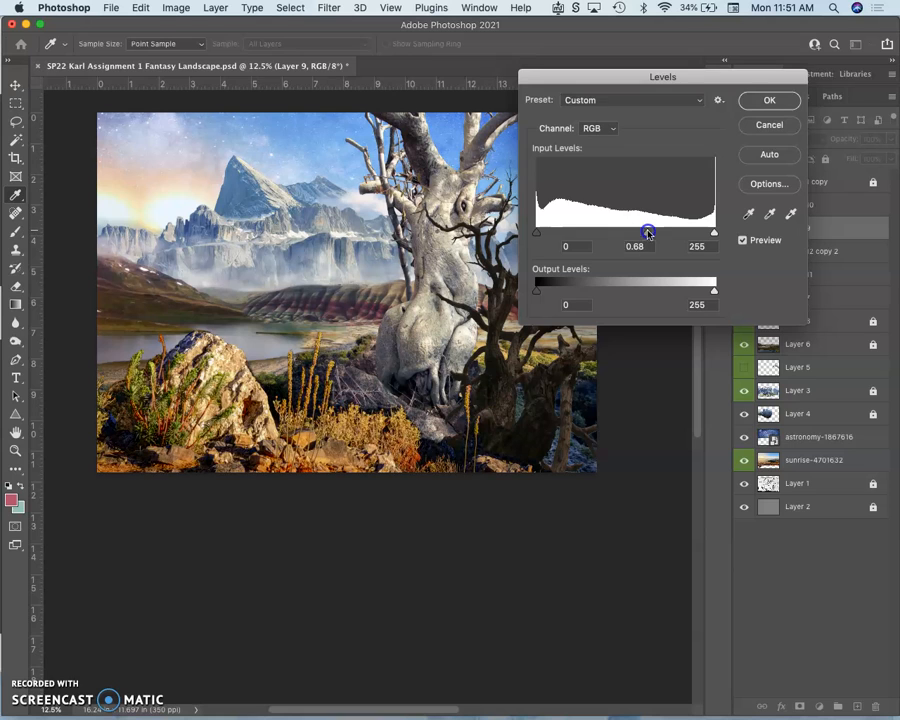
pyautogui.moveTo(648, 232); pyautogui.dragTo(612, 232)
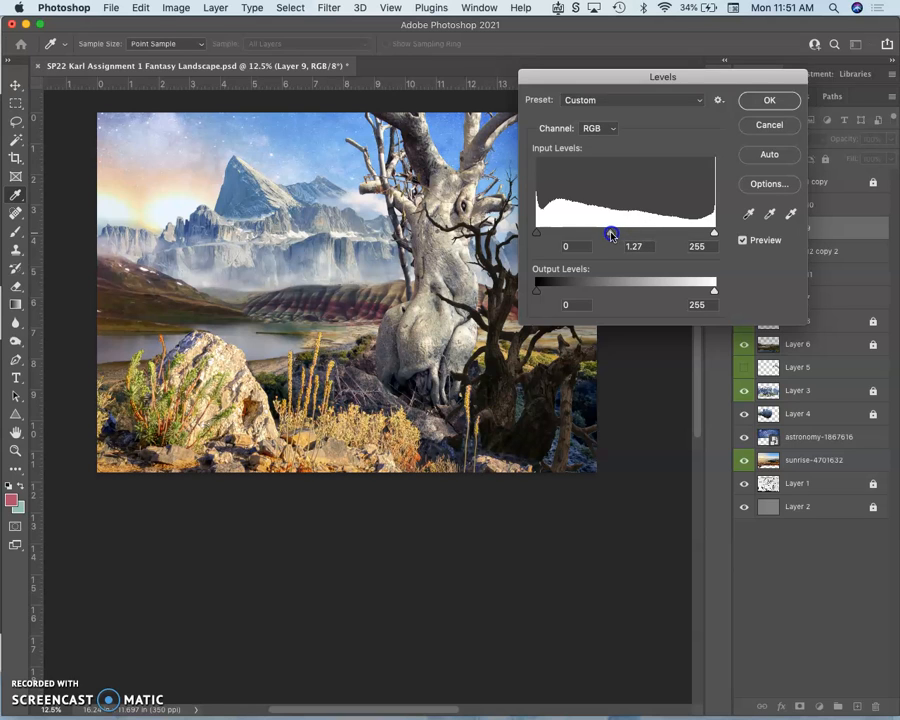
pyautogui.moveTo(610, 234); pyautogui.dragTo(620, 234)
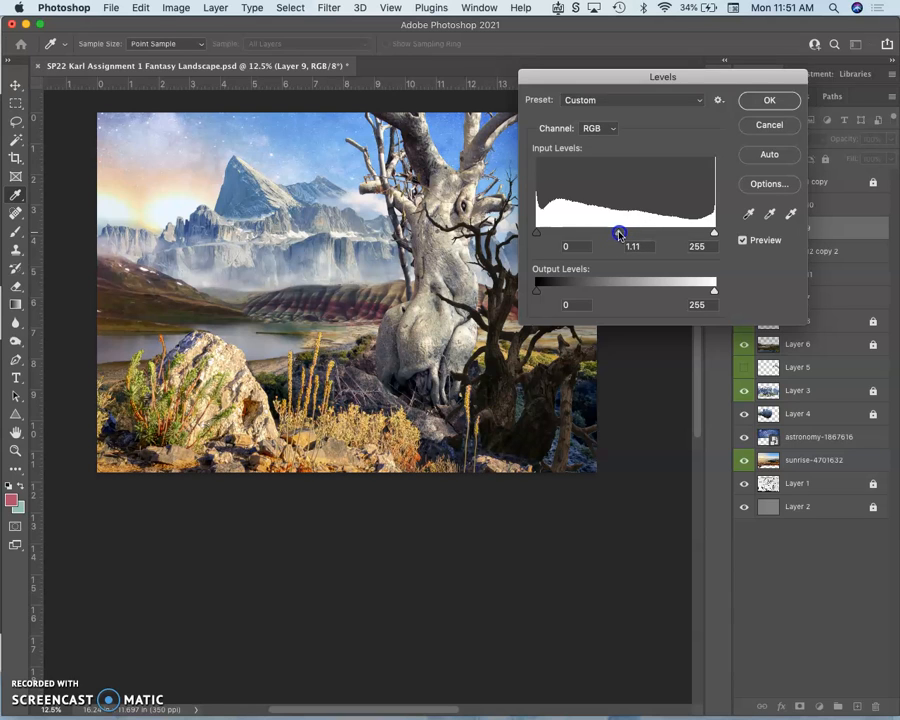
pyautogui.click(768, 100)
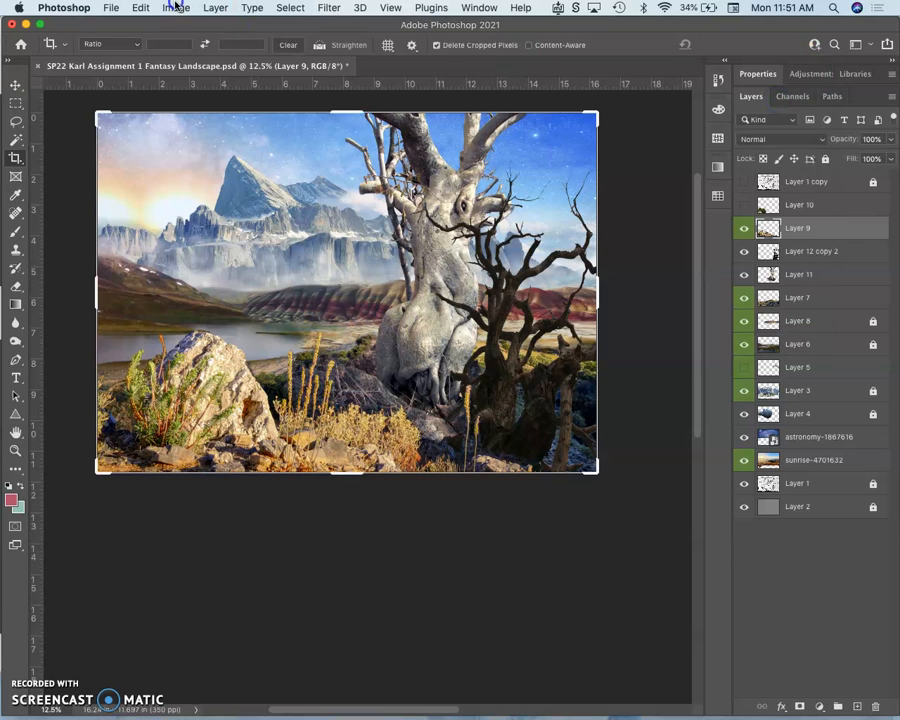
# Step: Apply a Color Balance midtone shift of -23/0/+23 toward cyan and blue
pyautogui.click(176, 8)
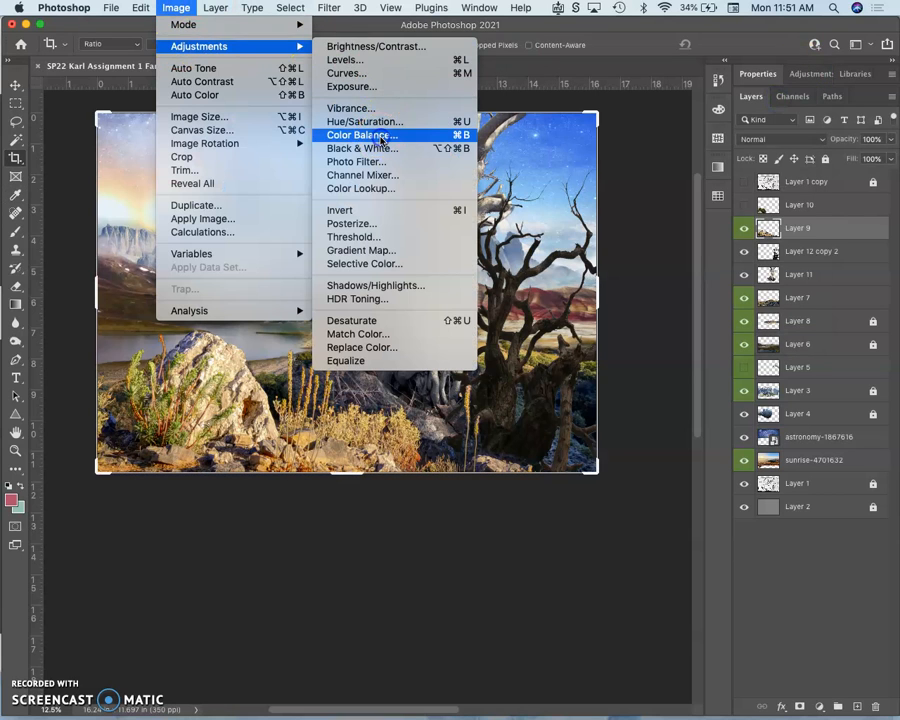
pyautogui.click(360, 136)
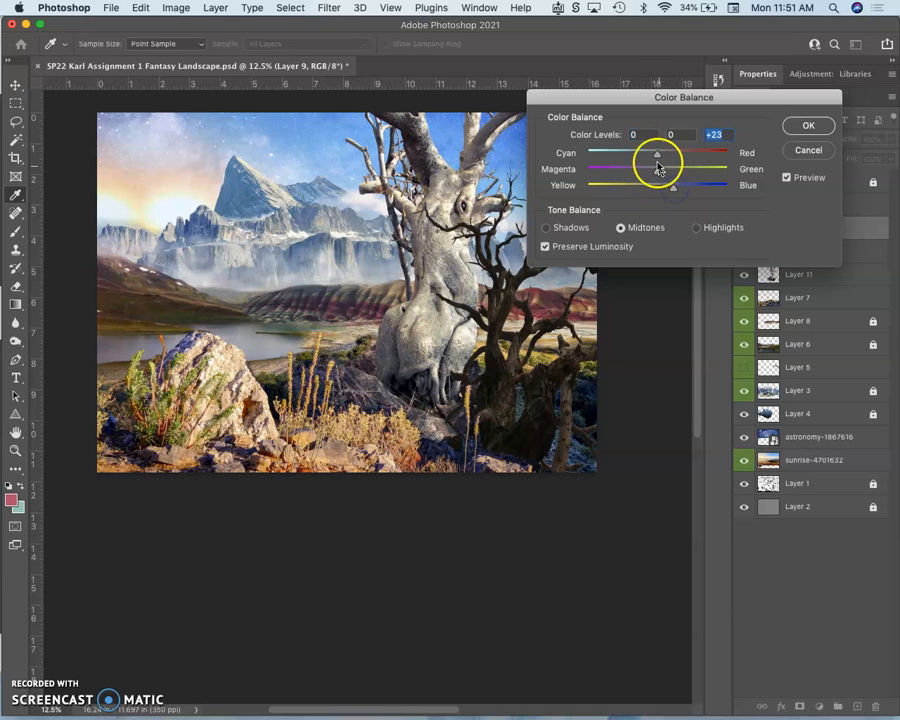
pyautogui.moveTo(658, 152); pyautogui.dragTo(636, 152)
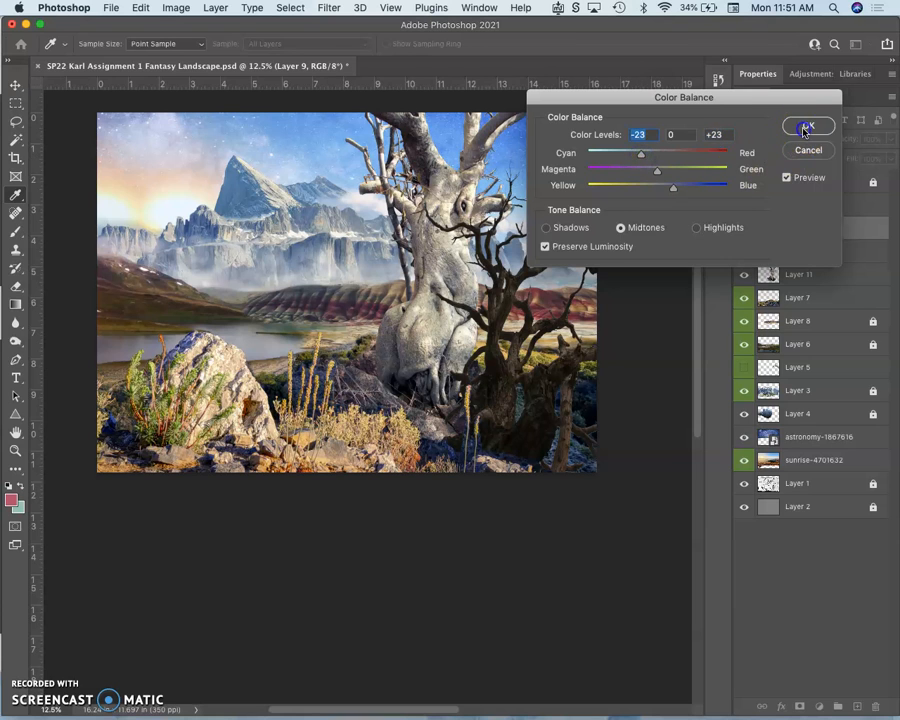
pyautogui.click(176, 8)
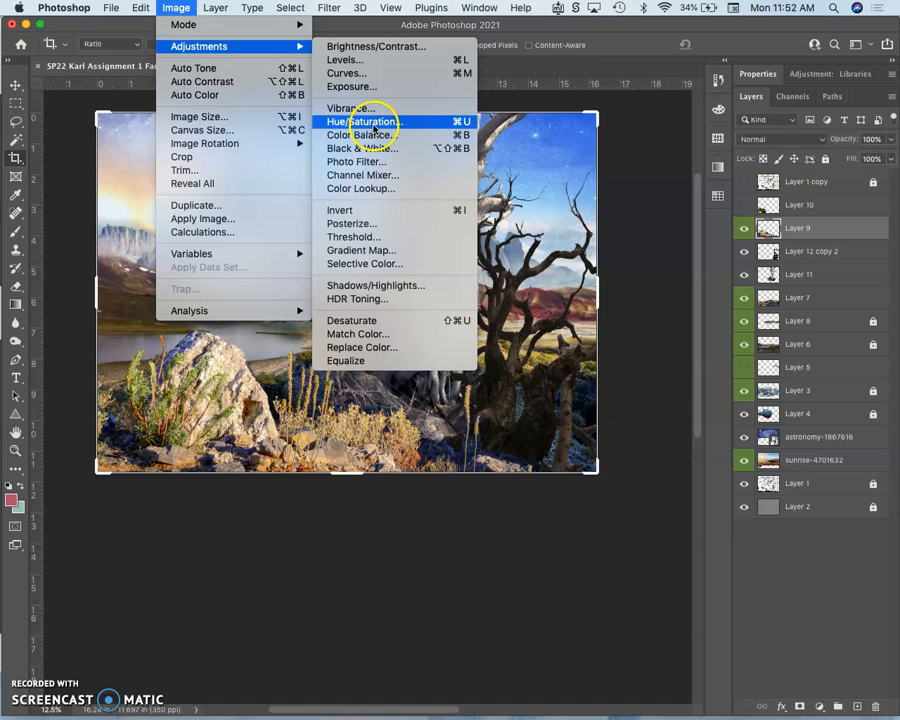
# Step: Apply a Hue/Saturation adjustment lowering saturation to -29
pyautogui.click(360, 122)
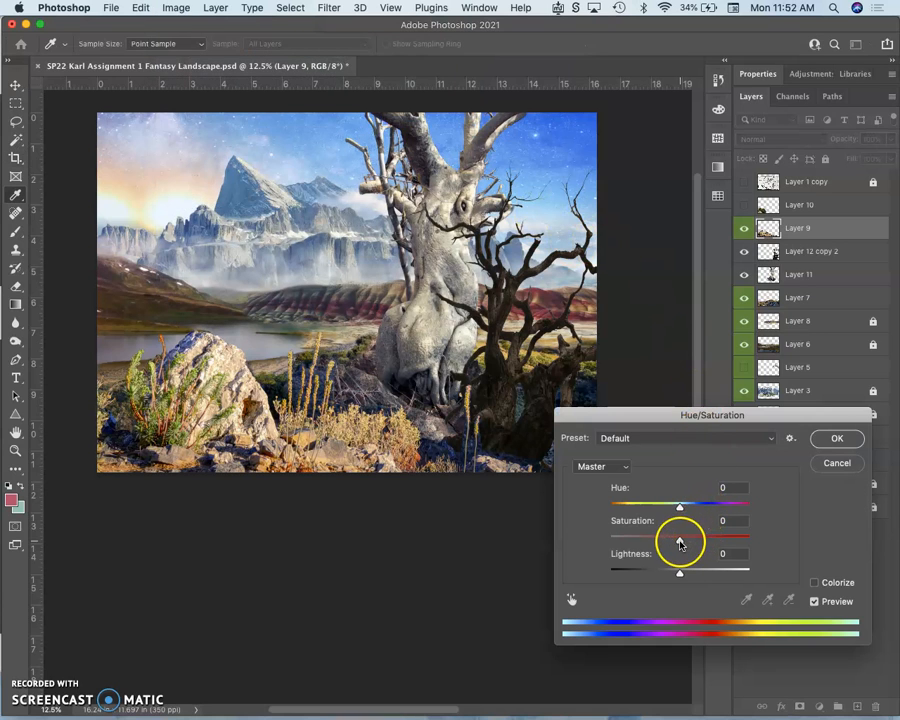
pyautogui.moveTo(678, 536); pyautogui.dragTo(658, 536)
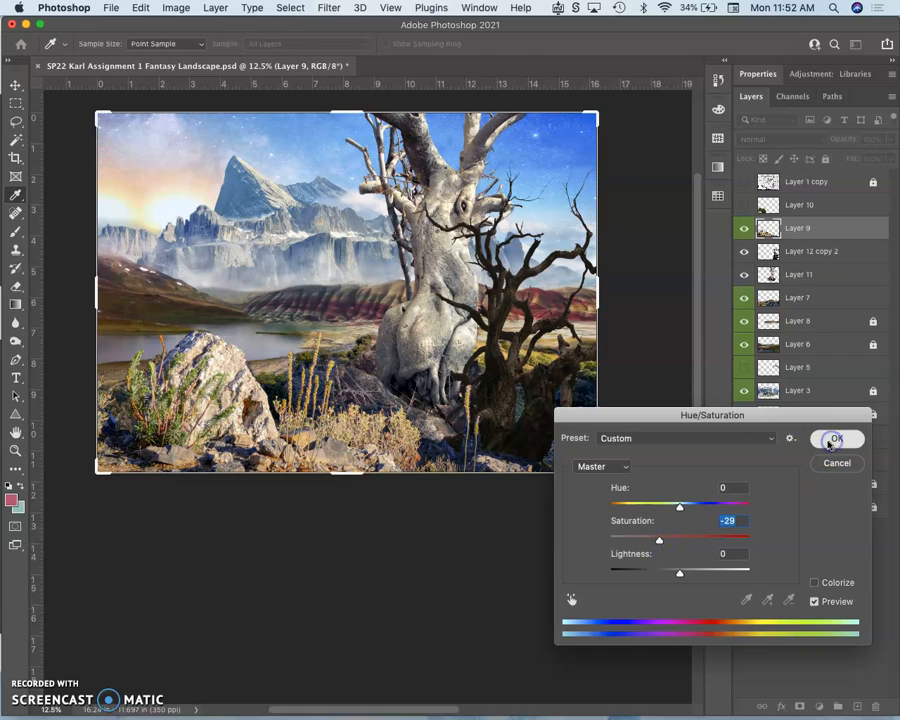
pyautogui.click(836, 440)
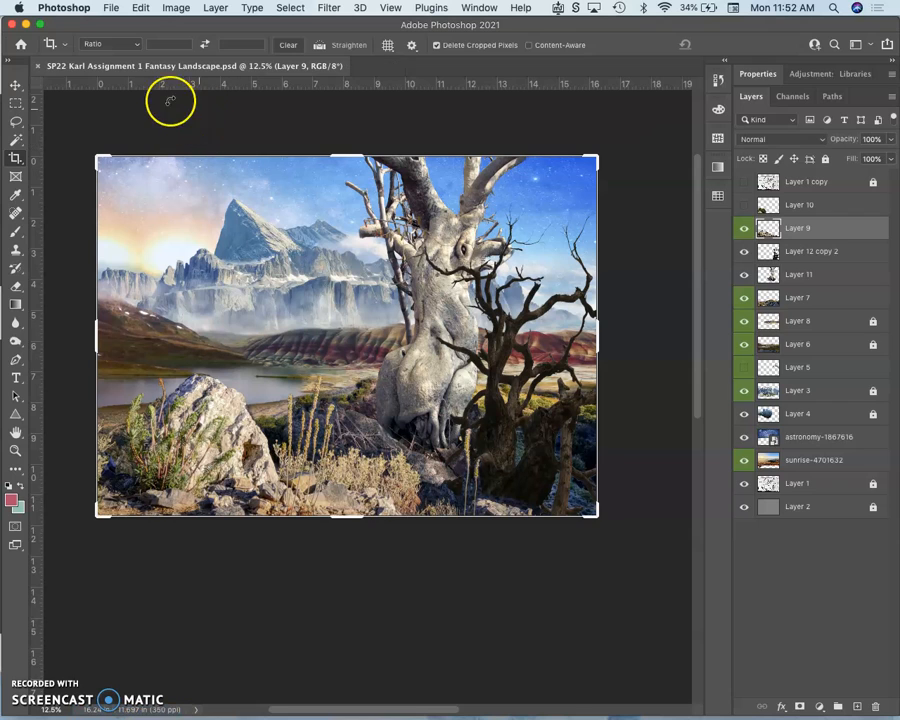
# Step: Save a copy of the composite as a JPEG at Quality 12 (Maximum)
pyautogui.click(110, 8)
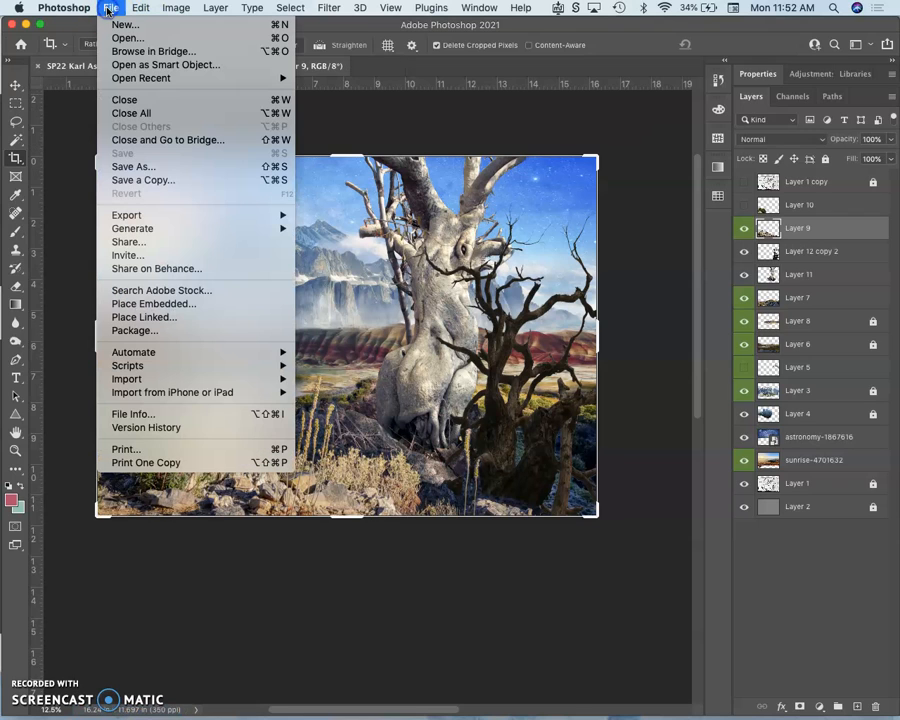
pyautogui.moveTo(142, 180)
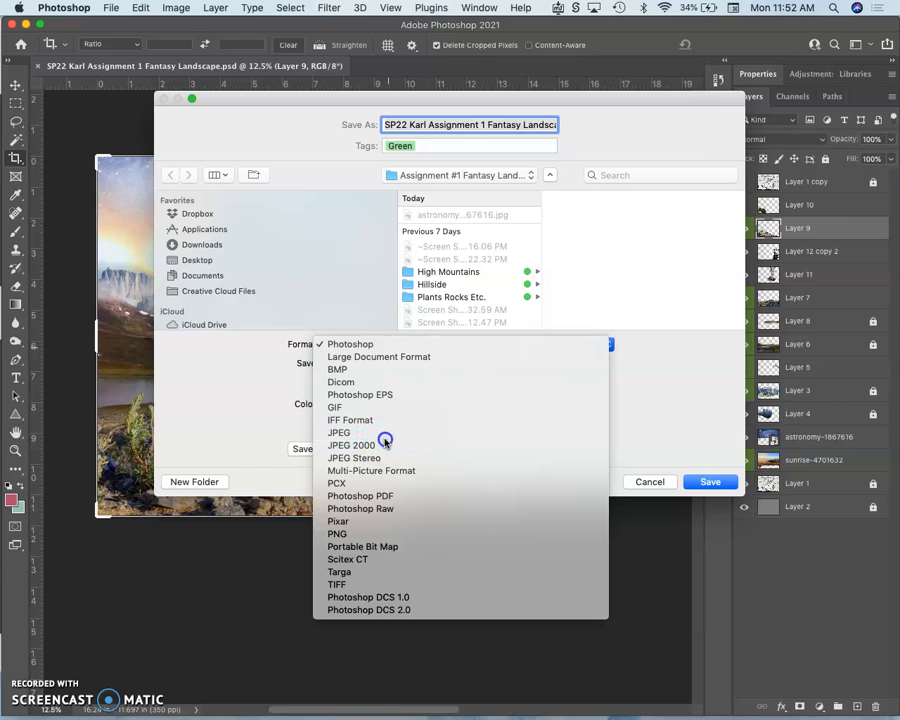
pyautogui.click(352, 444)
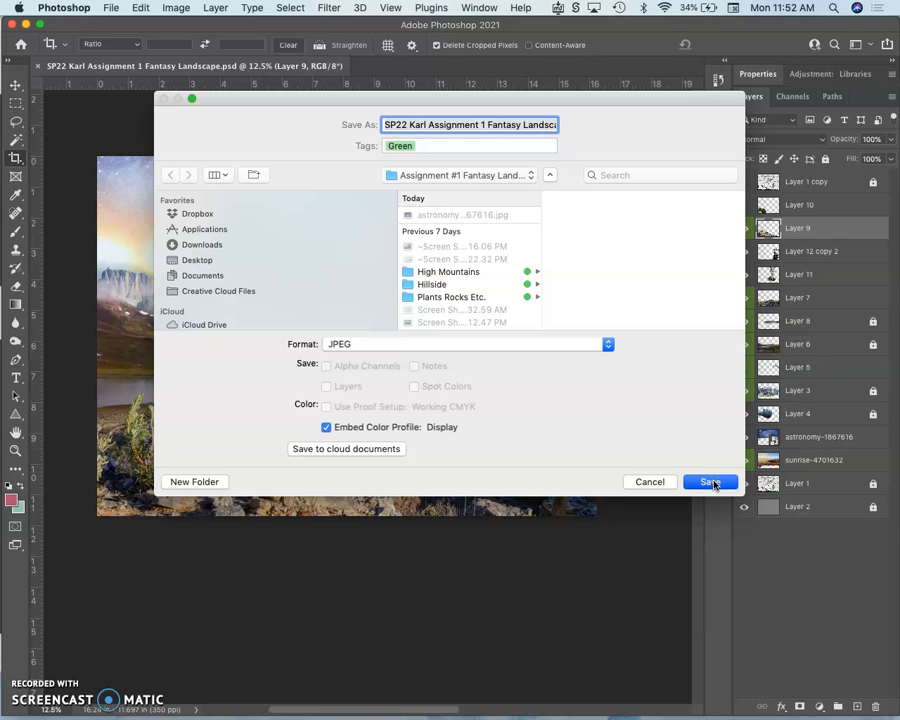
pyautogui.click(710, 480)
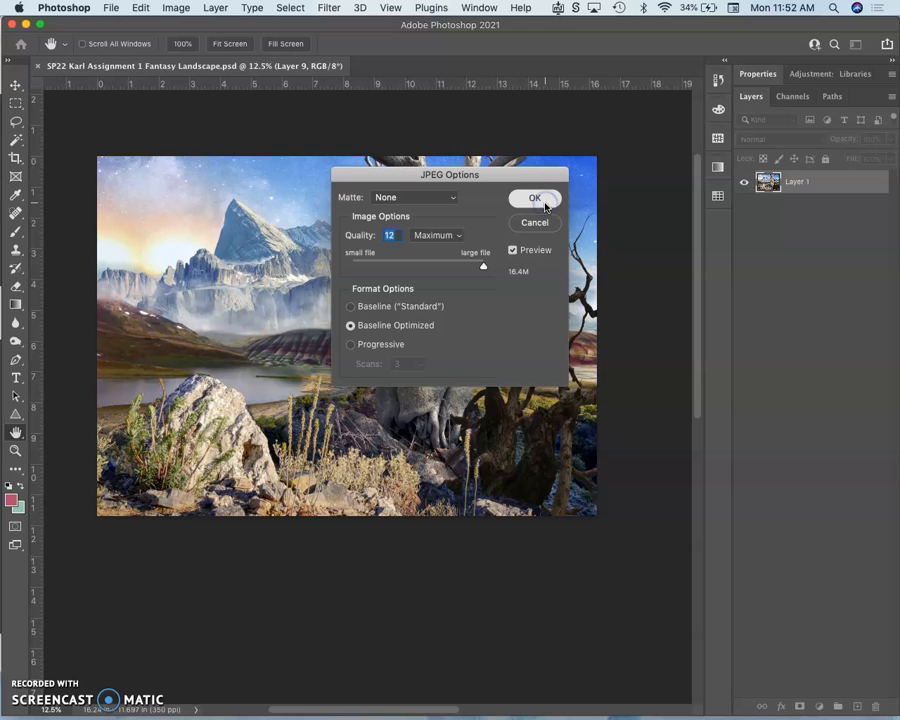
pyautogui.click(534, 198)
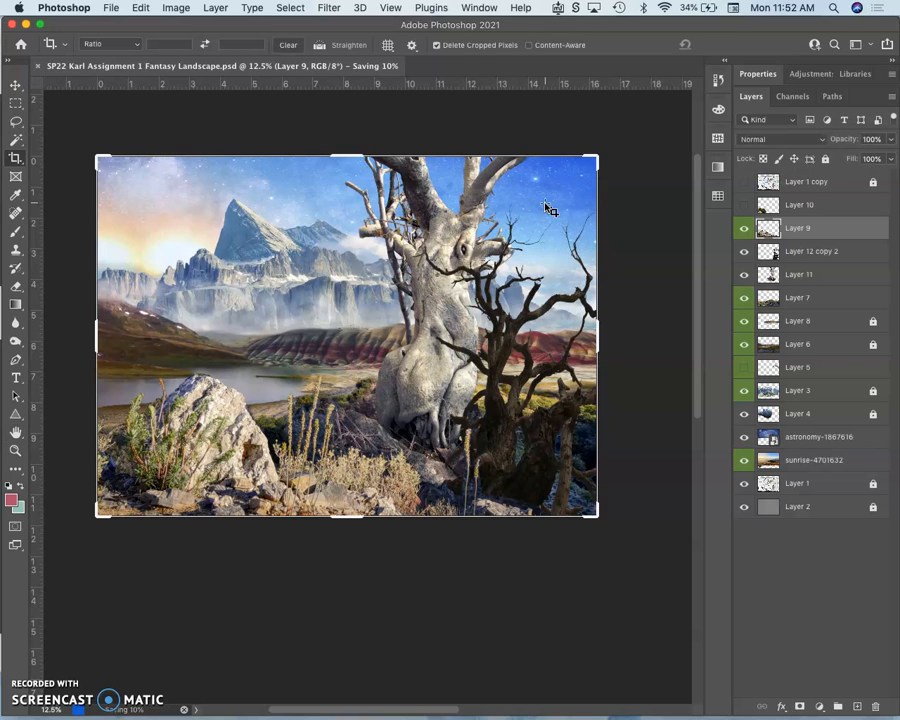
pyautogui.moveTo(24, 144)
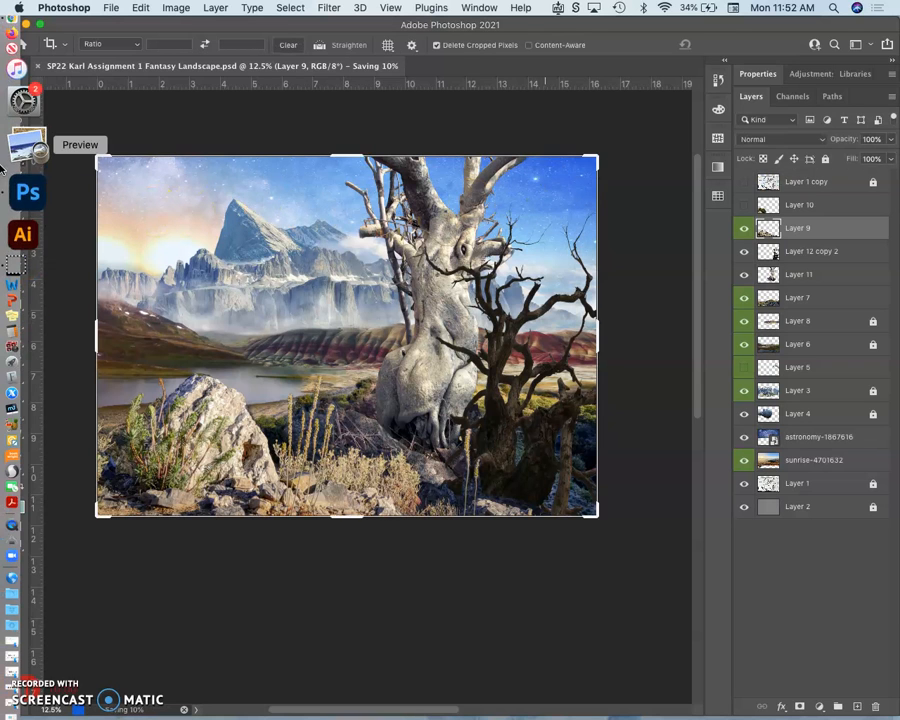
pyautogui.moveTo(28, 76)
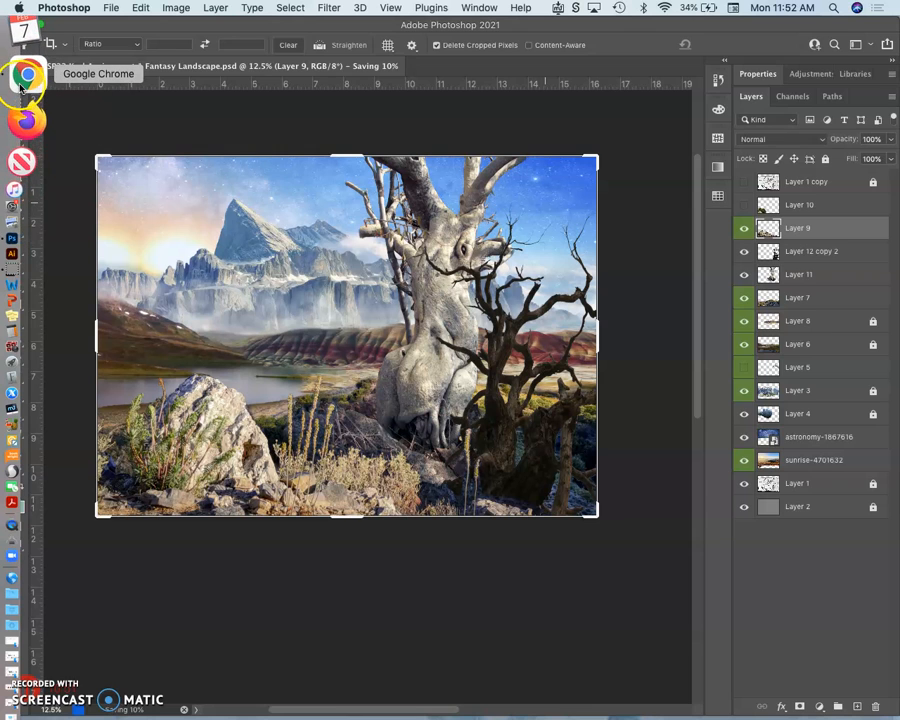
# Step: Switch to the Canvas discussion and start editing the first post
pyautogui.click(28, 76)
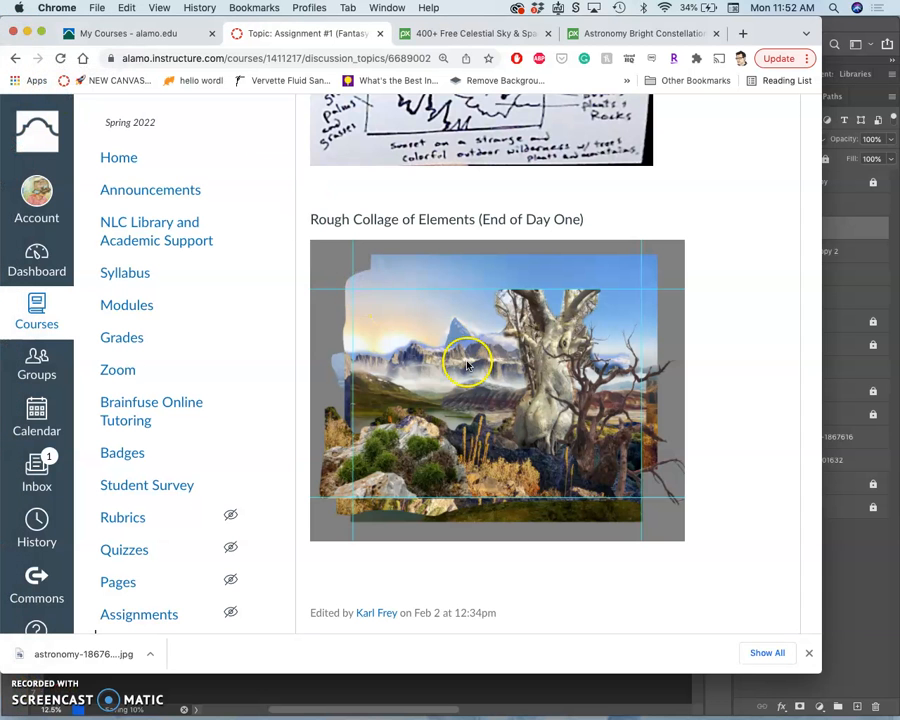
pyautogui.scroll(3)
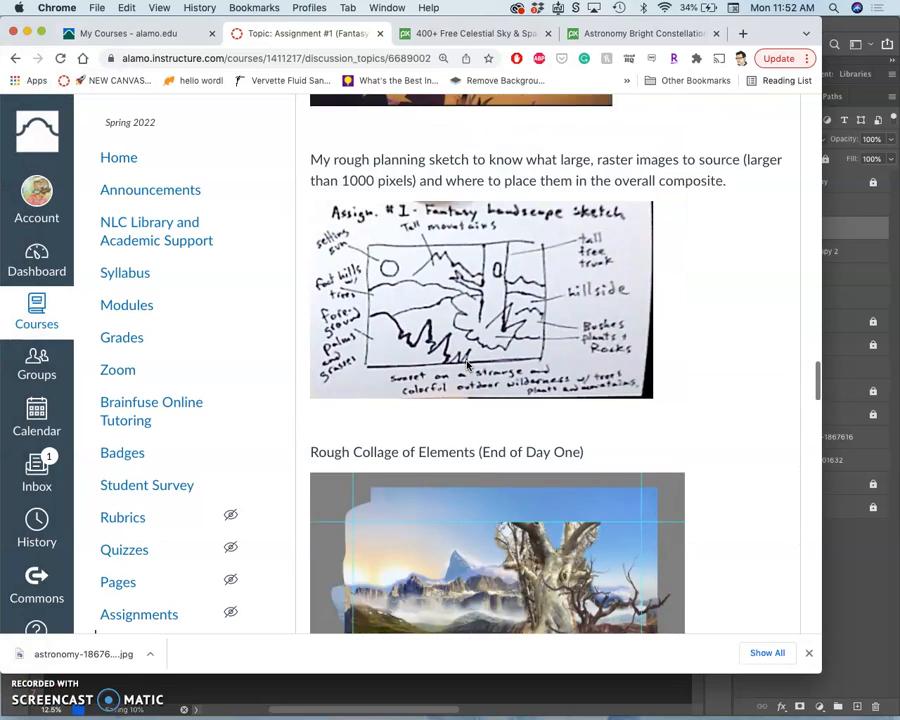
pyautogui.scroll(3)
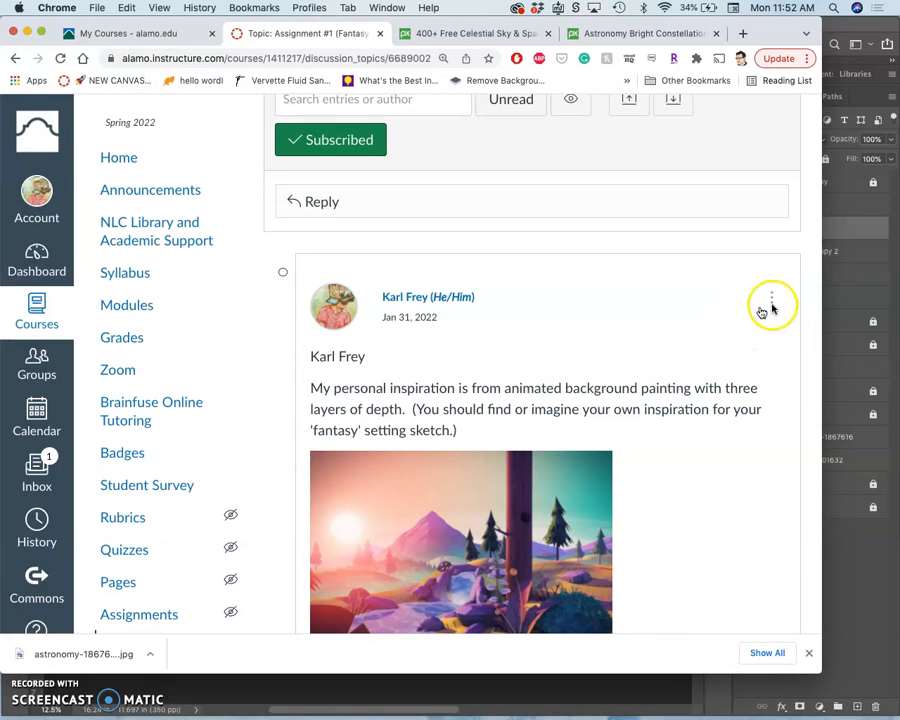
pyautogui.click(772, 296)
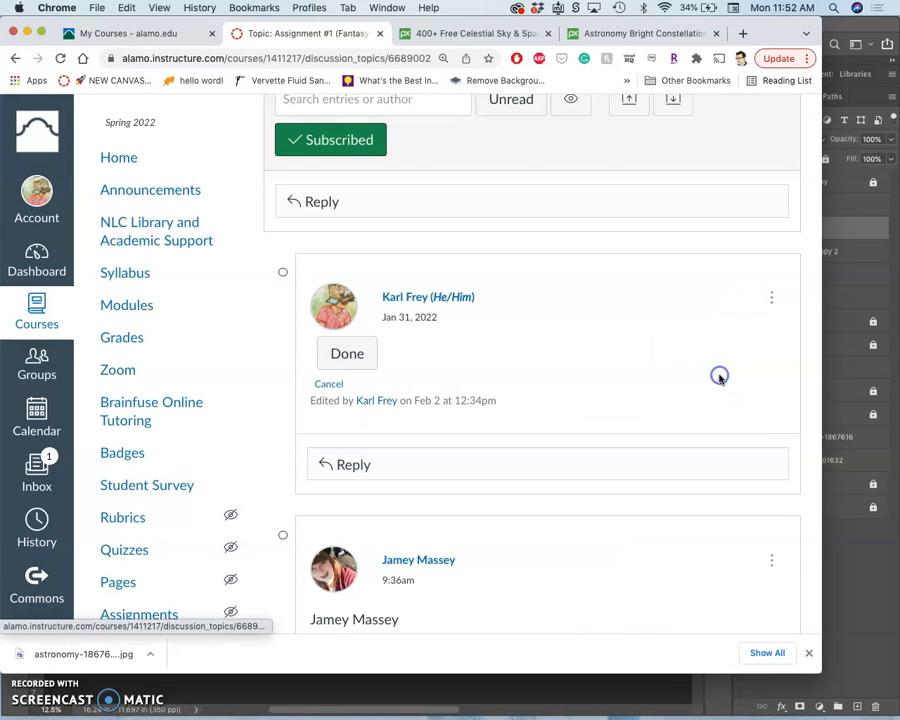
pyautogui.click(348, 352)
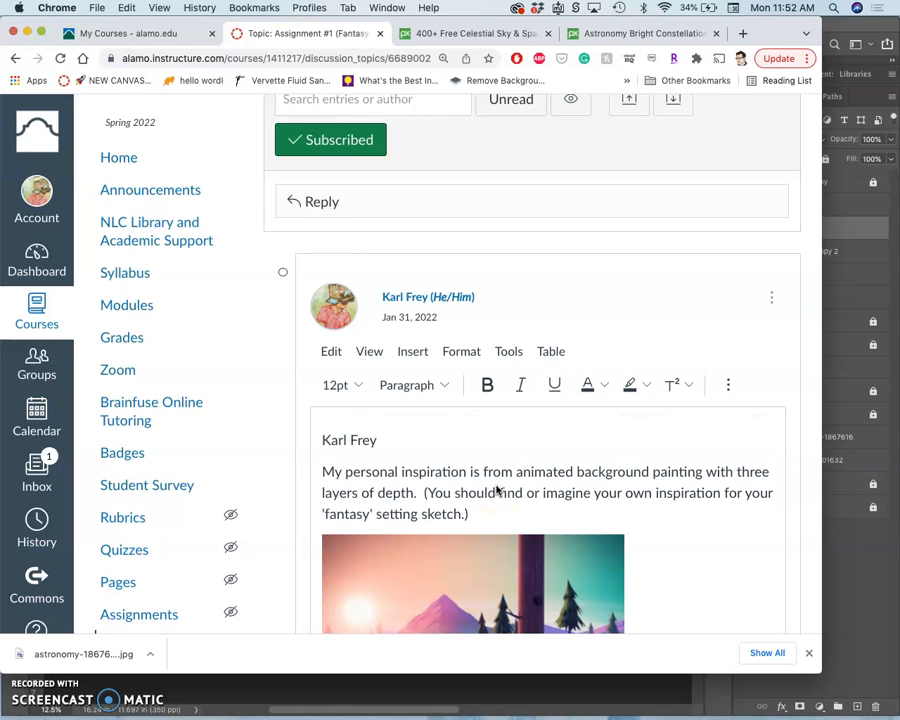
# Step: Add the caption "My final project thus far..." below the rough collage
pyautogui.scroll(-3)
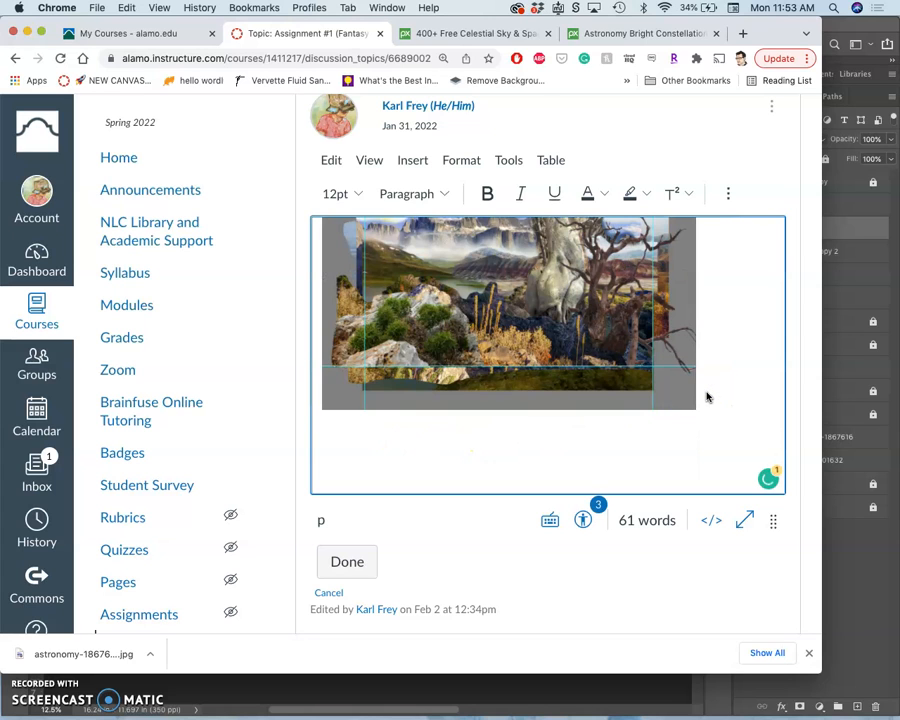
pyautogui.scroll(-3)
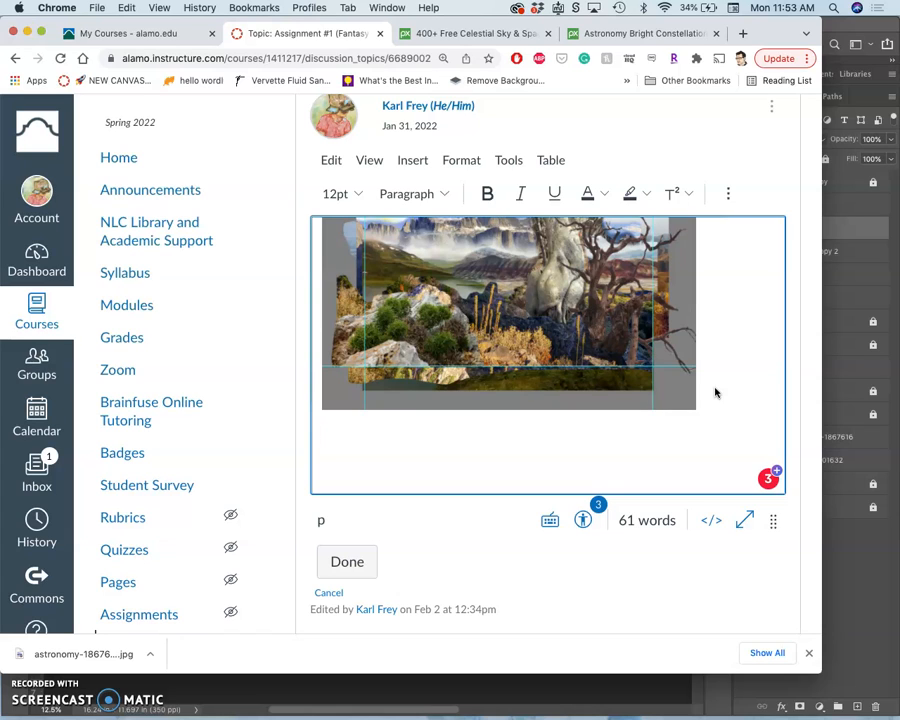
pyautogui.write('My')
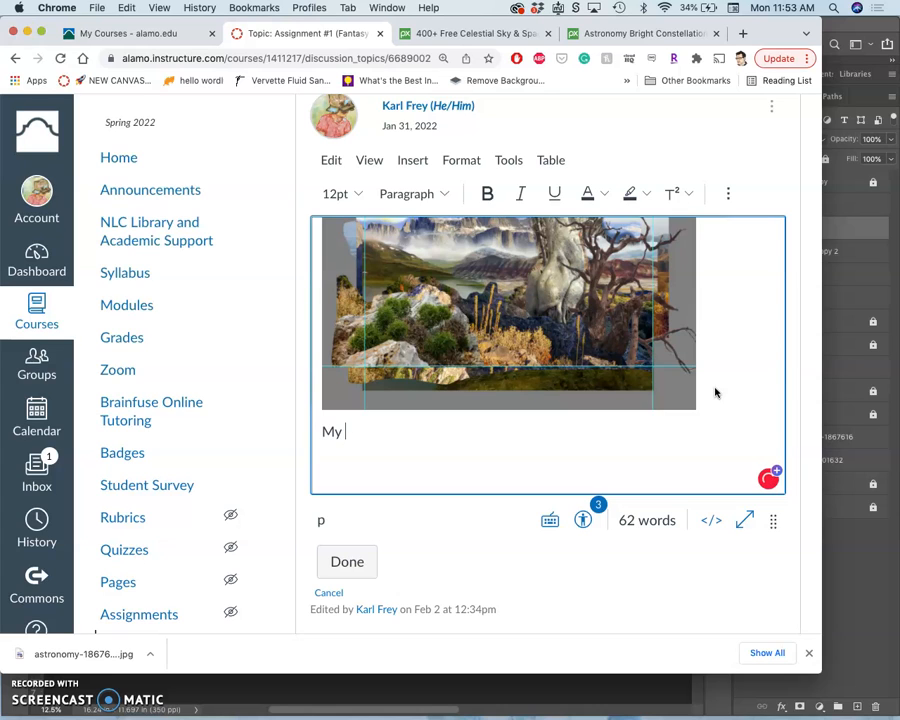
pyautogui.write('final project thus far...')
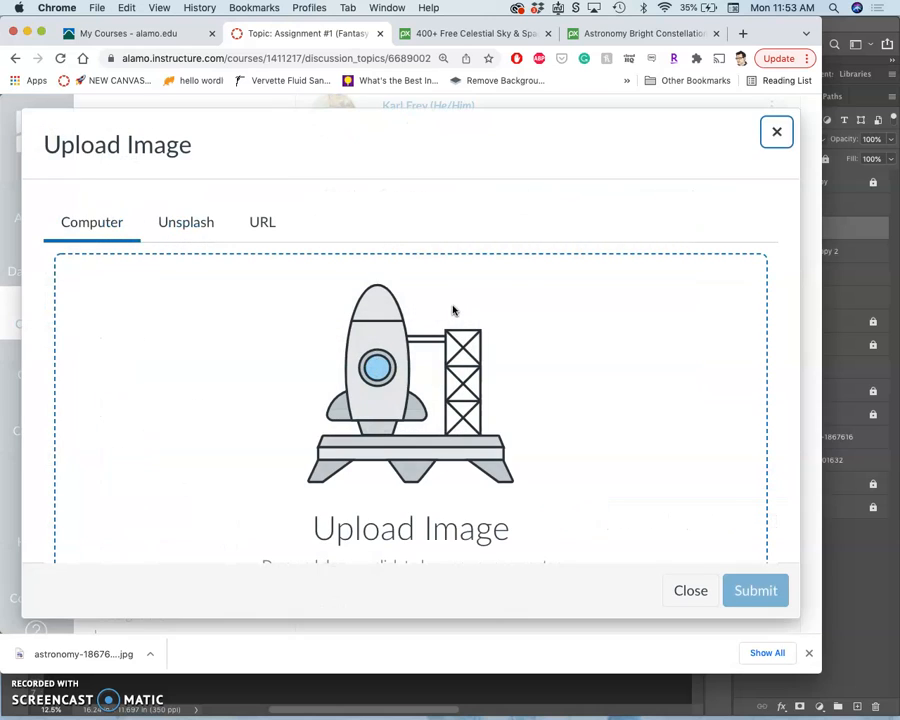
# Step: Browse to the Assignment #1 folder and select the fantasy landscape JPEG copy
pyautogui.scroll(-3)
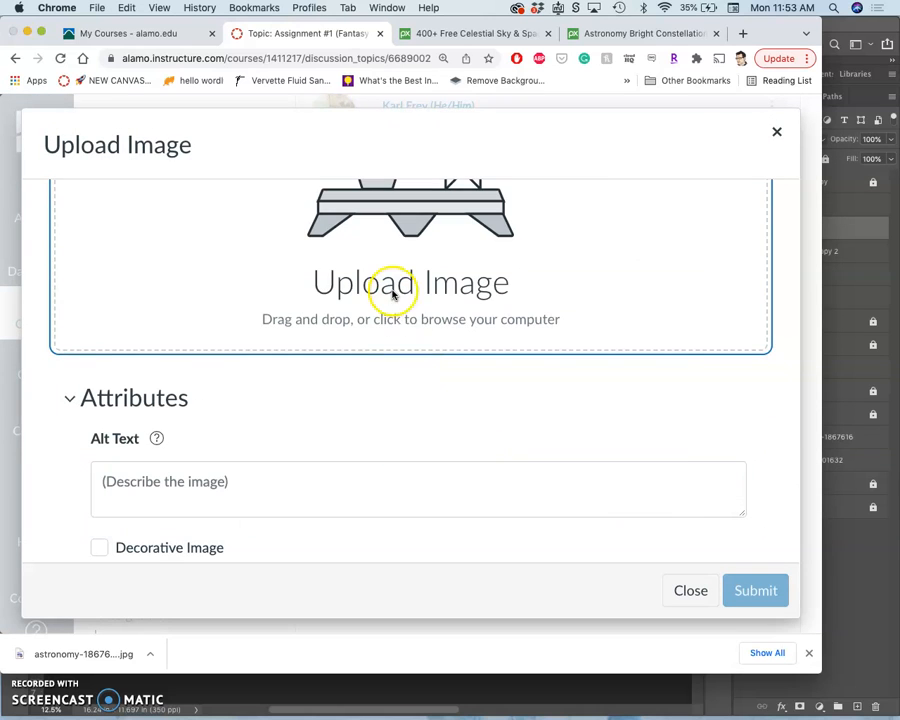
pyautogui.click(410, 284)
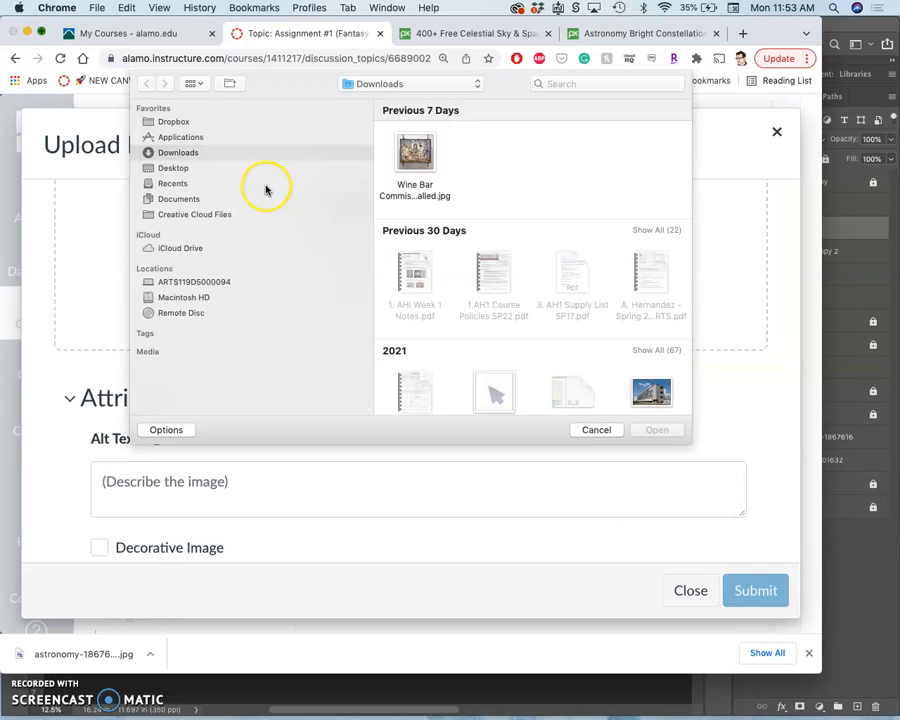
pyautogui.click(212, 168)
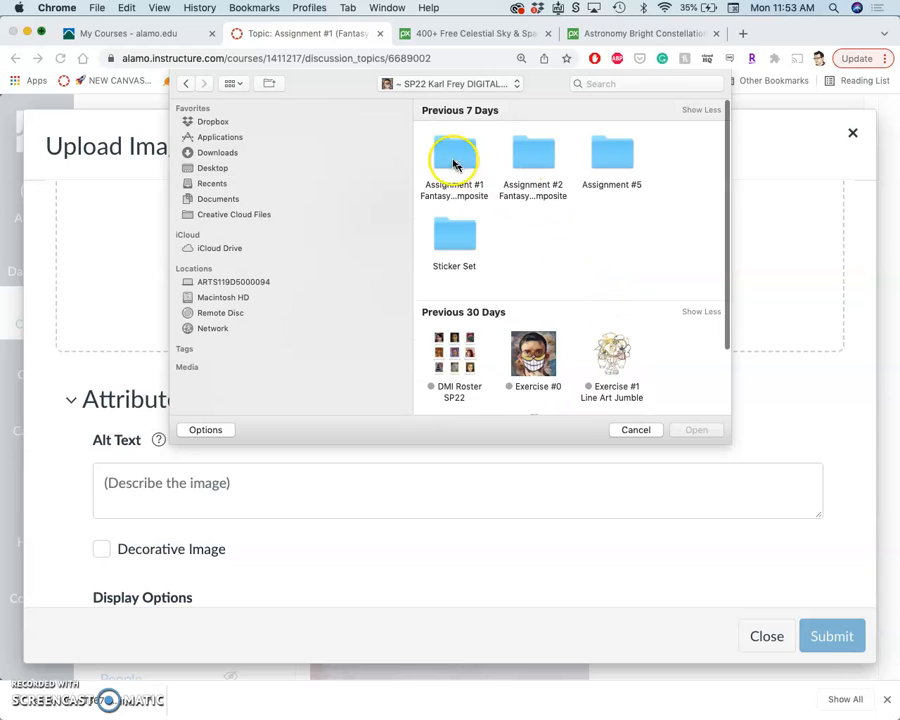
pyautogui.doubleClick(452, 160)
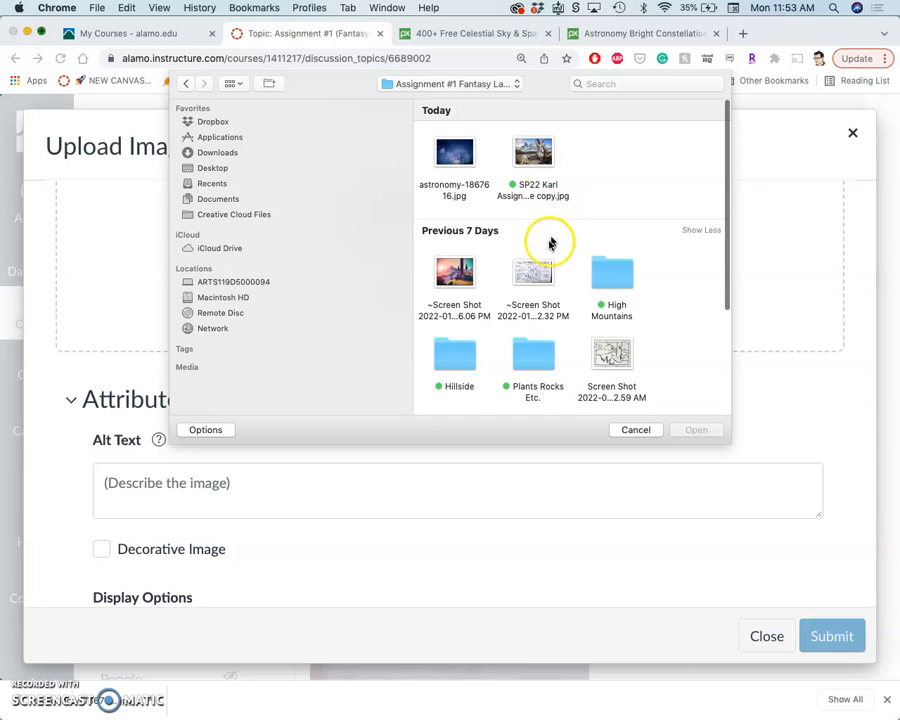
pyautogui.moveTo(550, 288)
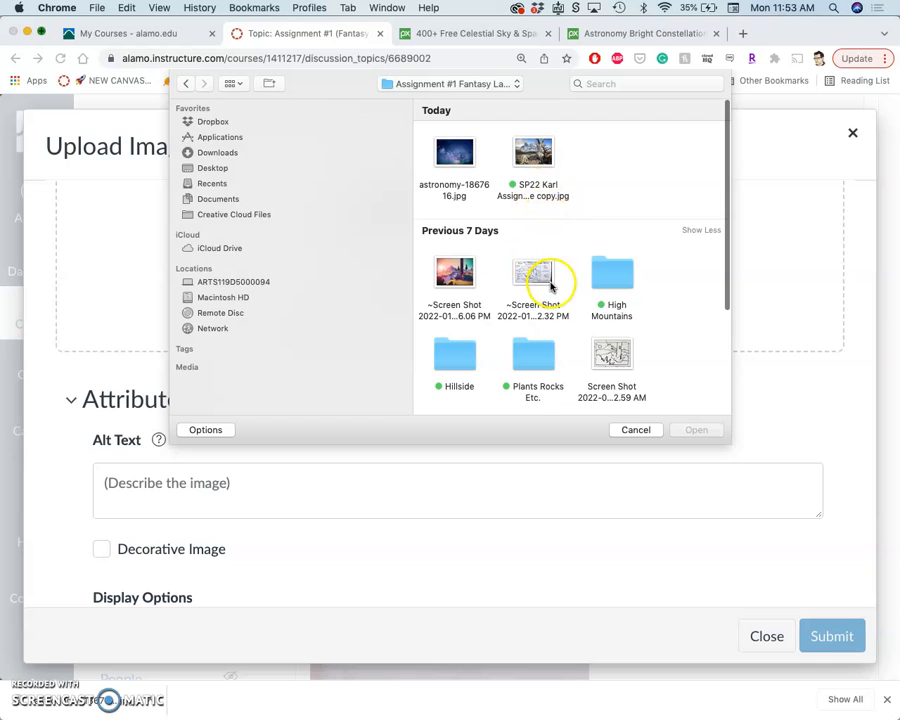
pyautogui.click(532, 156)
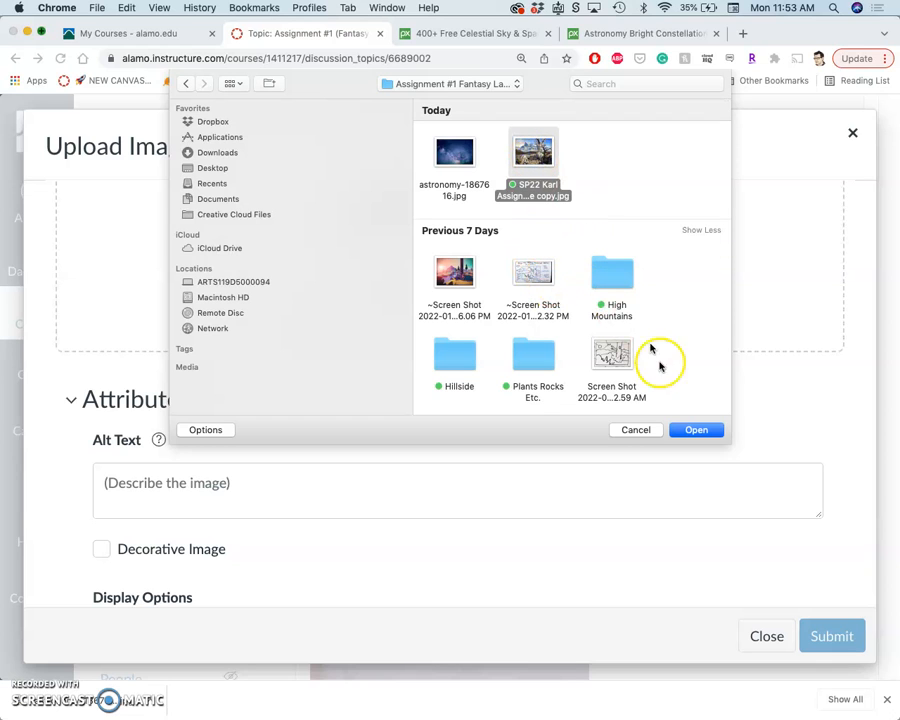
pyautogui.moveTo(676, 384)
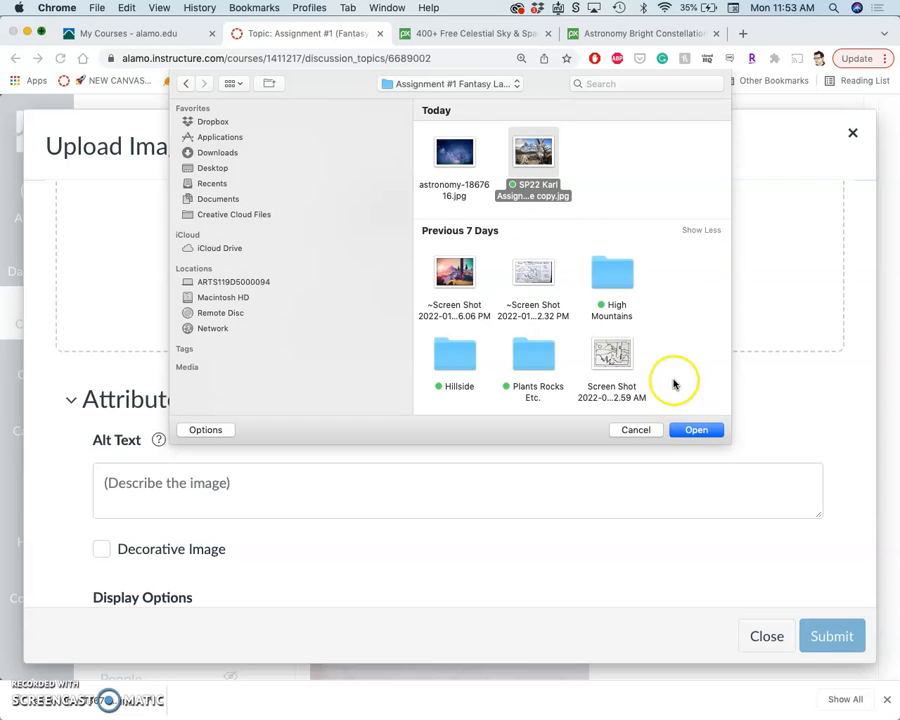
# Step: Load the chosen JPEG and submit it into the post below the caption
pyautogui.scroll(-3)
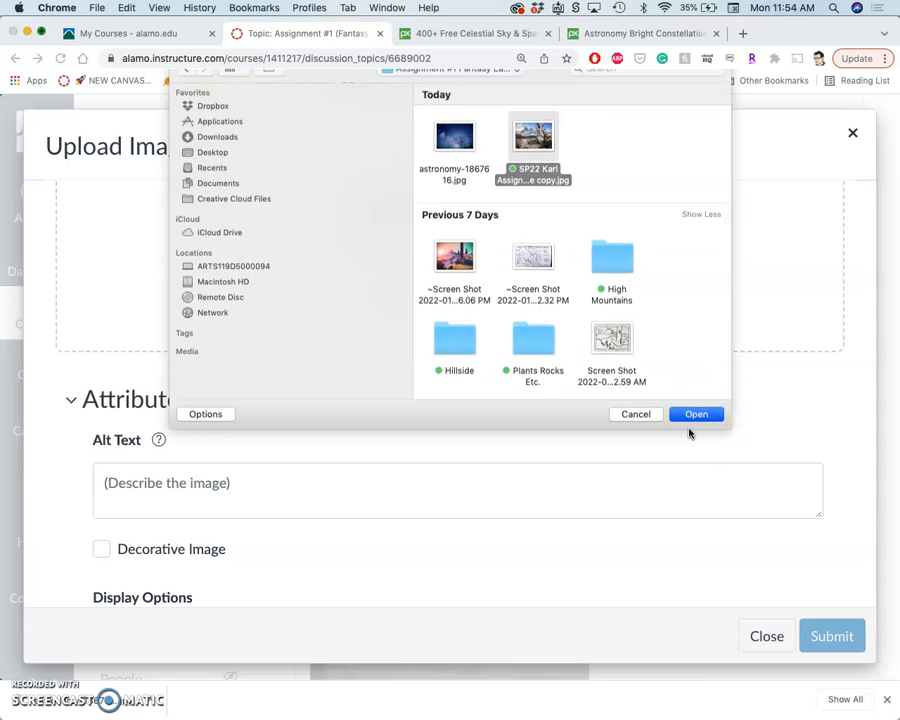
pyautogui.click(696, 414)
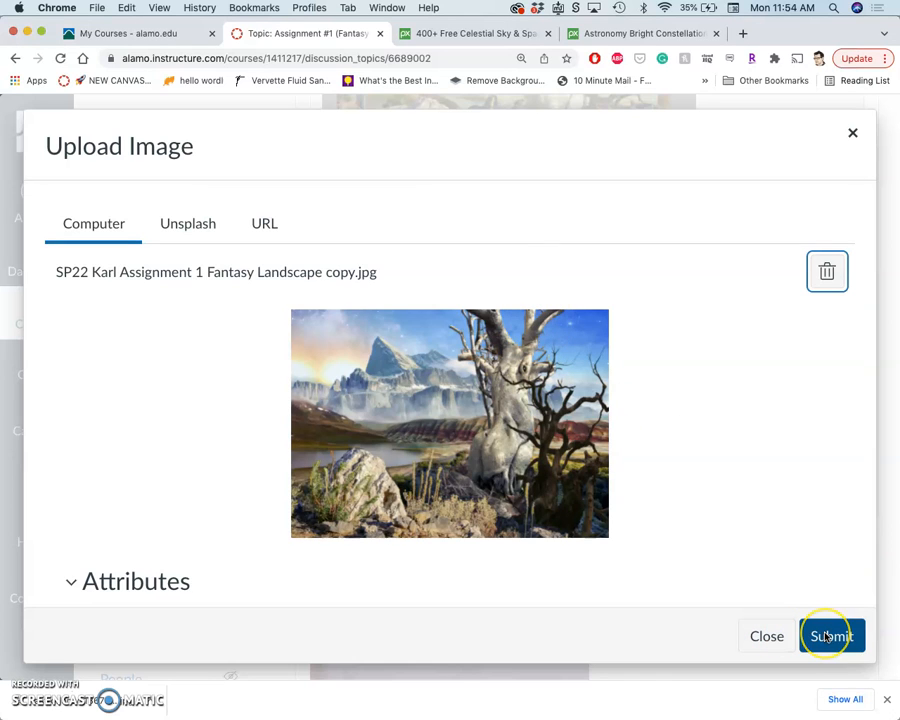
pyautogui.click(832, 636)
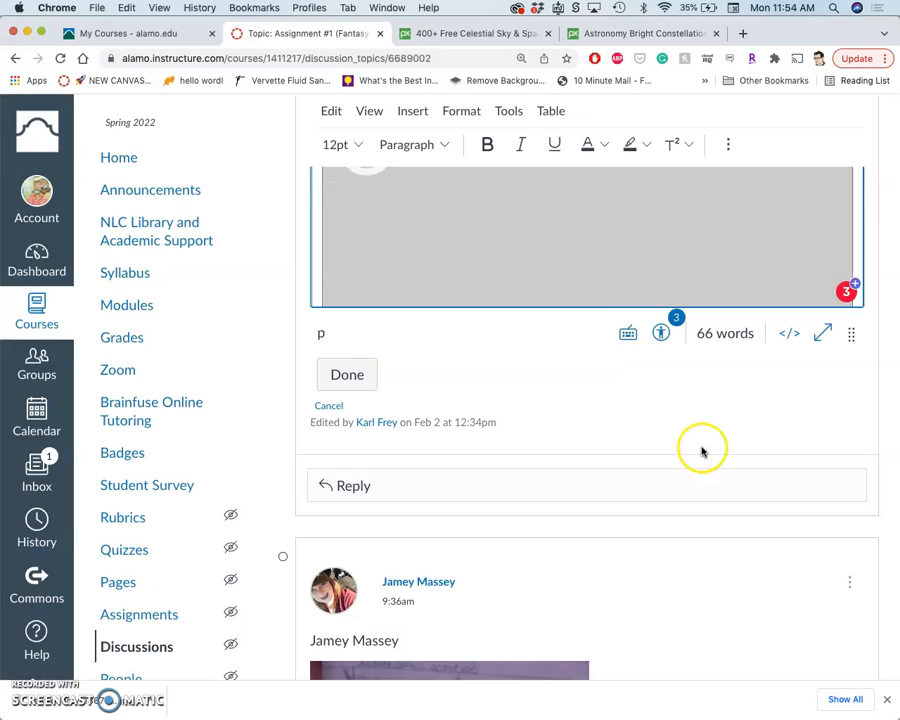
pyautogui.moveTo(562, 260)
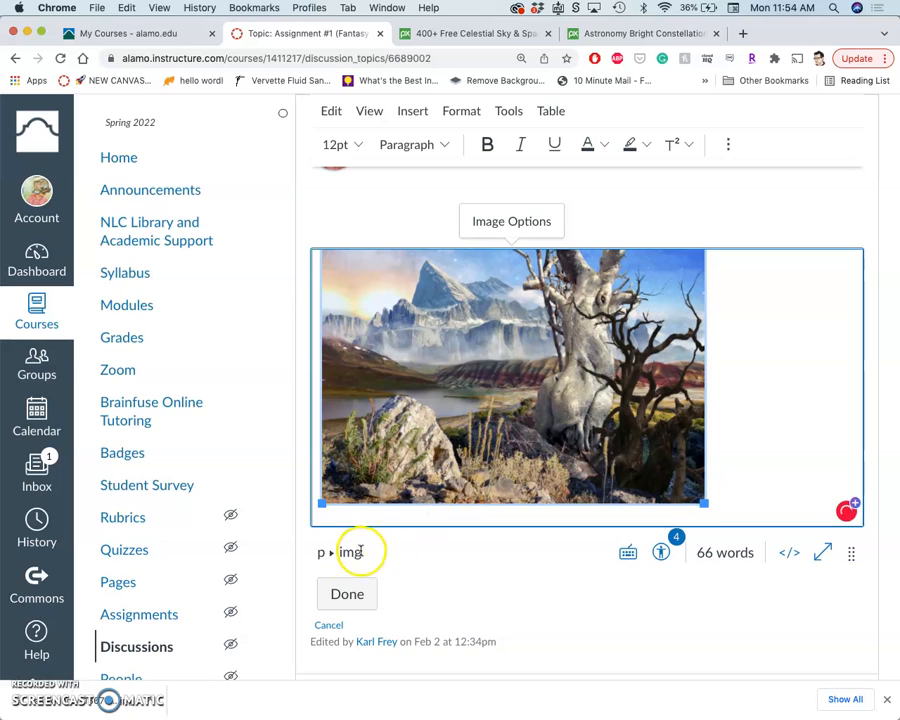
# Step: Save the edited discussion post with the final landscape image included
pyautogui.click(348, 592)
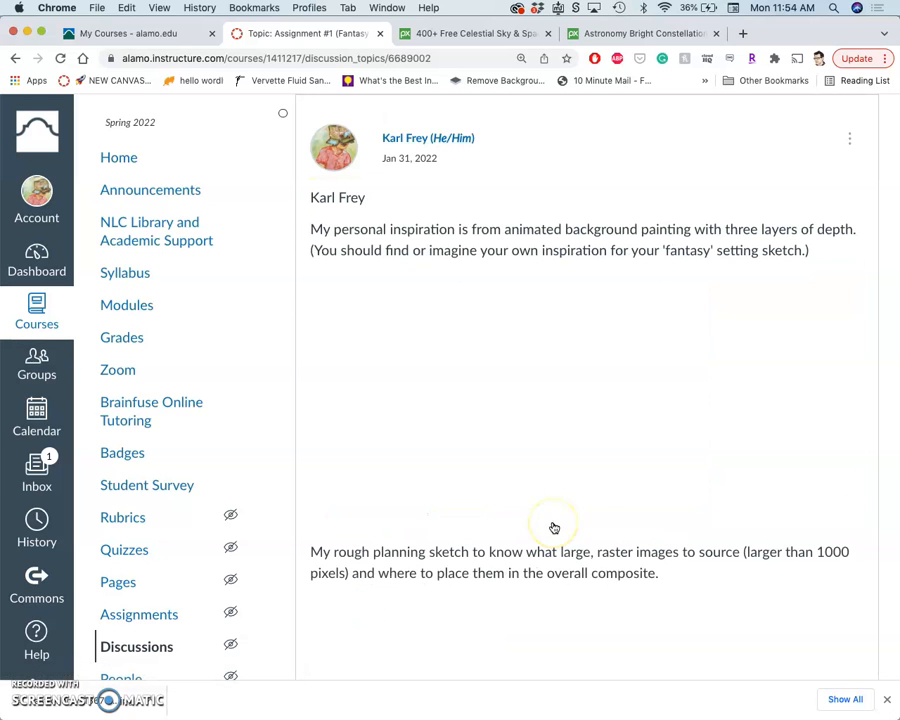
pyautogui.scroll(-3)
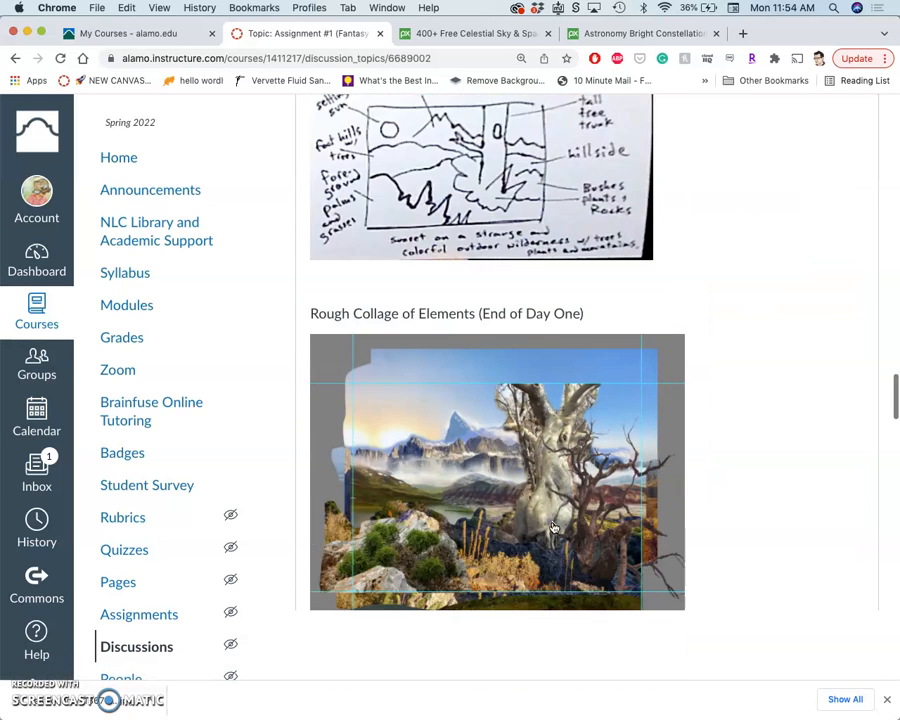
pyautogui.scroll(-3)
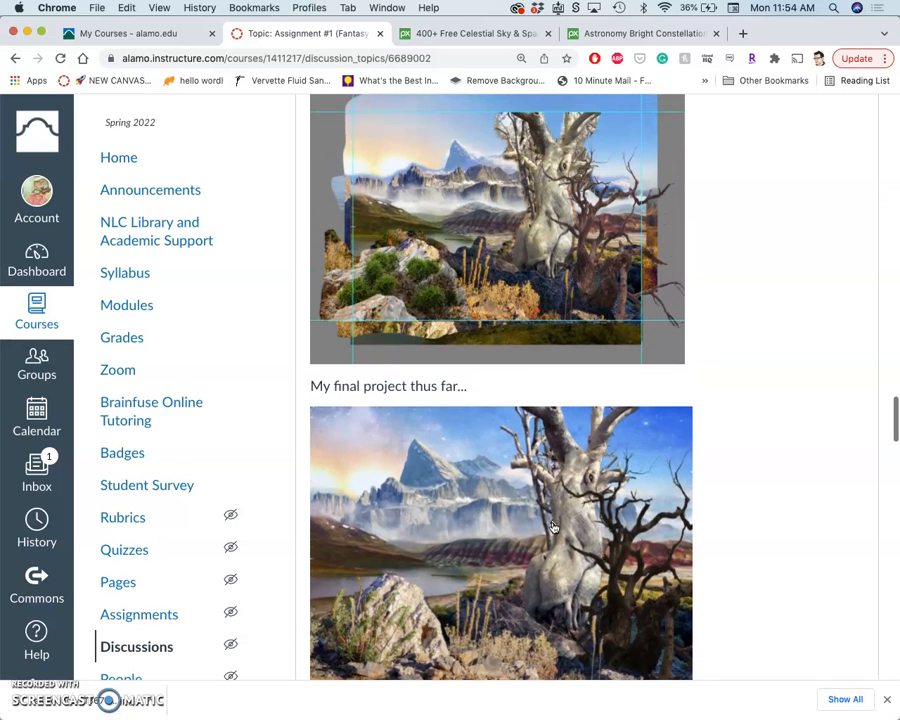
pyautogui.moveTo(556, 360)
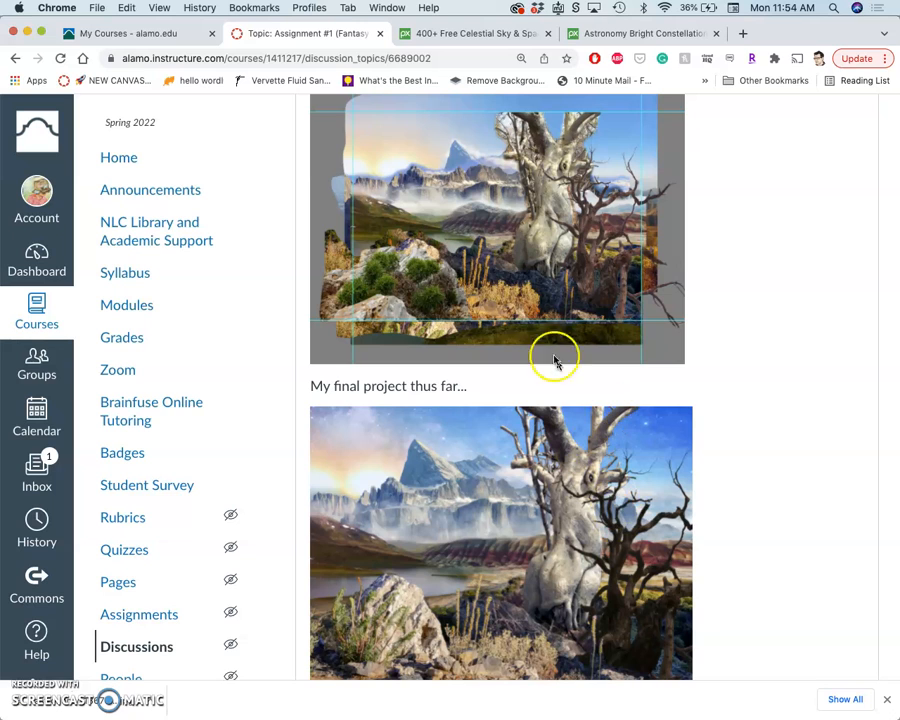
pyautogui.moveTo(500, 296)
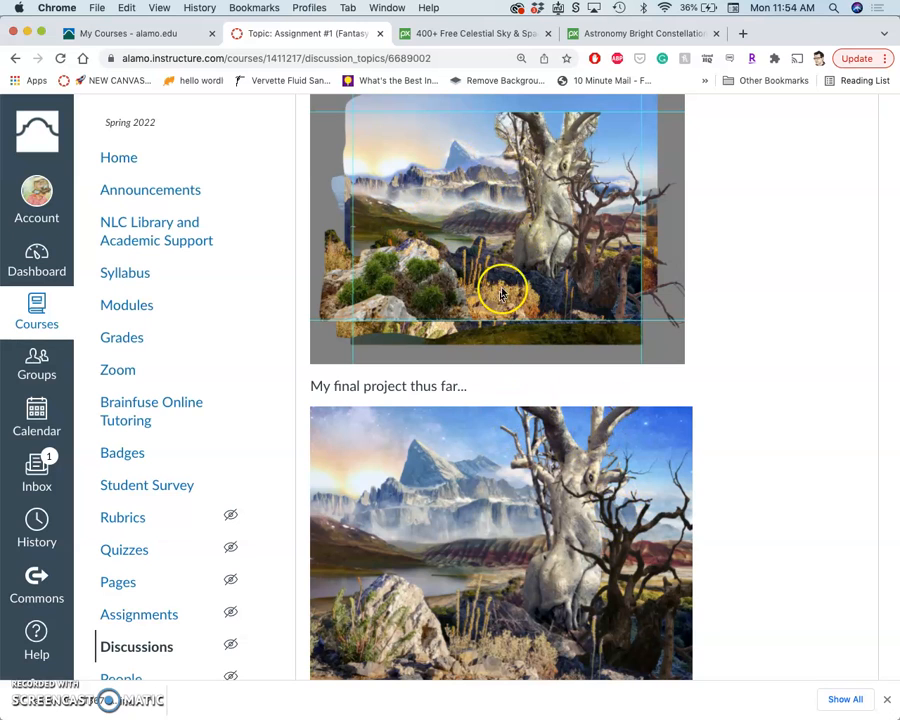
pyautogui.scroll(3)
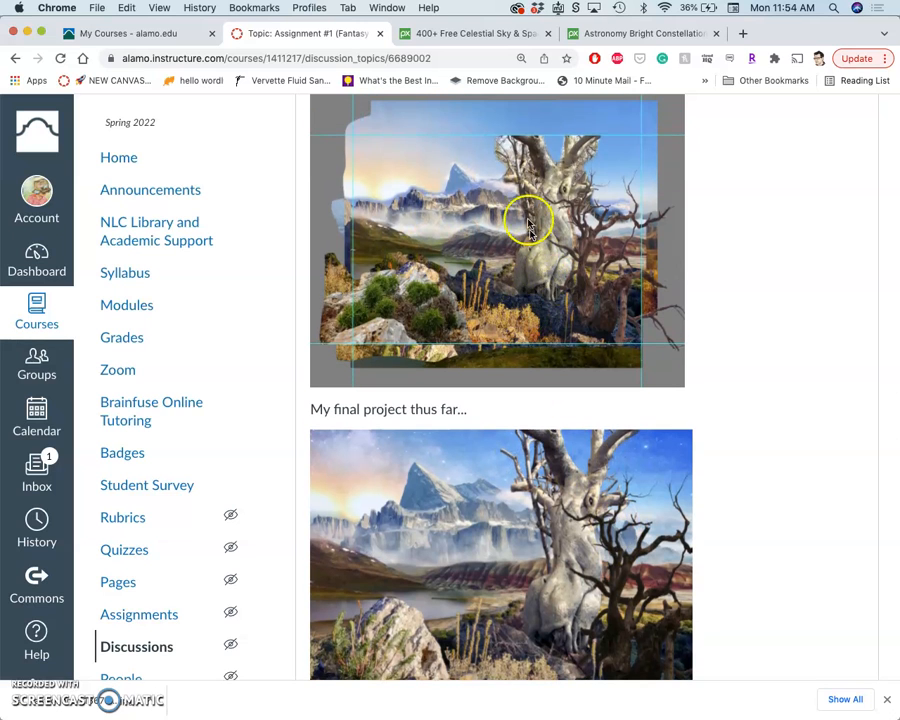
pyautogui.moveTo(584, 500)
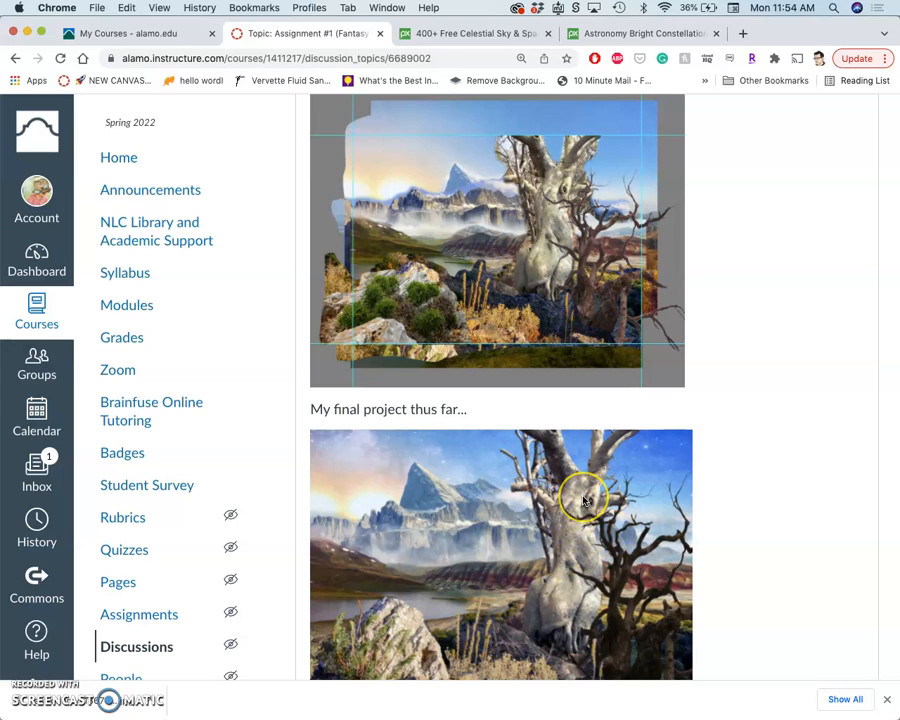
pyautogui.moveTo(584, 500)
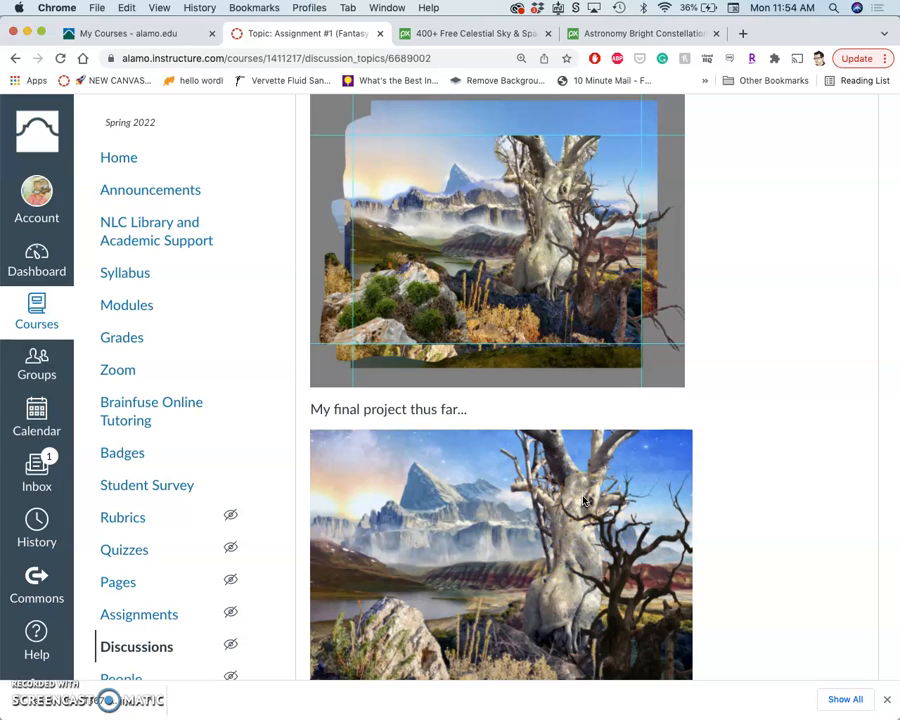
pyautogui.moveTo(376, 304)
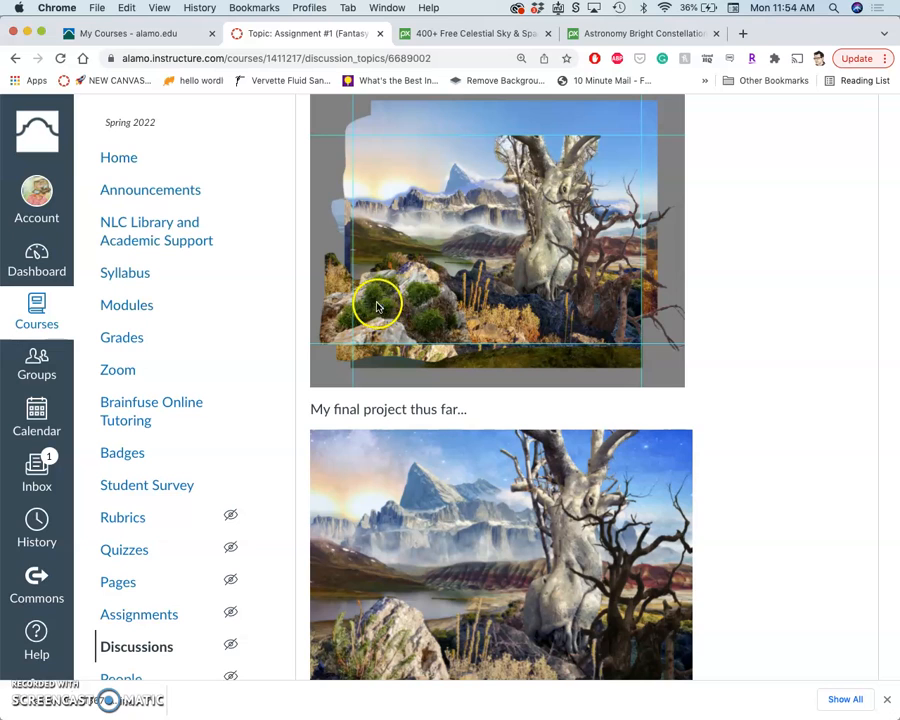
pyautogui.moveTo(376, 592)
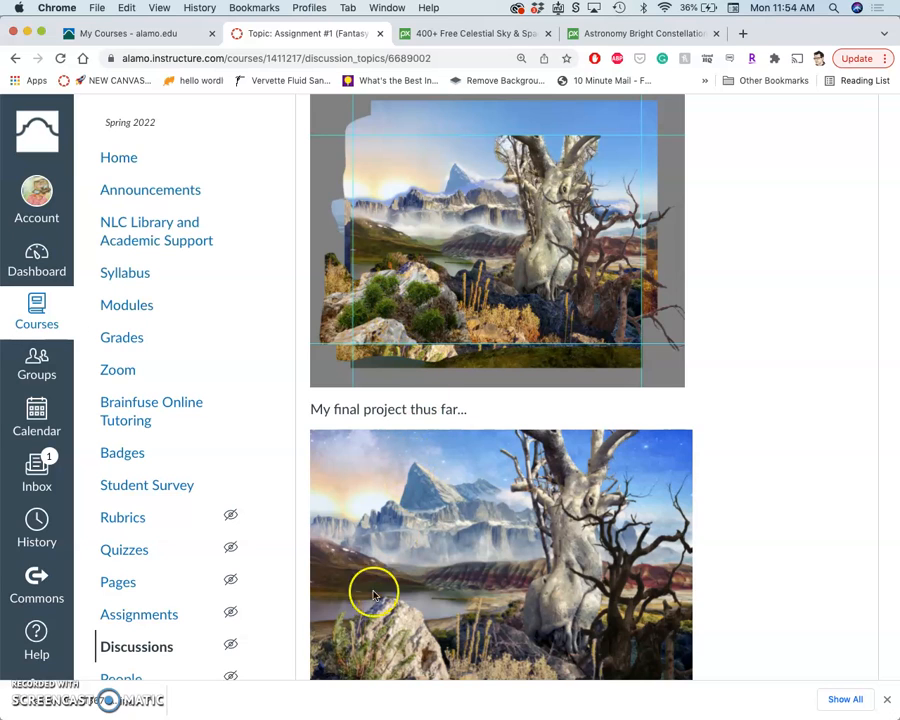
pyautogui.moveTo(576, 656)
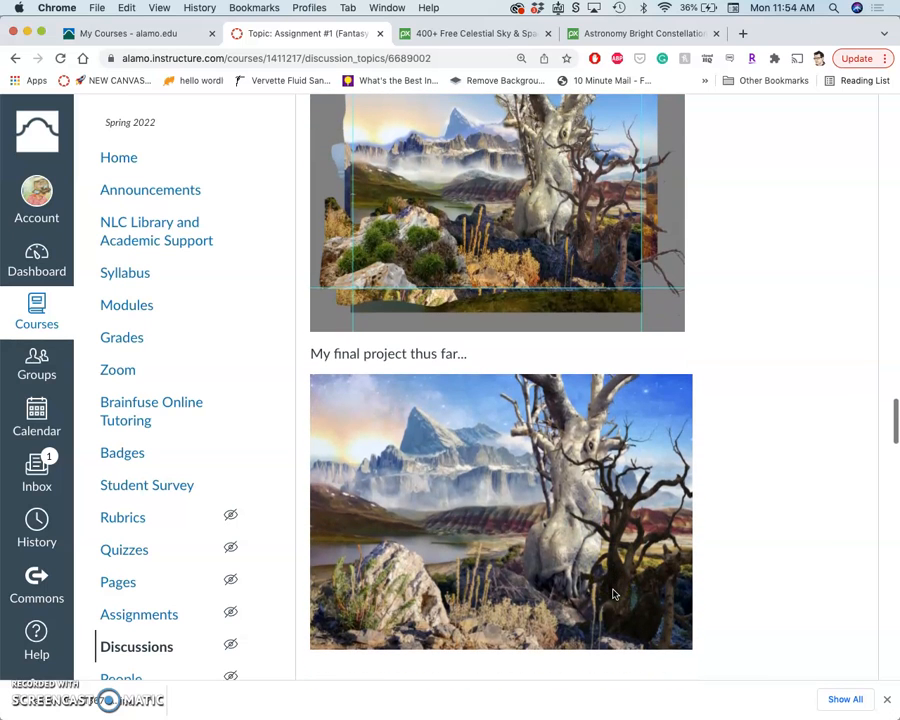
pyautogui.moveTo(240, 88)
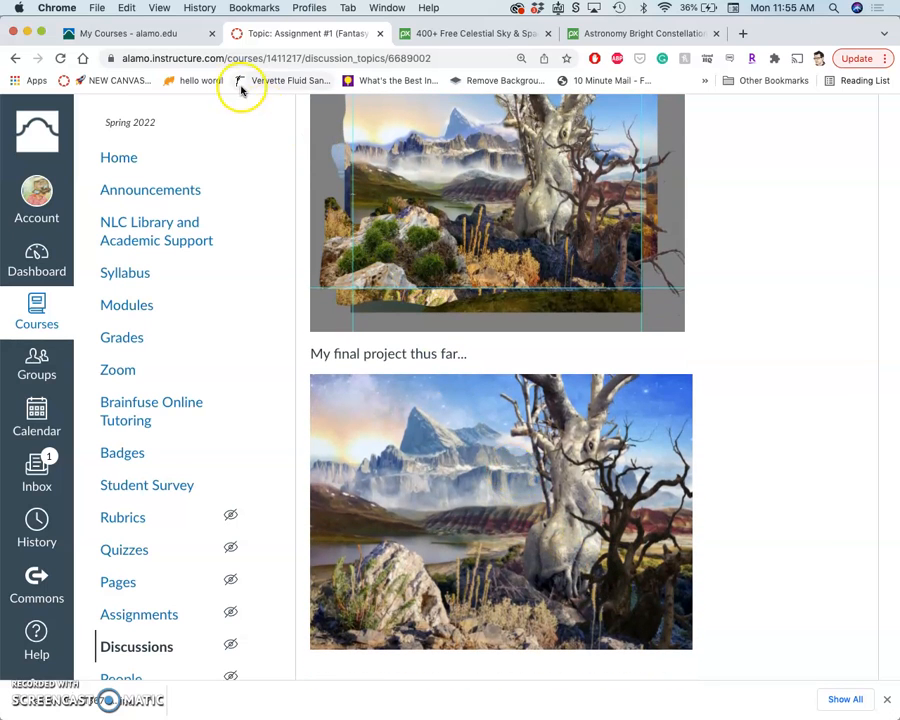
pyautogui.moveTo(30, 704)
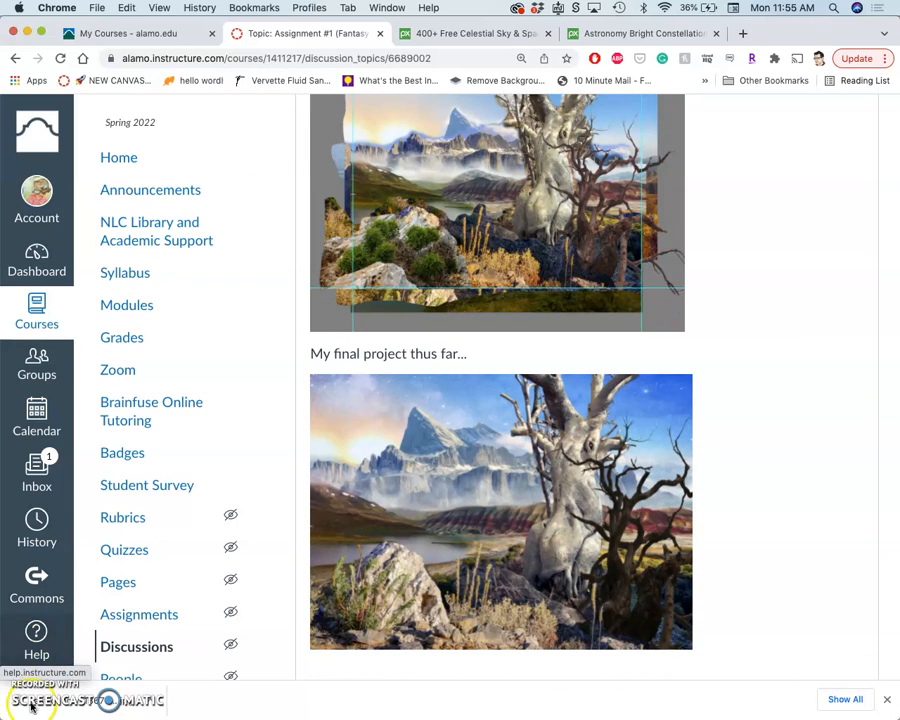